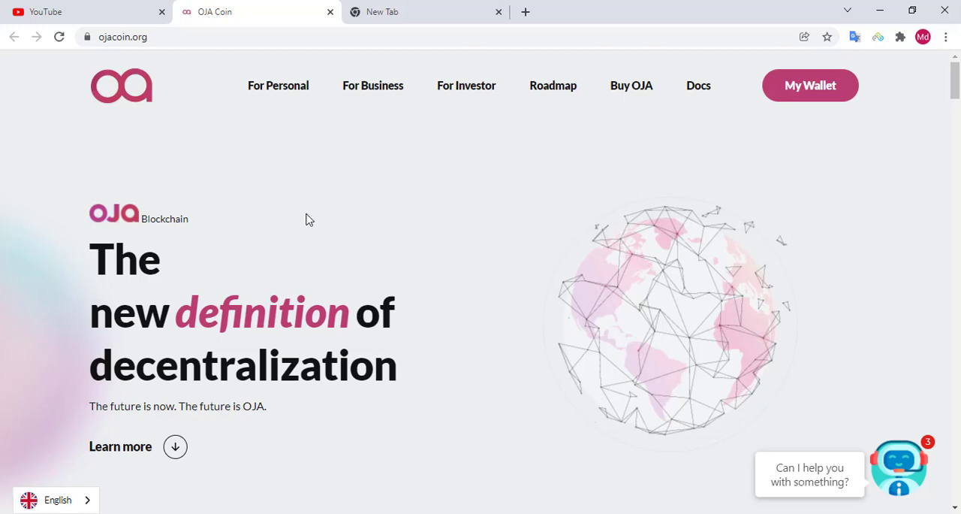
pyautogui.moveTo(237, 148)
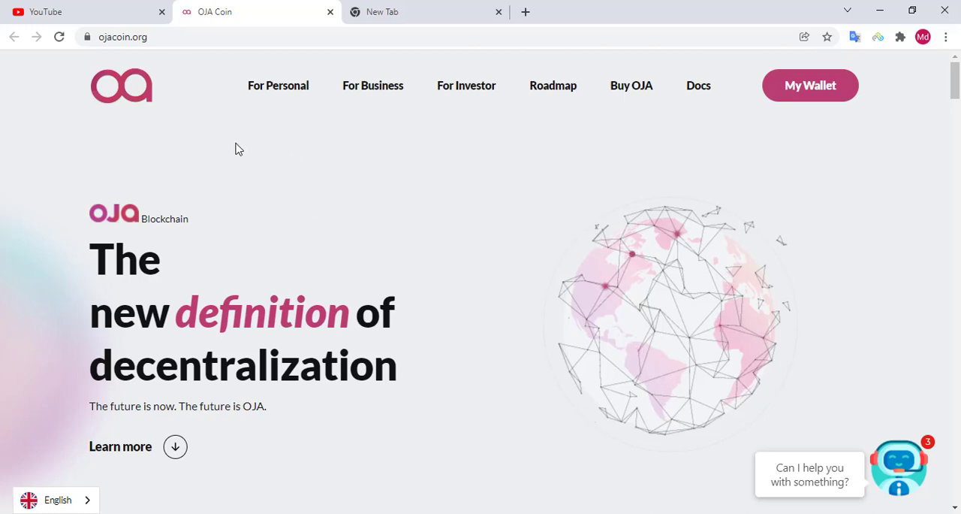
pyautogui.moveTo(222, 149)
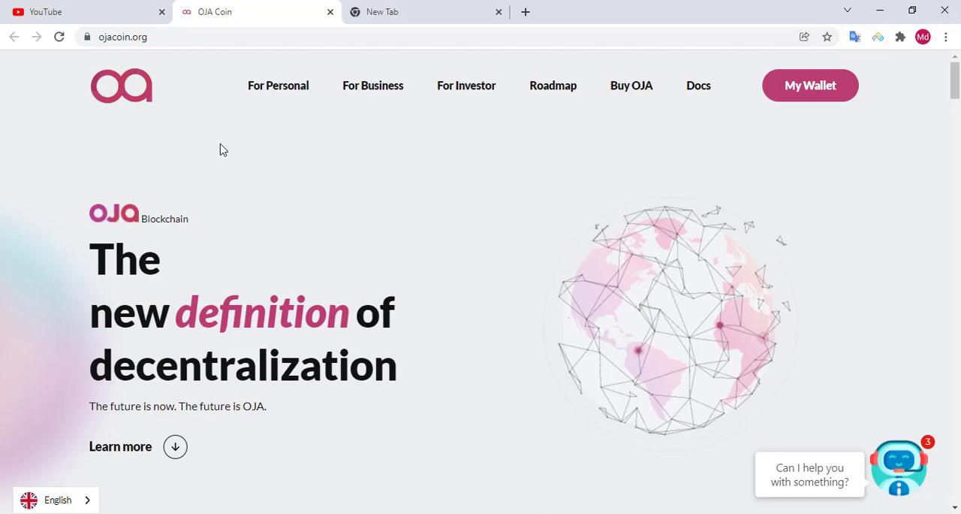
pyautogui.moveTo(252, 154)
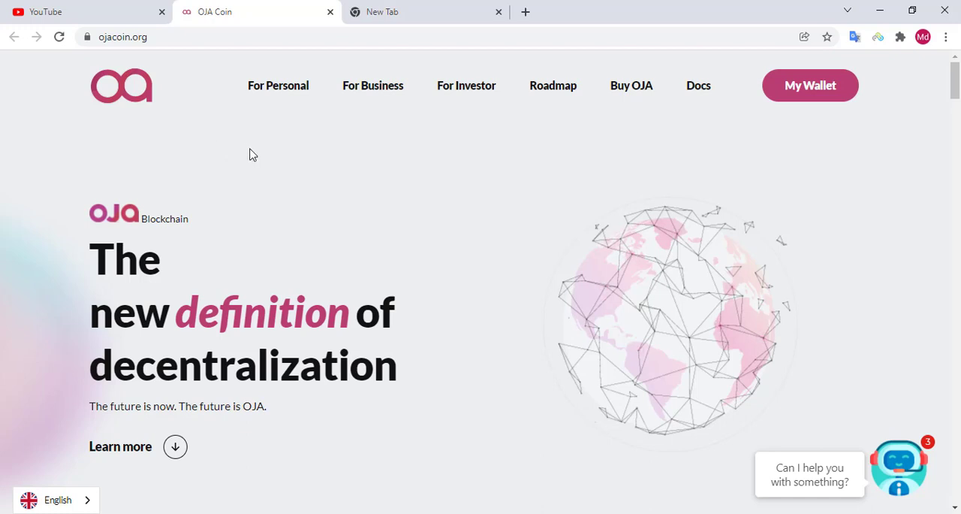
pyautogui.moveTo(237, 123)
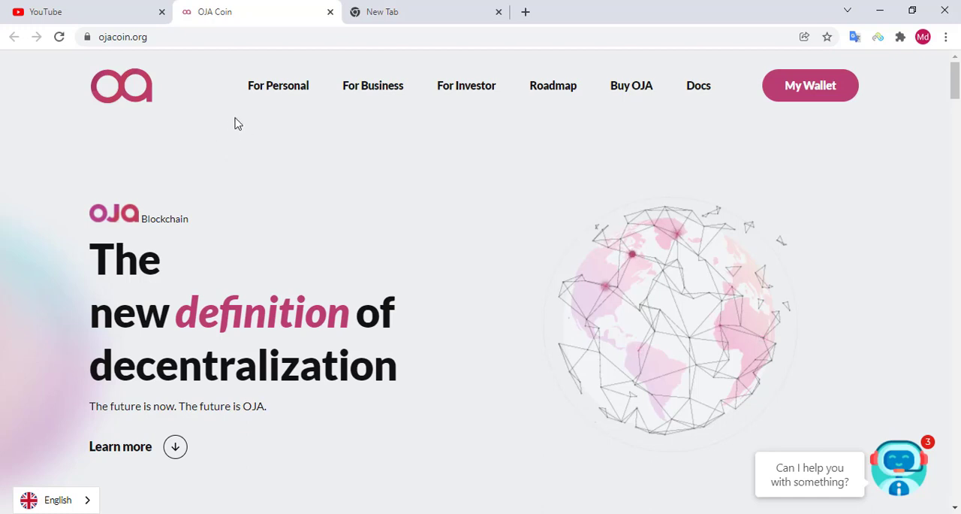
pyautogui.moveTo(241, 136)
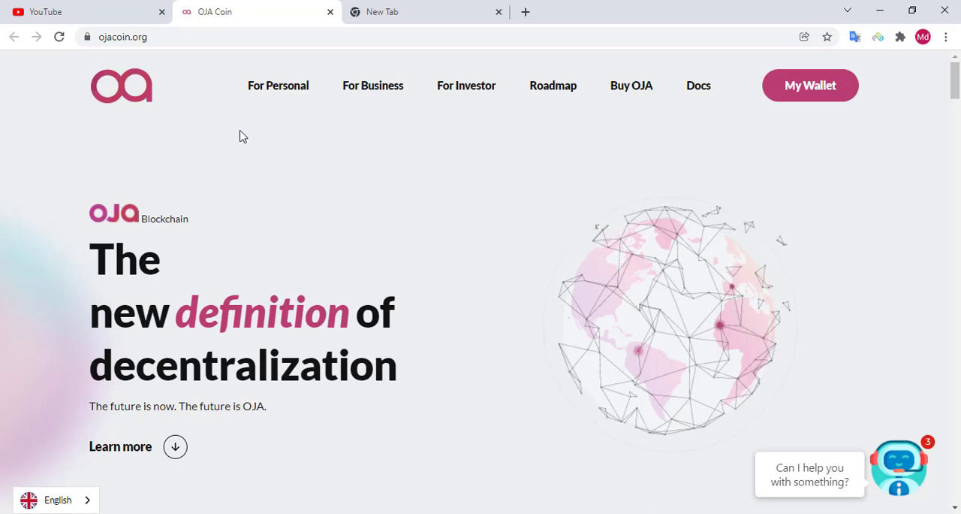
pyautogui.moveTo(217, 60)
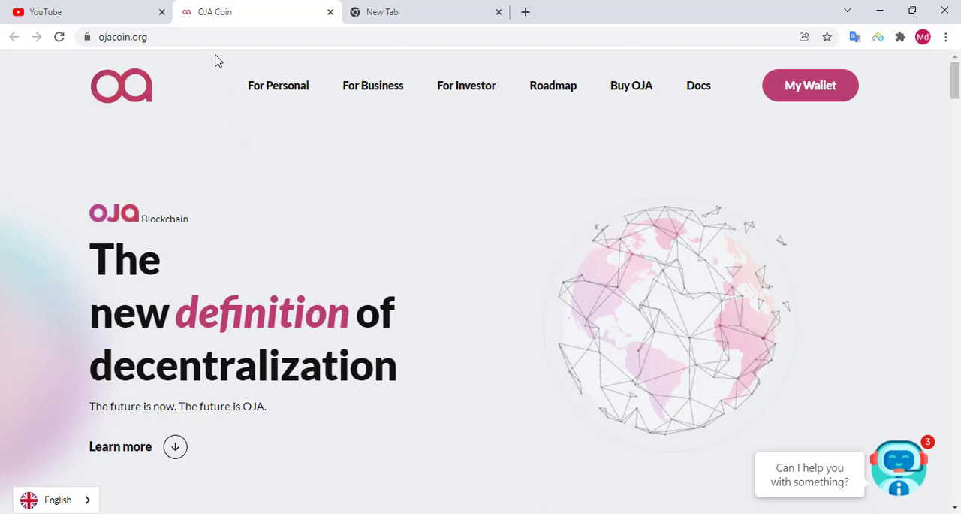
pyautogui.moveTo(229, 143)
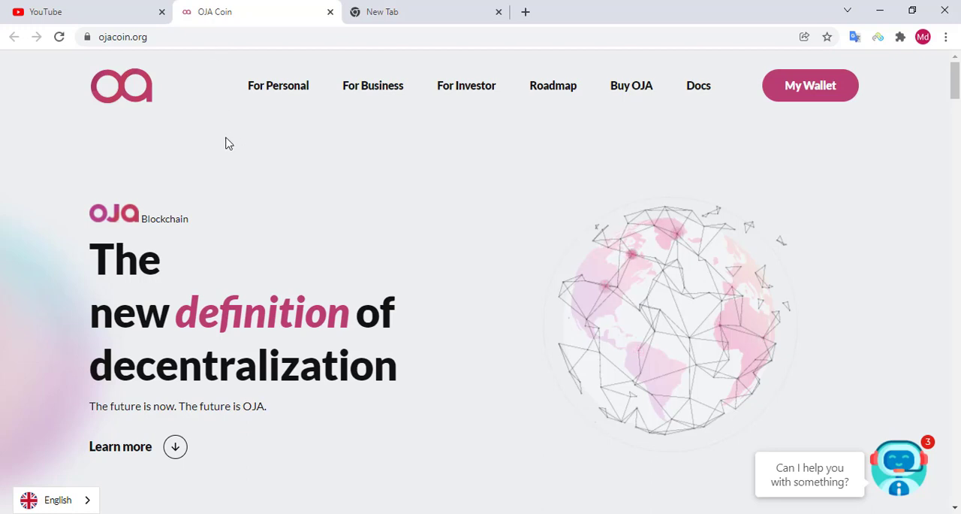
pyautogui.moveTo(375, 467)
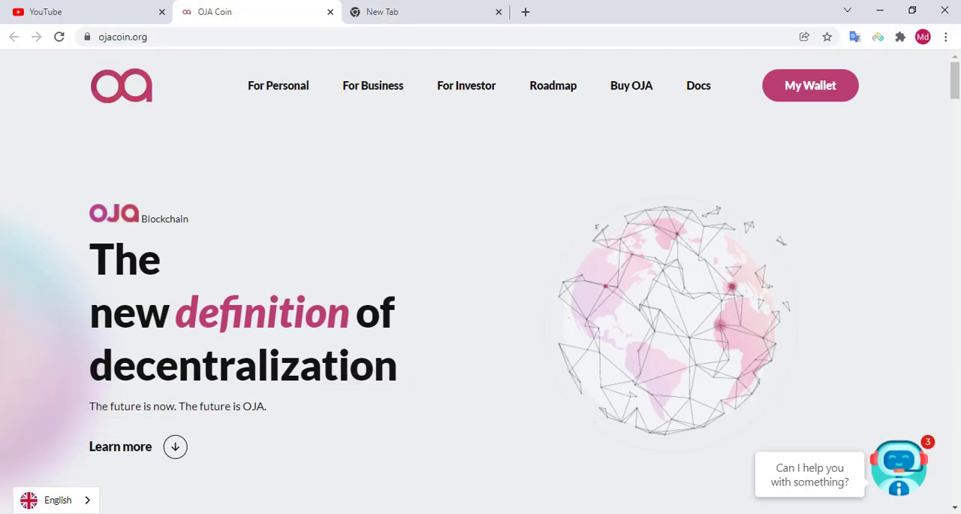
pyautogui.moveTo(203, 134)
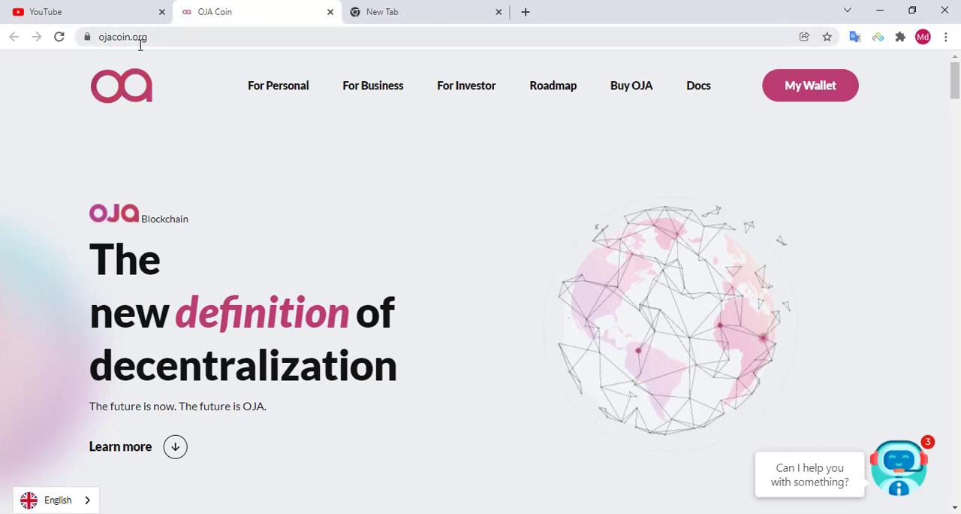
pyautogui.moveTo(98, 233)
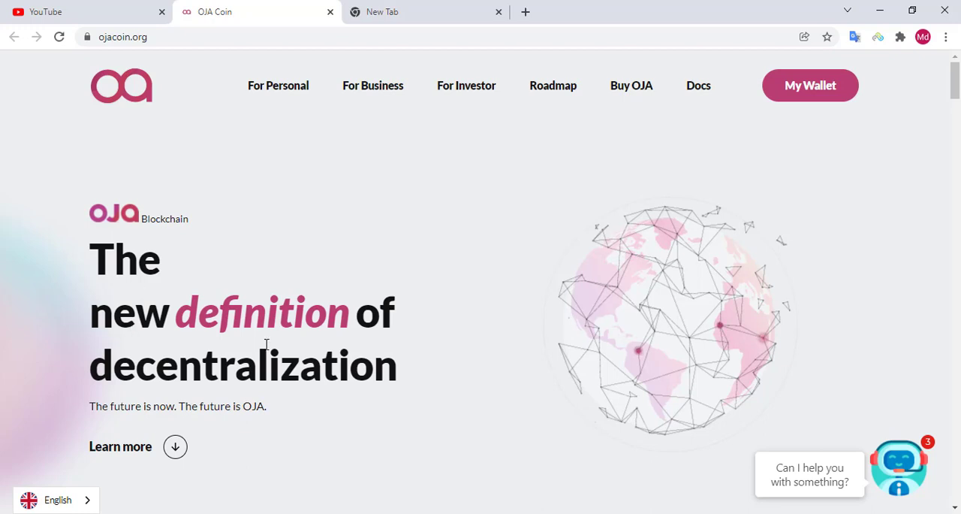
# Scroll past the hero to the fast transaction, near-zero fees, security and environment cards
pyautogui.scroll(-3)
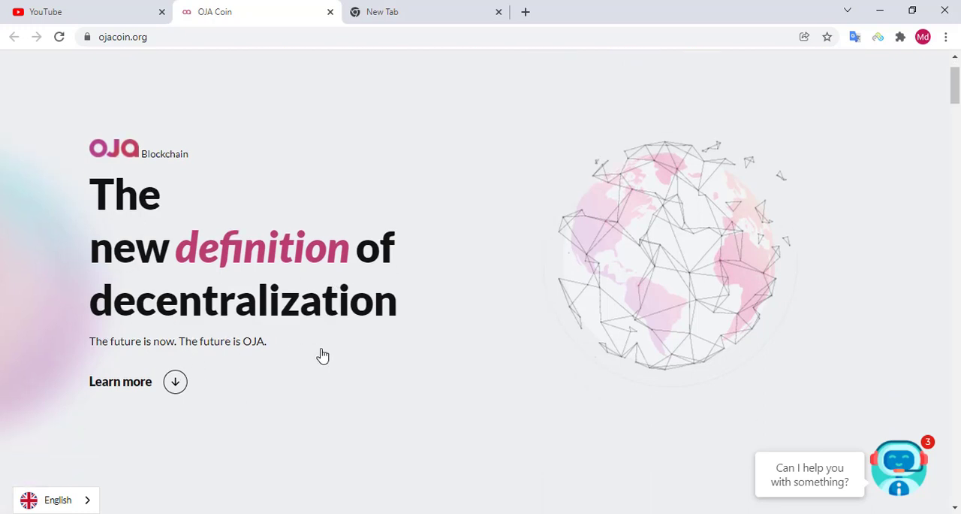
pyautogui.scroll(-3)
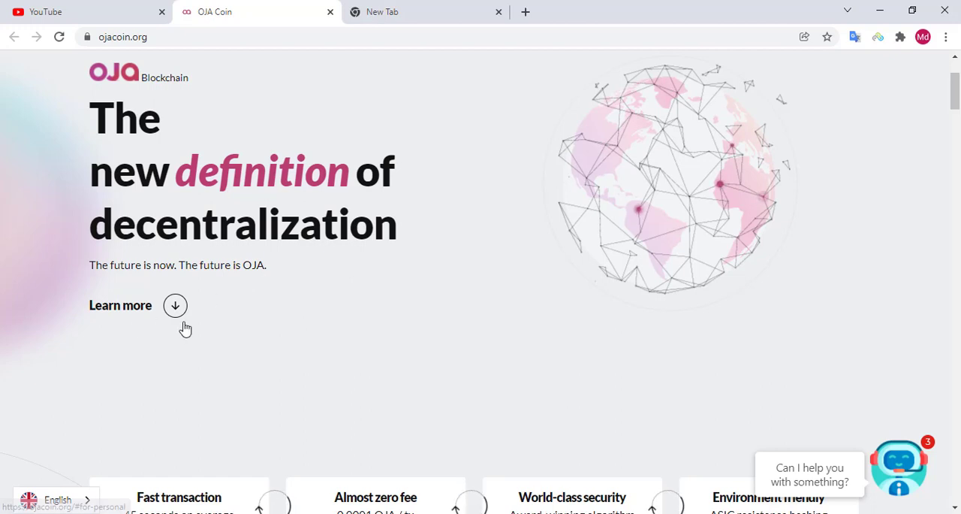
pyautogui.scroll(-3)
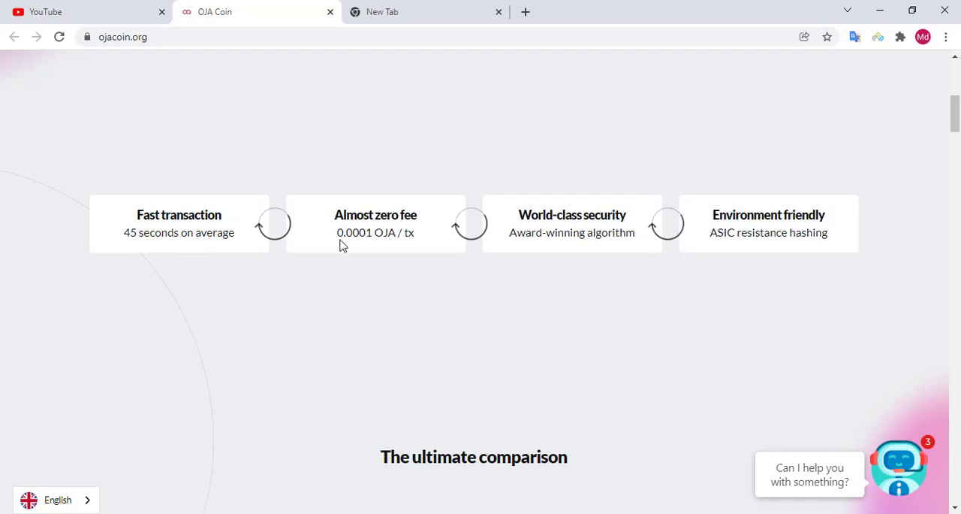
pyautogui.moveTo(374, 247)
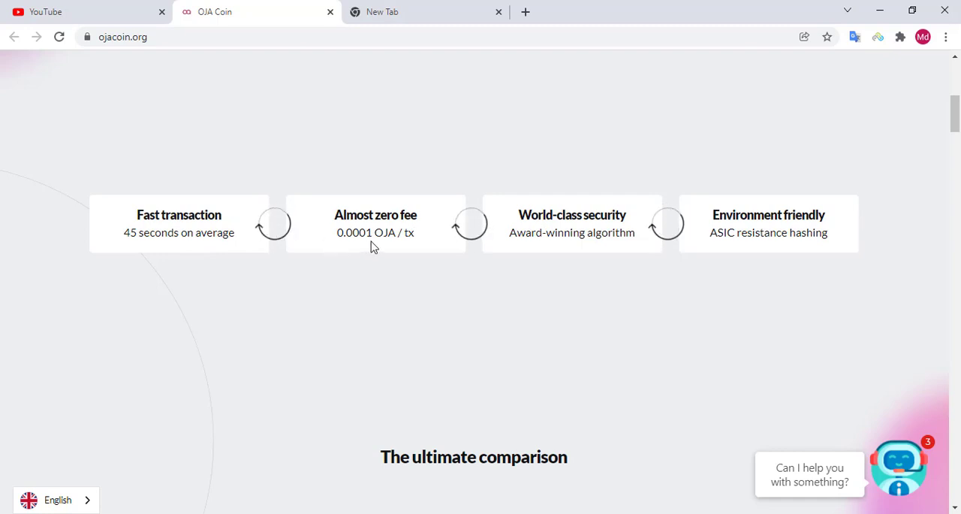
pyautogui.moveTo(405, 246)
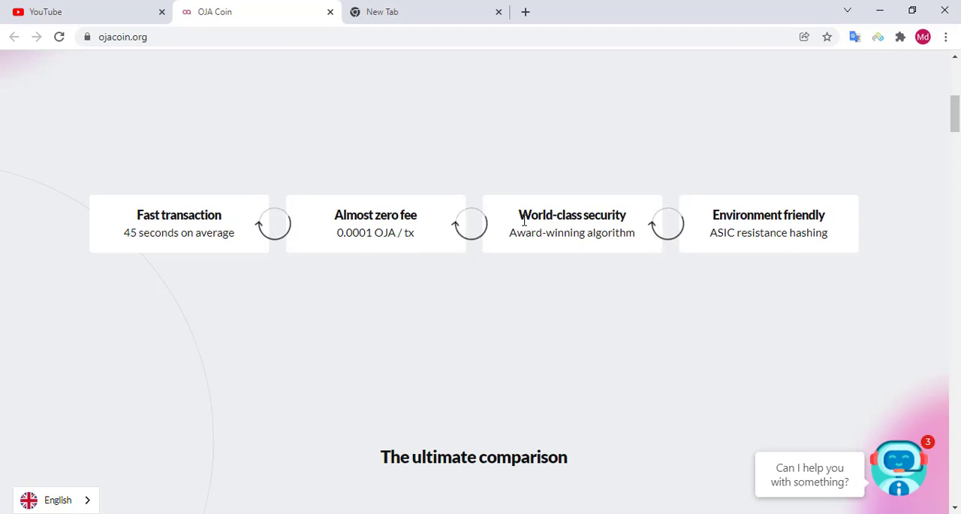
pyautogui.moveTo(555, 246)
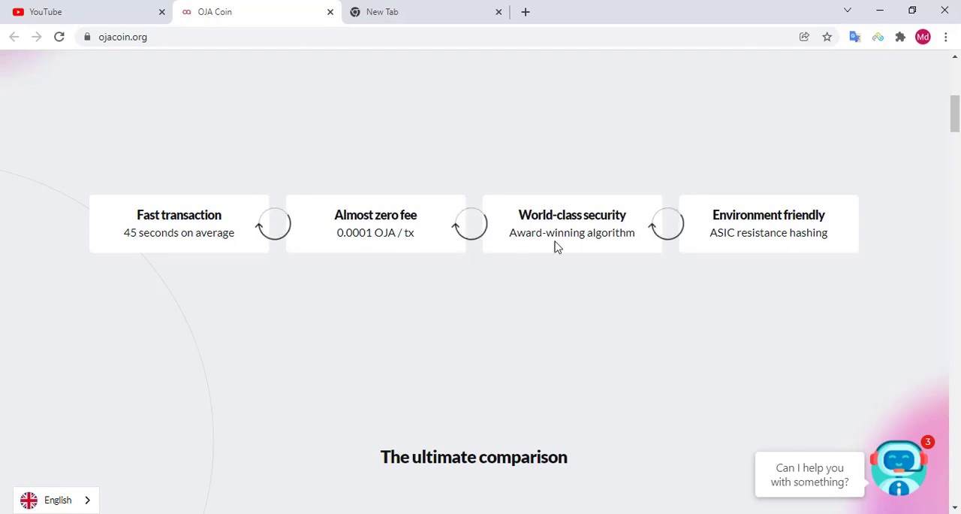
pyautogui.moveTo(620, 249)
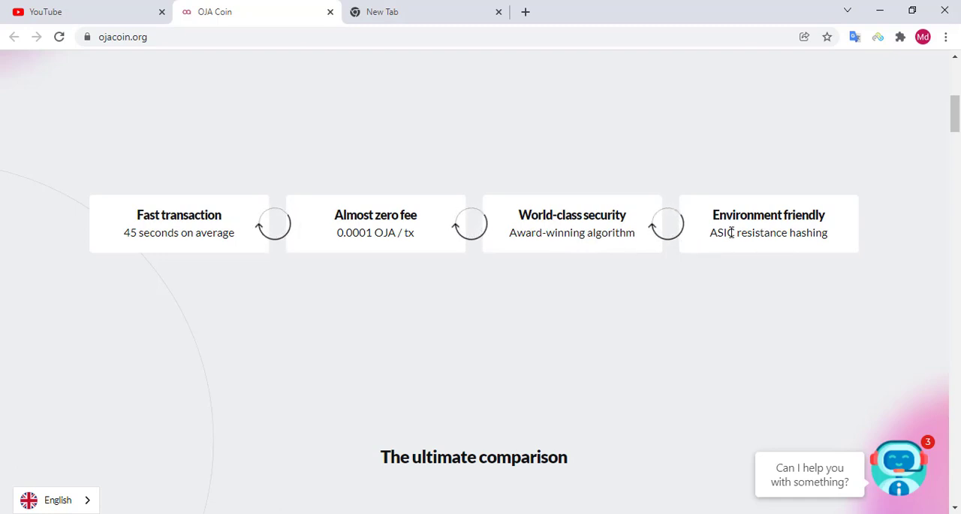
pyautogui.moveTo(798, 253)
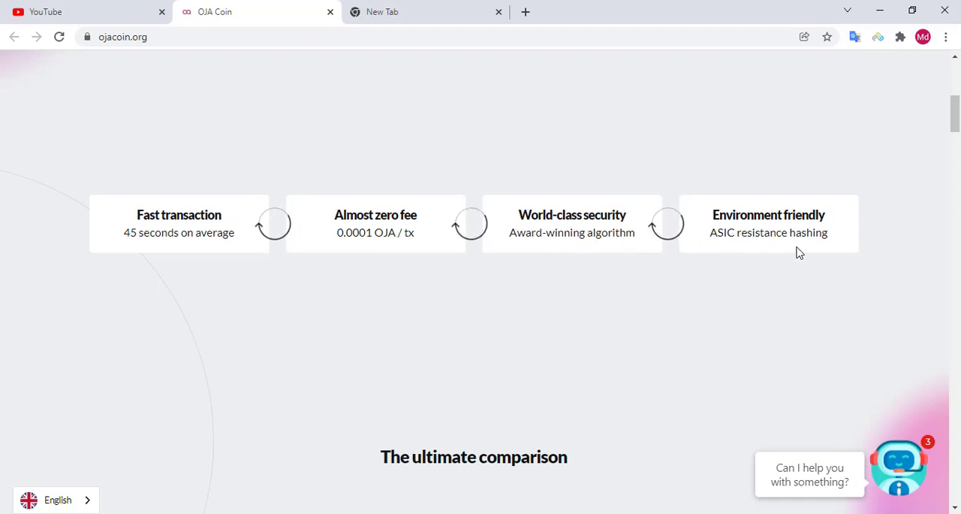
# Scroll to OJA's 30 sec–2 min, 0.00001 USD comparison against Bitcoin, ETH and BNB
pyautogui.scroll(-3)
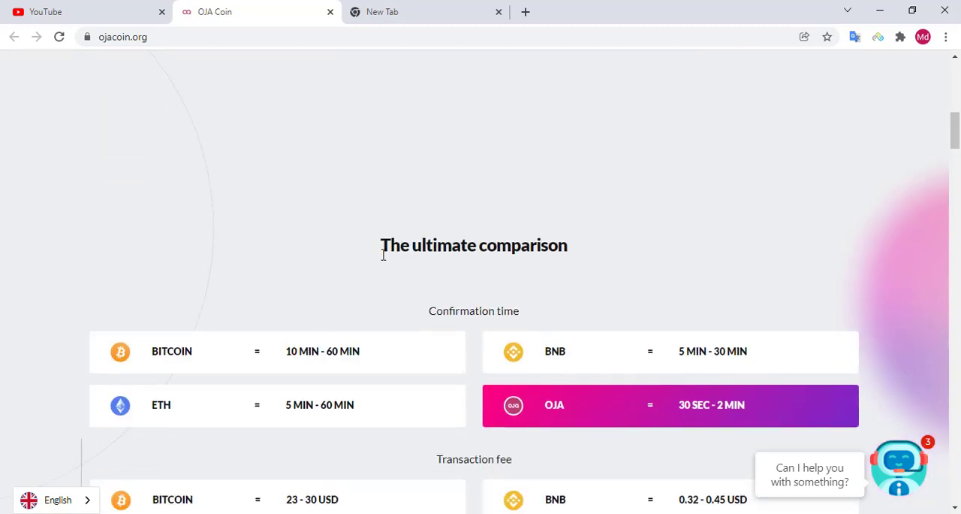
pyautogui.moveTo(573, 263)
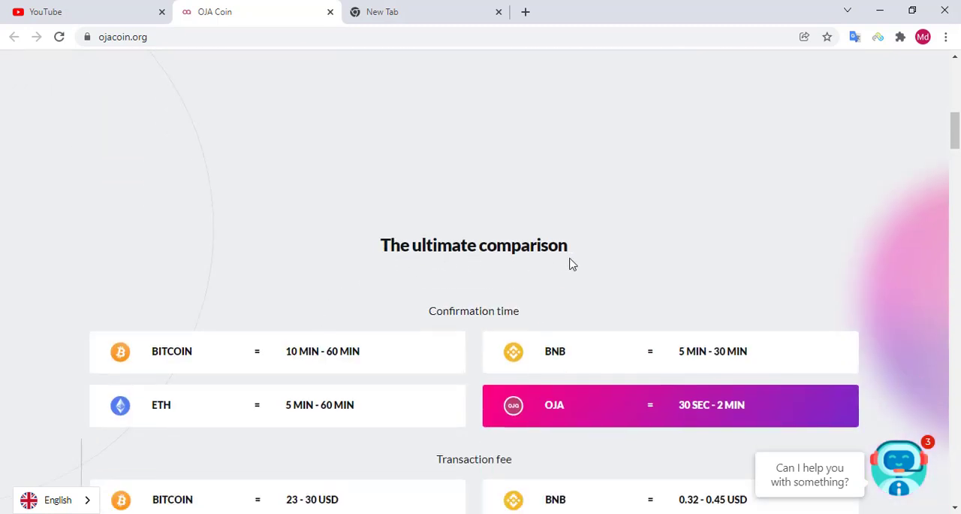
pyautogui.moveTo(524, 324)
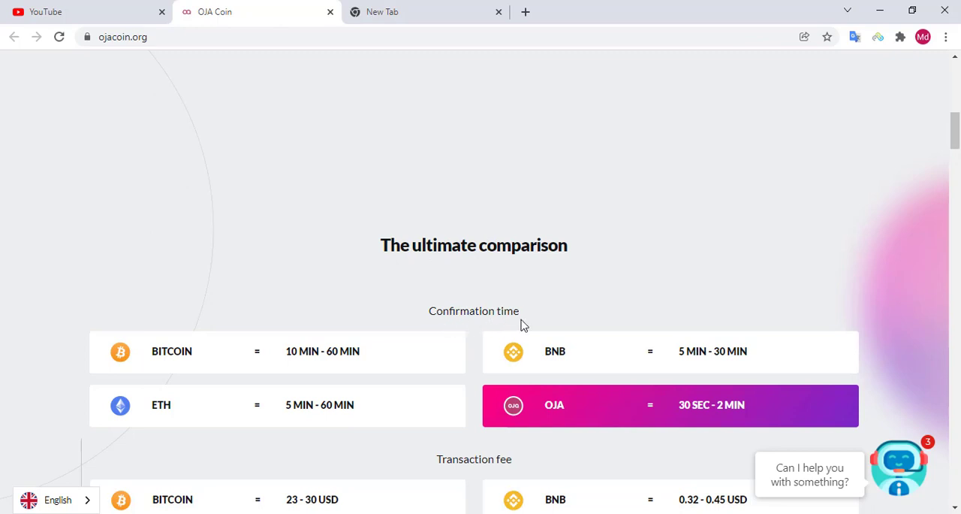
pyautogui.moveTo(263, 364)
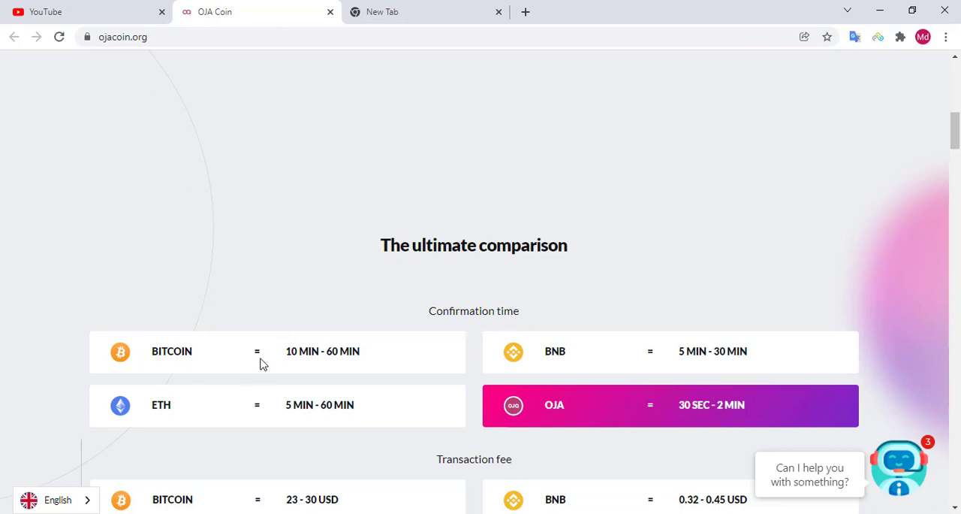
pyautogui.moveTo(363, 372)
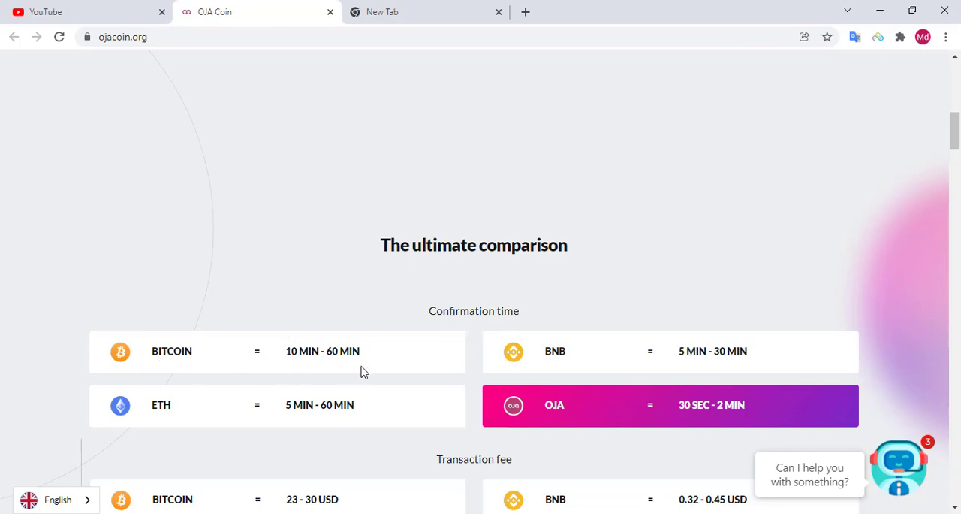
pyautogui.moveTo(263, 412)
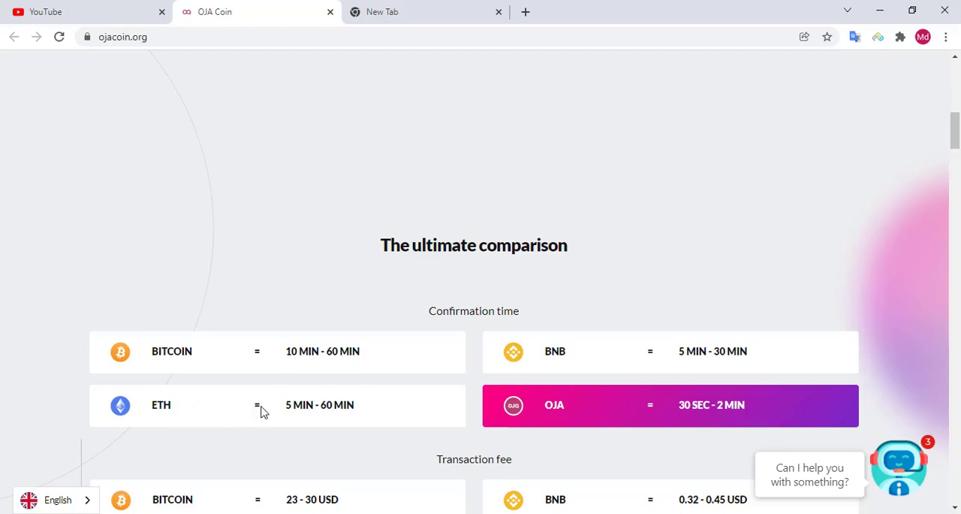
pyautogui.moveTo(342, 418)
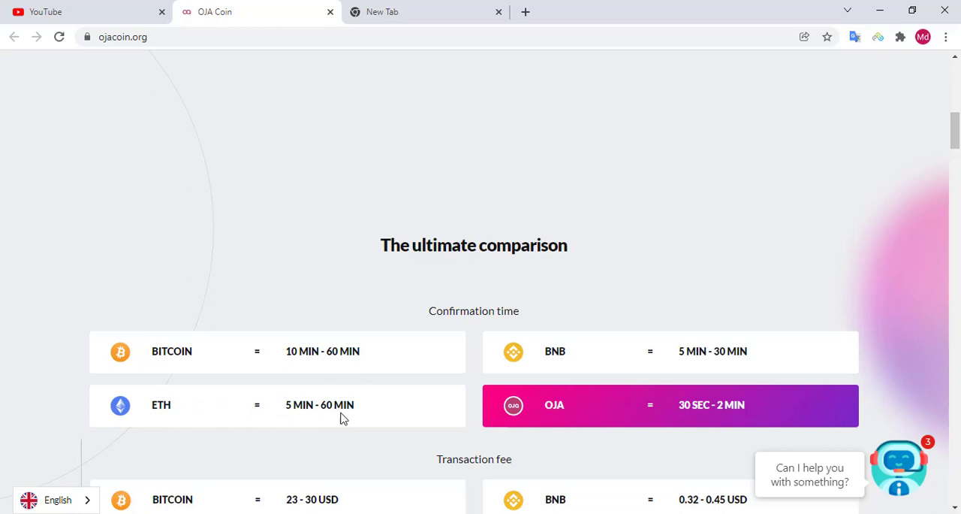
pyautogui.scroll(-3)
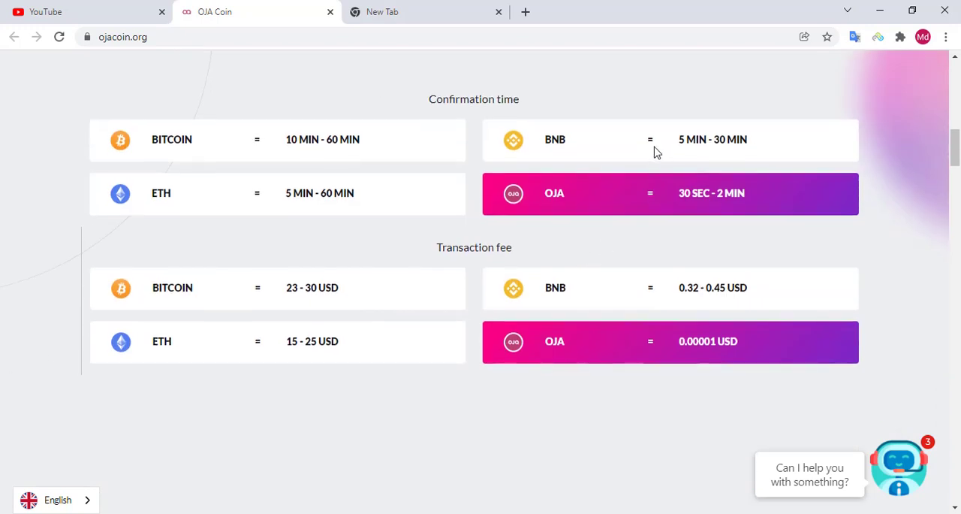
pyautogui.moveTo(667, 170)
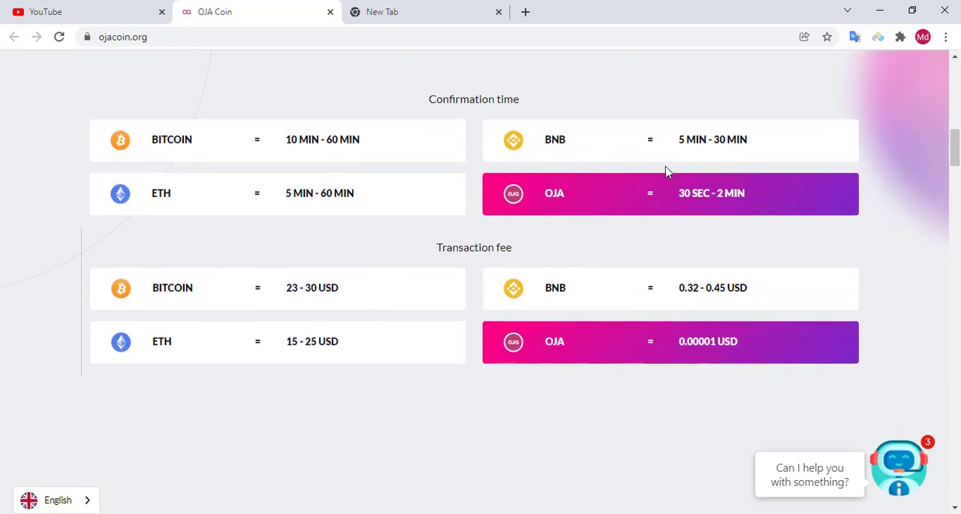
pyautogui.moveTo(668, 208)
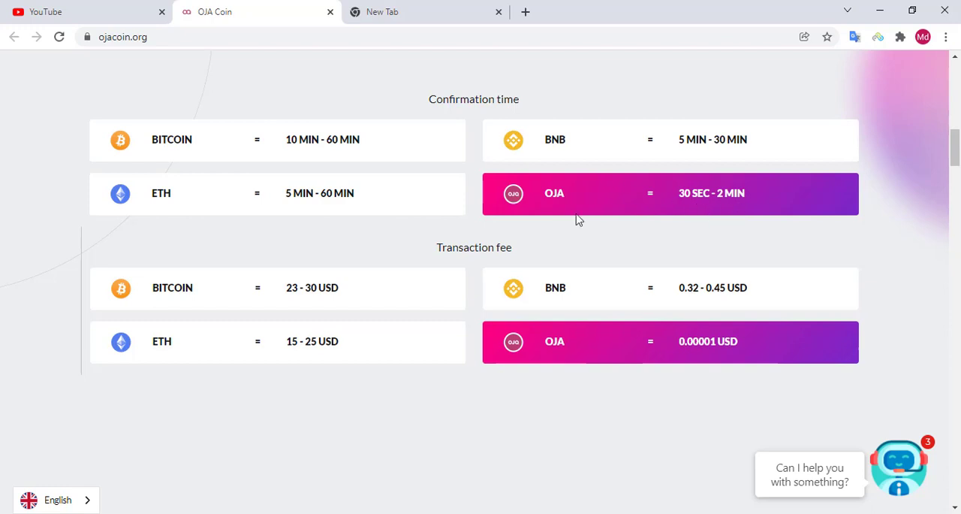
pyautogui.moveTo(379, 259)
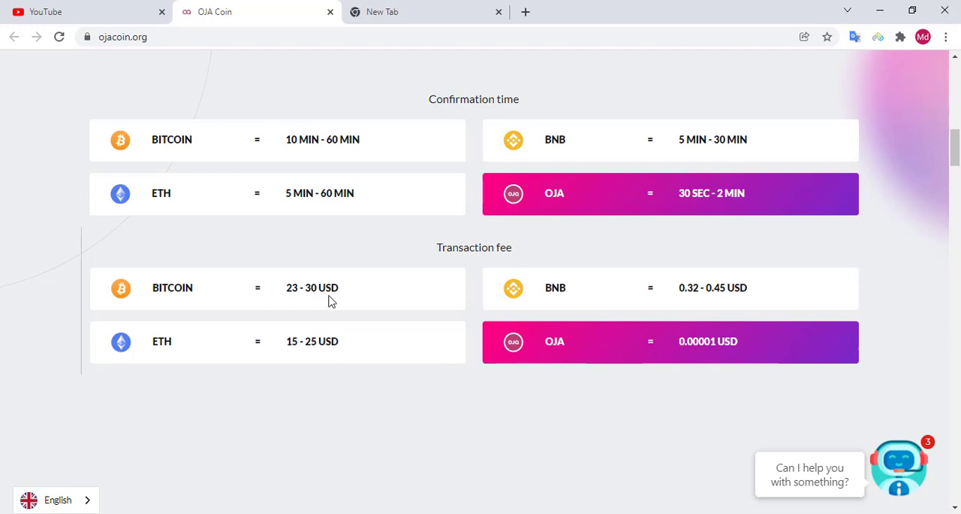
pyautogui.moveTo(218, 350)
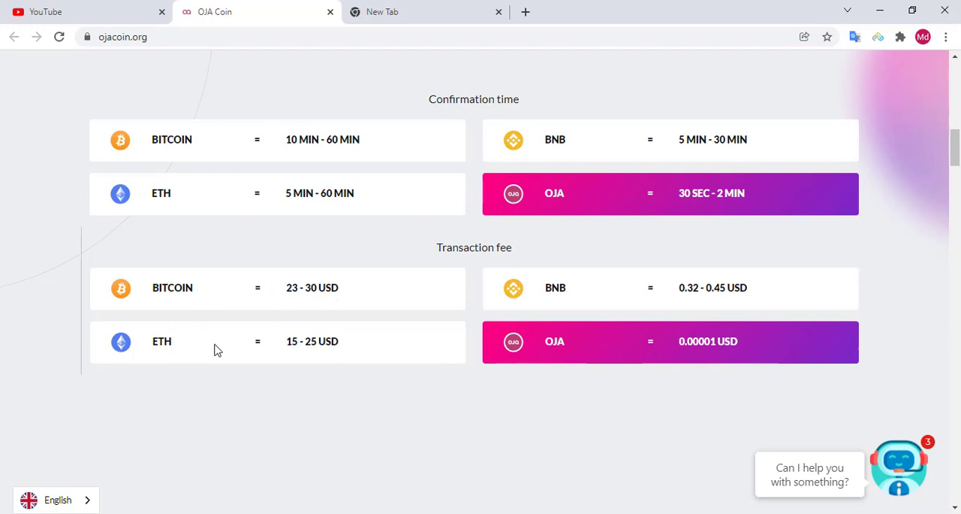
pyautogui.moveTo(319, 354)
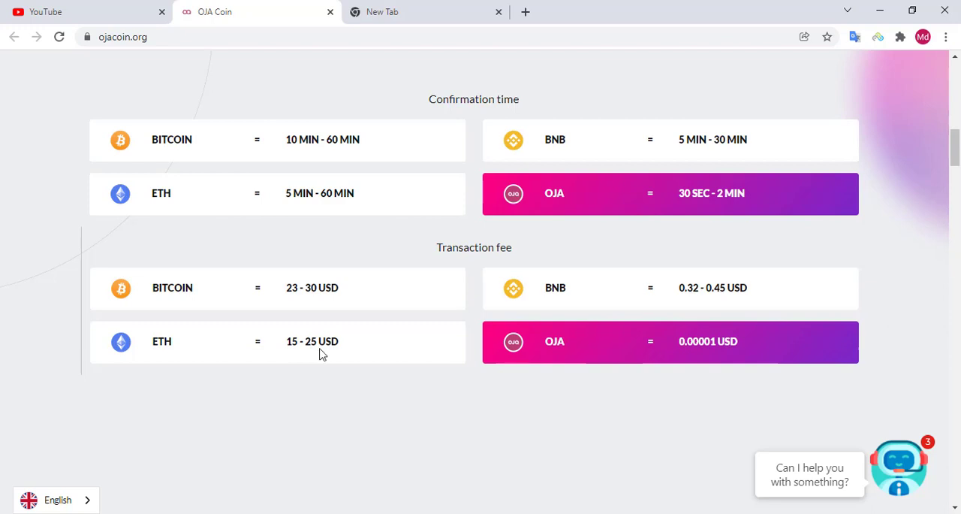
pyautogui.moveTo(549, 307)
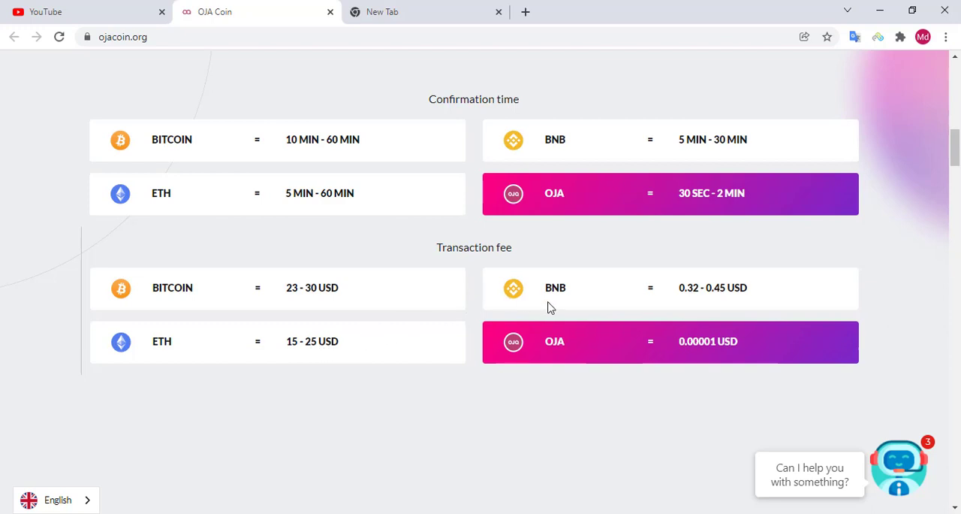
pyautogui.moveTo(725, 301)
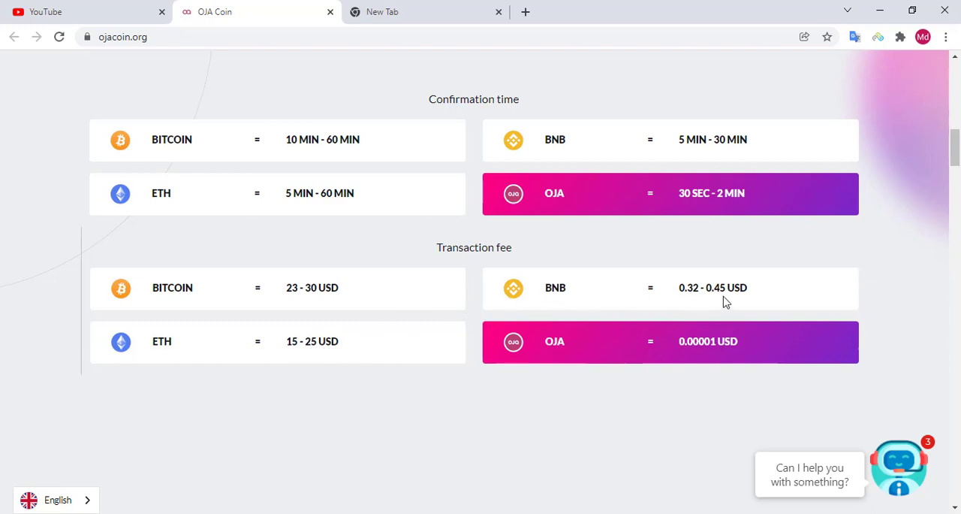
pyautogui.moveTo(743, 302)
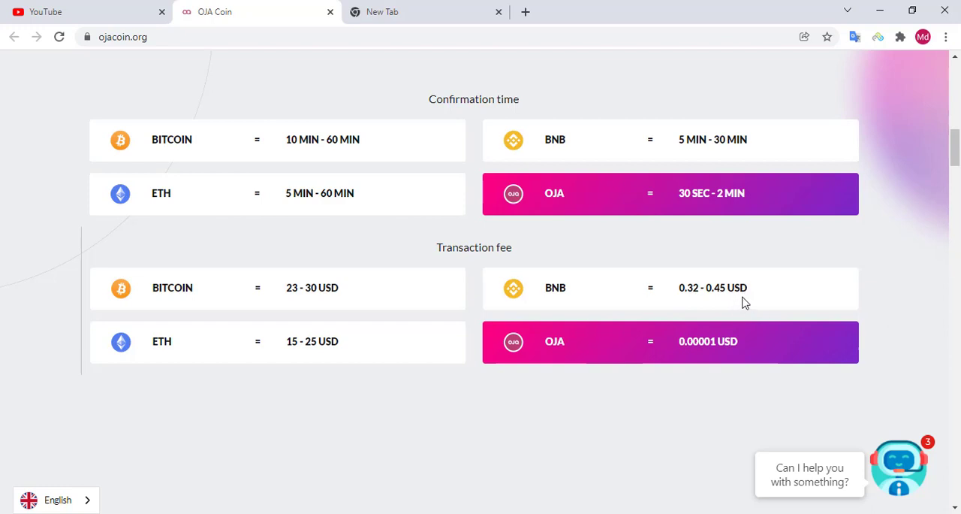
pyautogui.moveTo(648, 352)
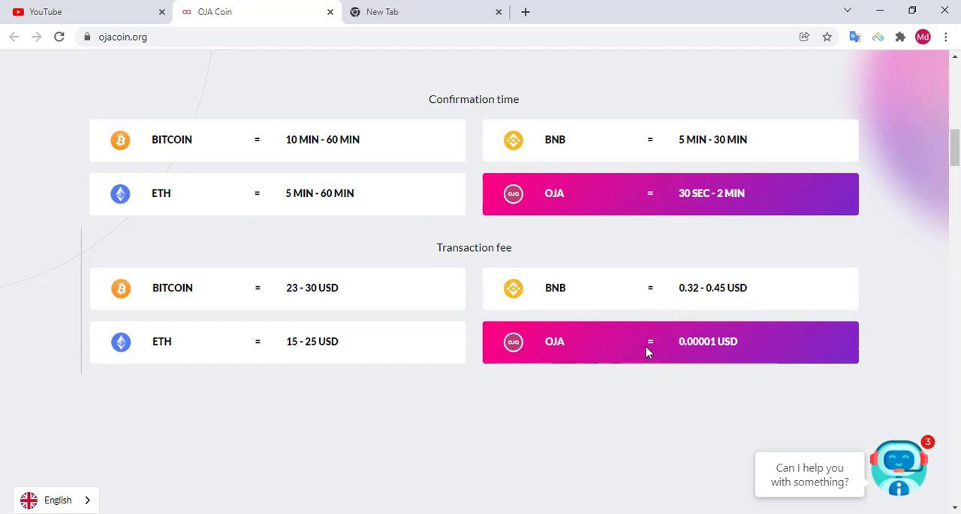
pyautogui.moveTo(699, 355)
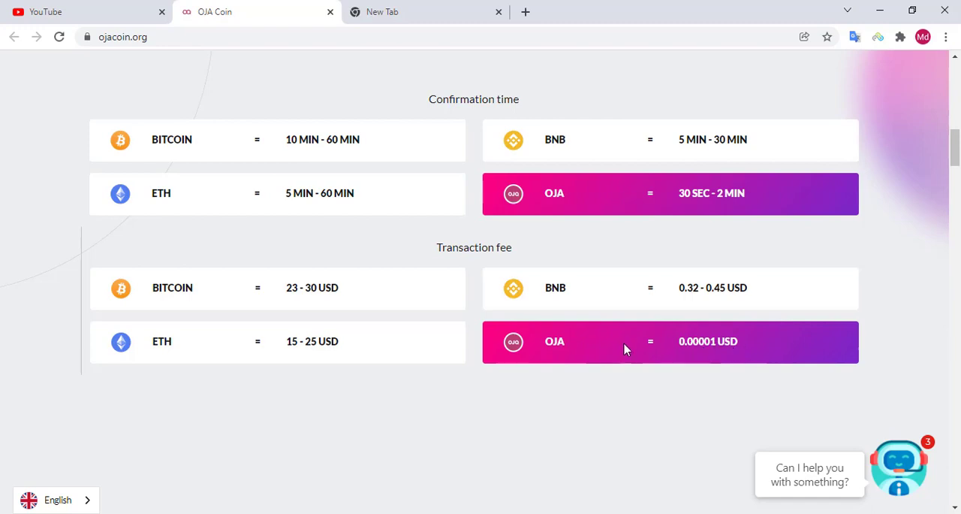
# Scroll to the ASIC-resistant mining and sustainable blockchain feature cards
pyautogui.scroll(-3)
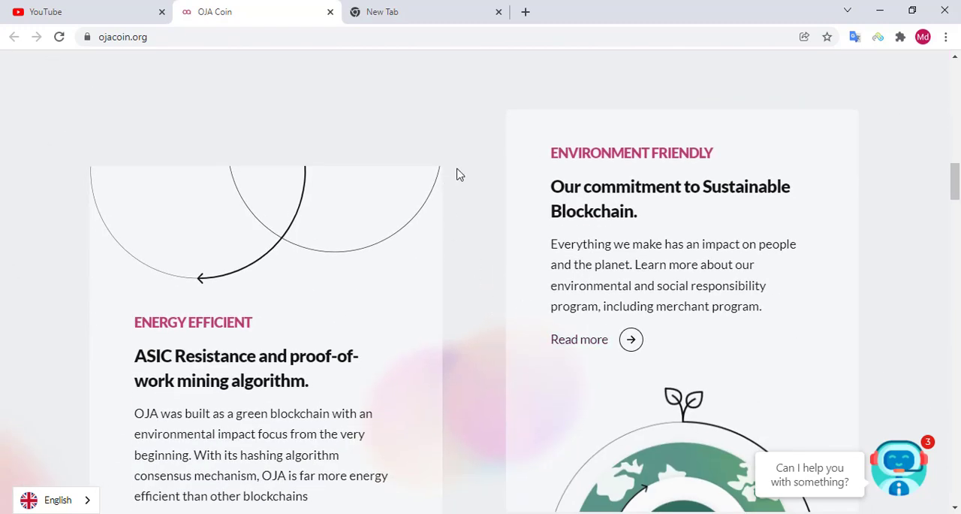
pyautogui.moveTo(565, 173)
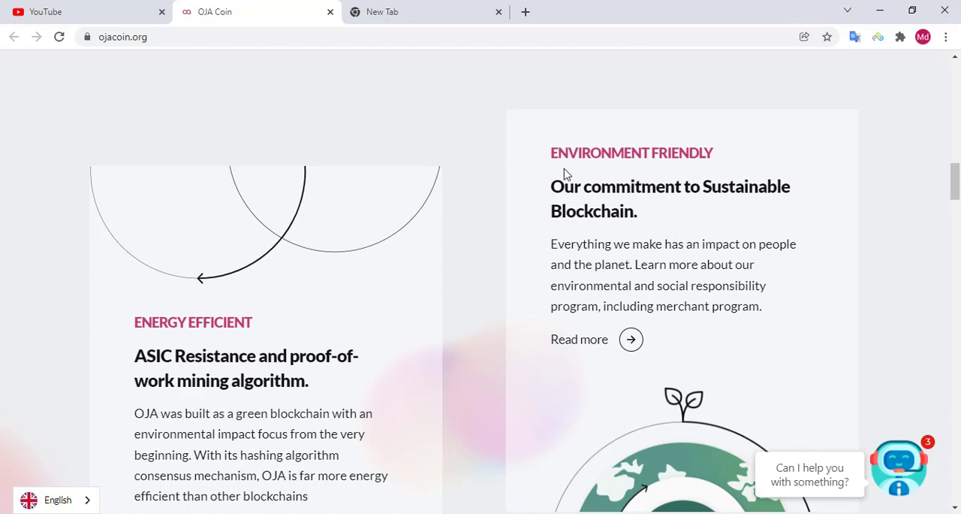
pyautogui.moveTo(554, 215)
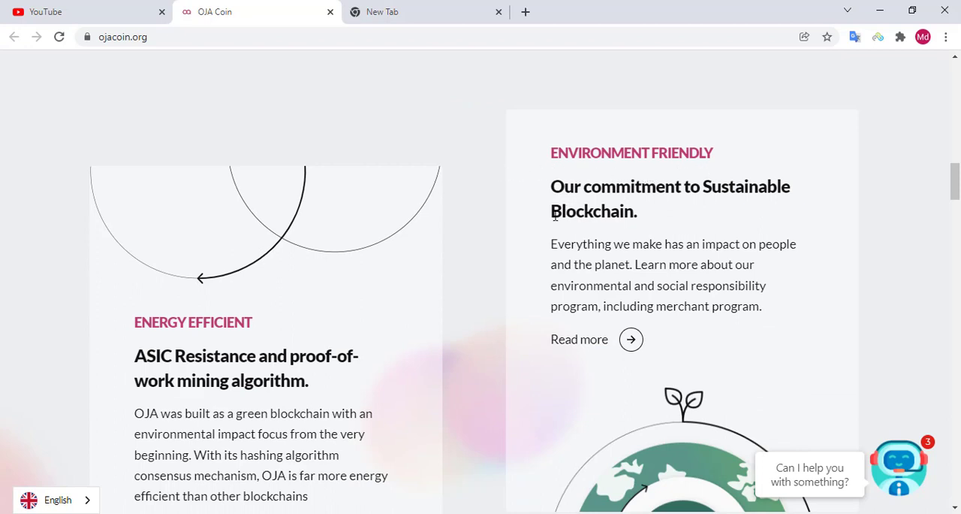
pyautogui.moveTo(701, 204)
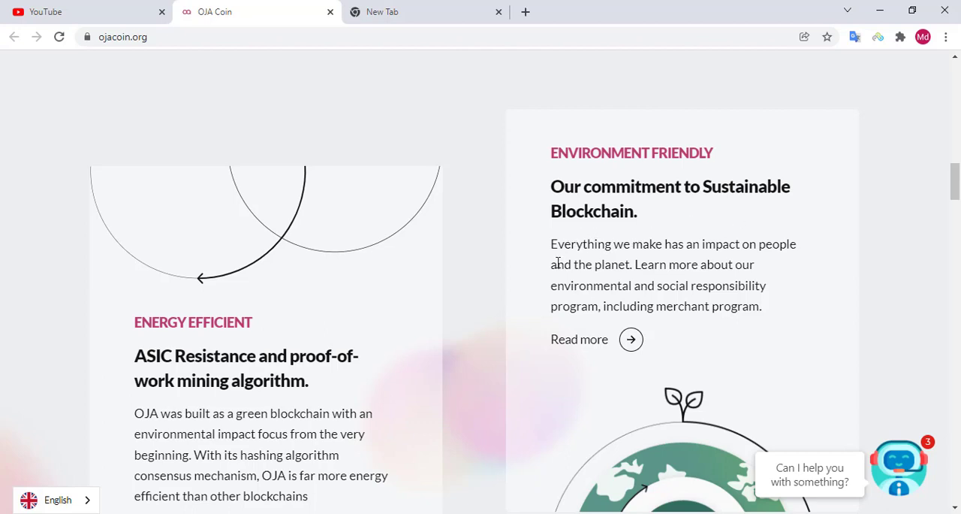
pyautogui.moveTo(650, 259)
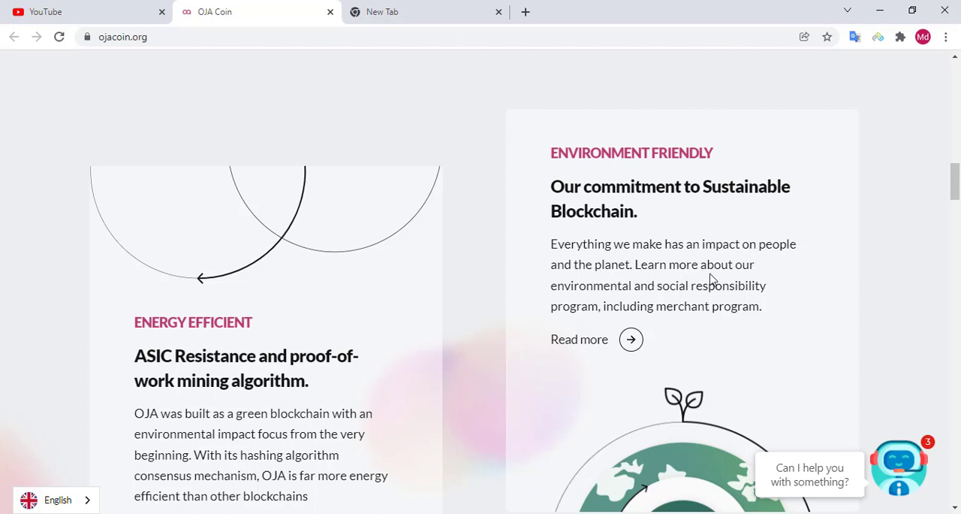
pyautogui.moveTo(657, 305)
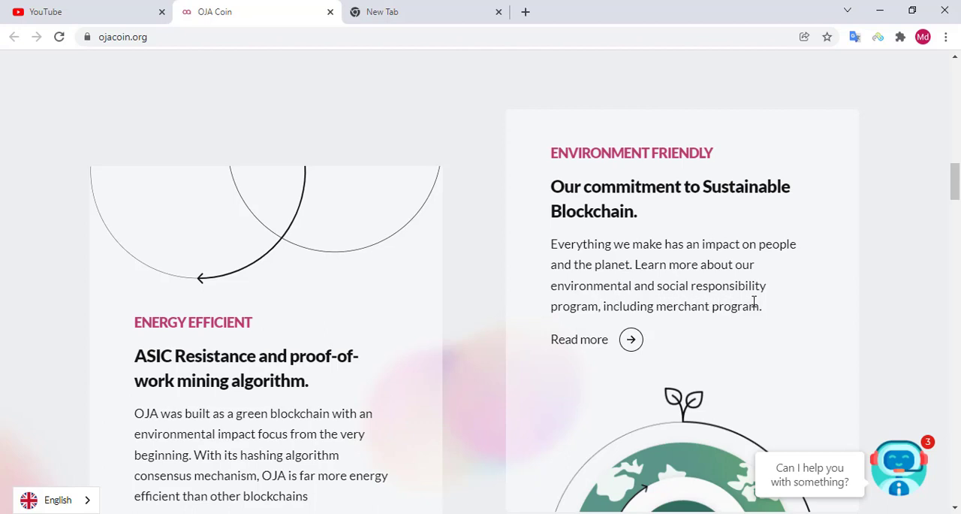
pyautogui.moveTo(659, 321)
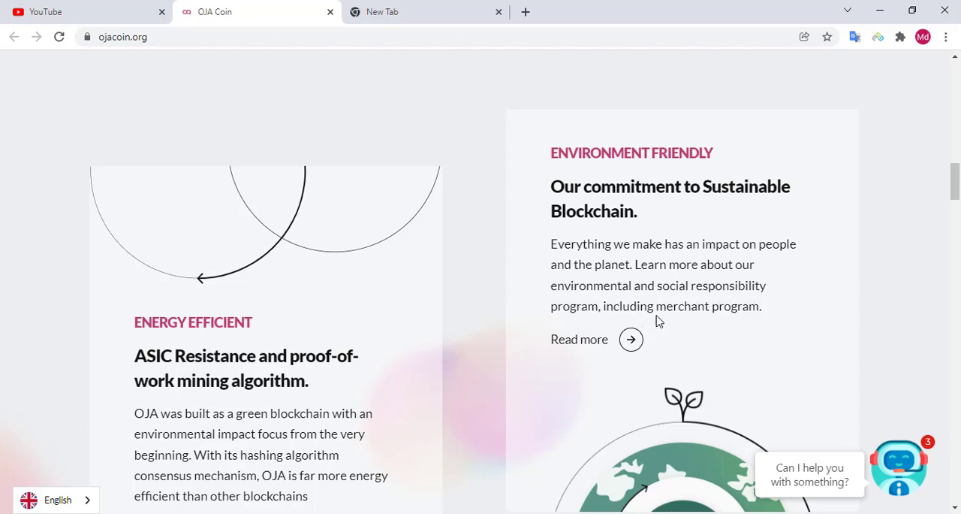
pyautogui.moveTo(680, 329)
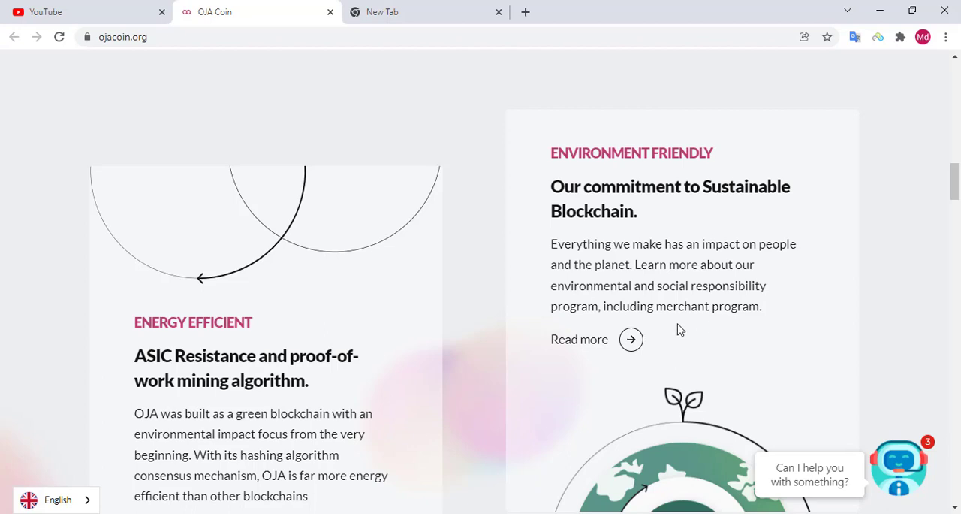
pyautogui.moveTo(237, 340)
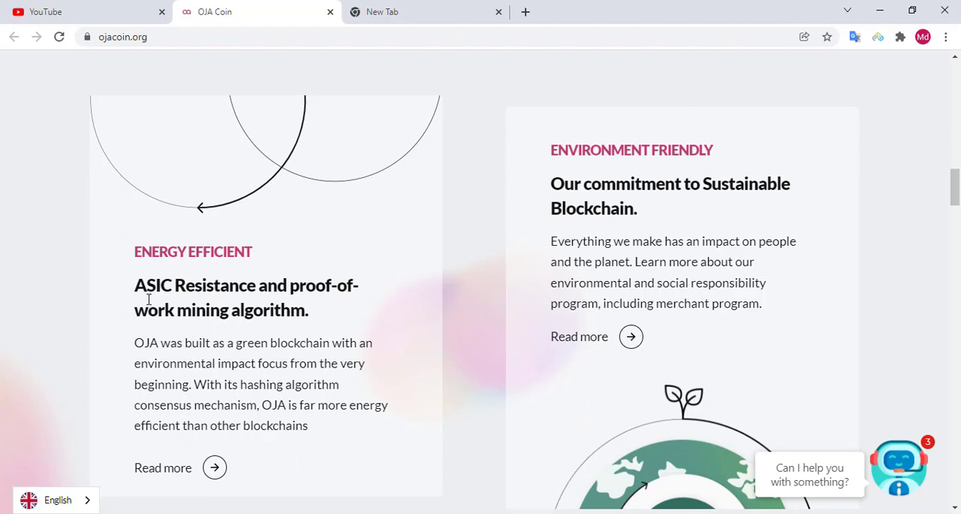
pyautogui.moveTo(266, 295)
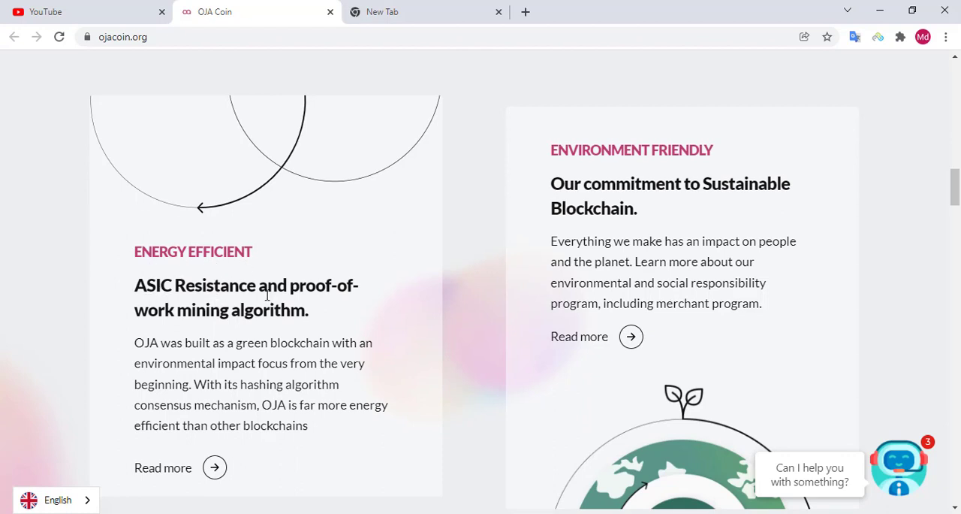
pyautogui.moveTo(231, 332)
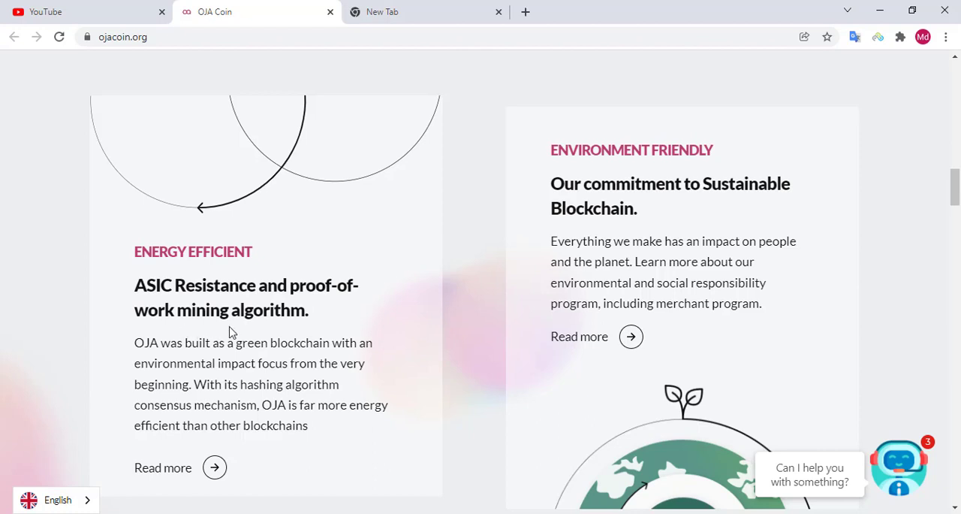
# Scroll past the sustainability cards until the Personal, Business and Investor section appears
pyautogui.scroll(-3)
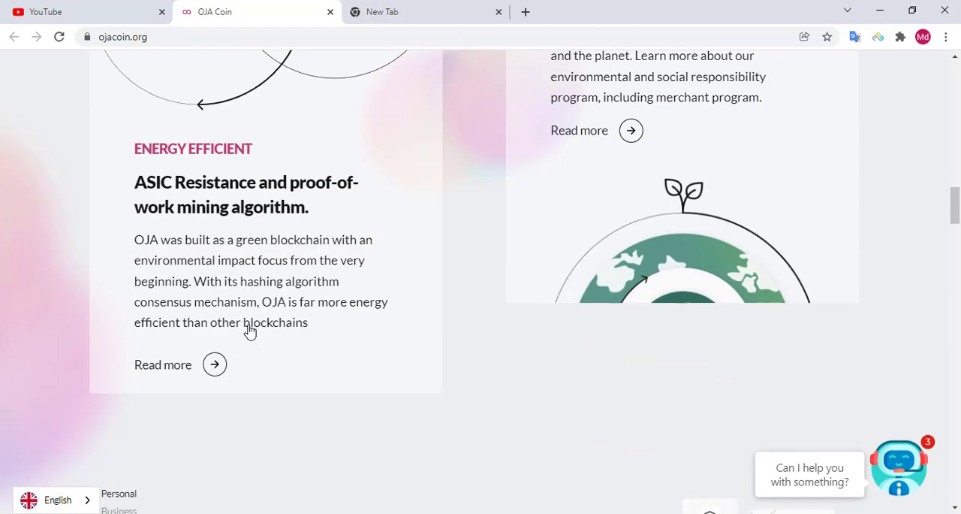
pyautogui.scroll(-3)
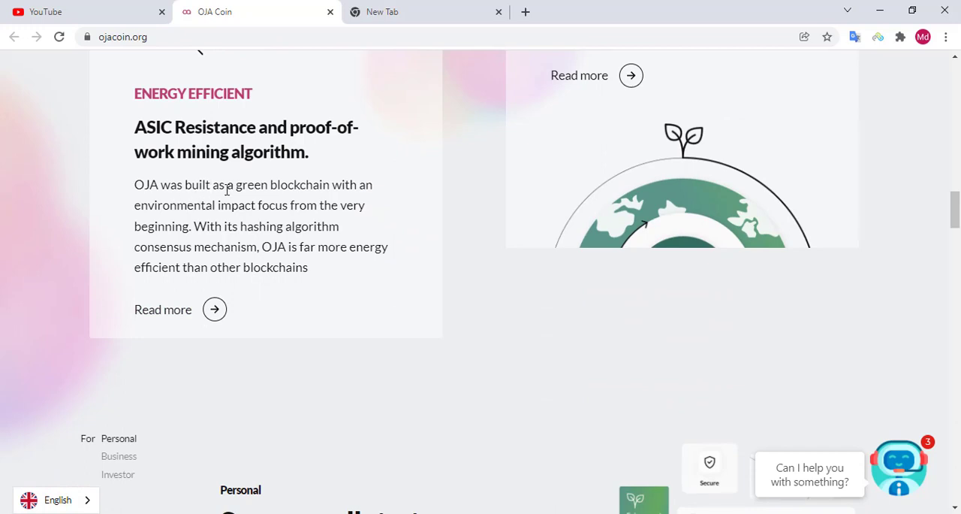
pyautogui.moveTo(301, 199)
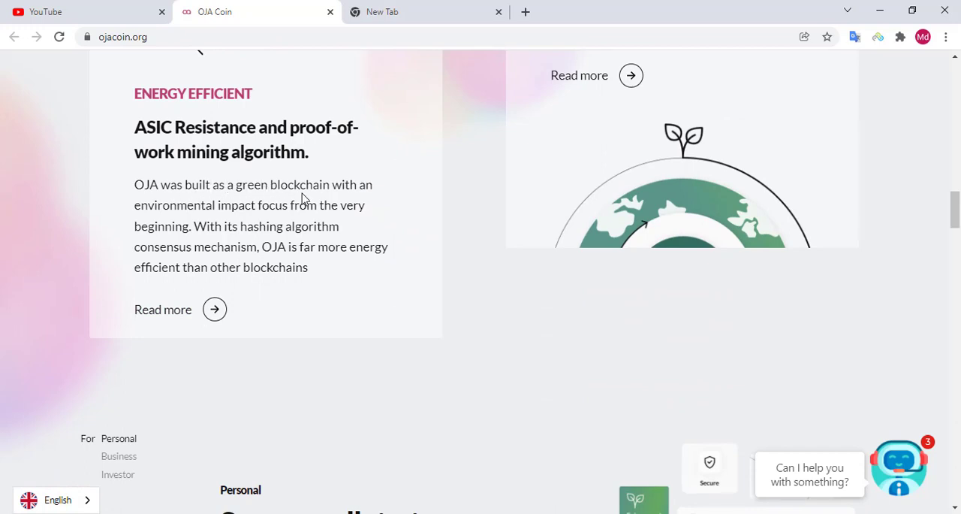
pyautogui.moveTo(219, 221)
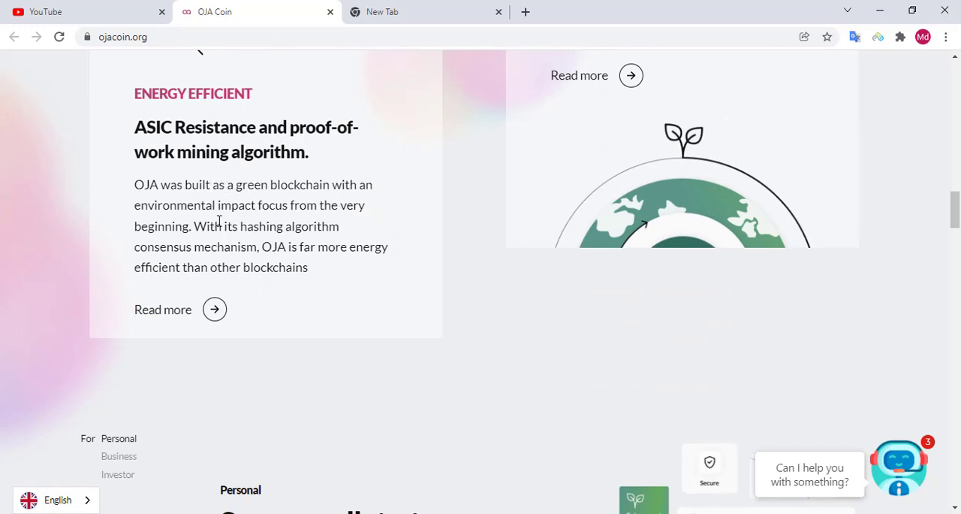
pyautogui.moveTo(294, 213)
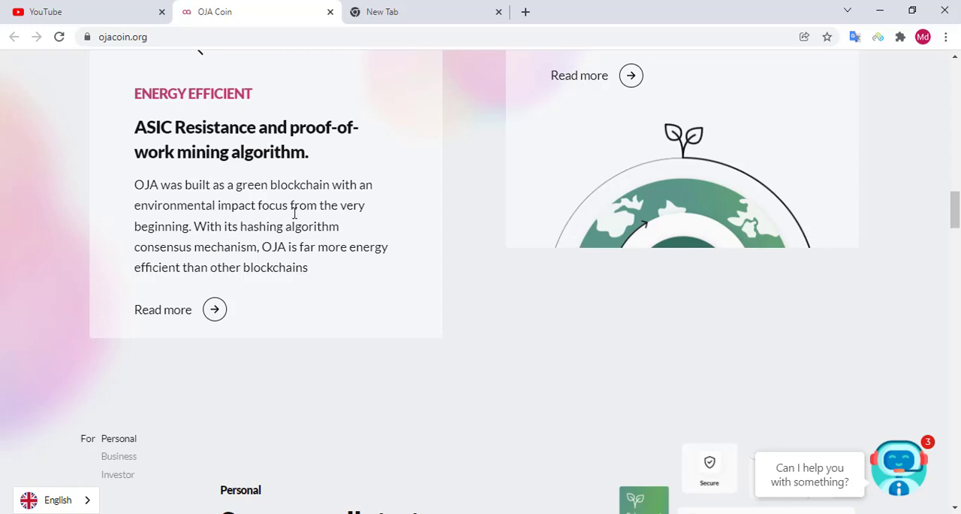
pyautogui.moveTo(193, 239)
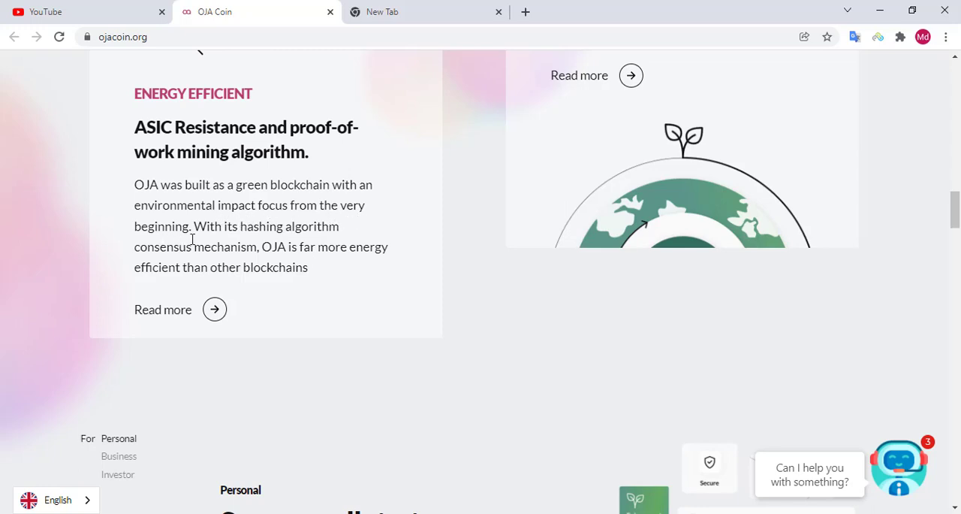
pyautogui.moveTo(269, 241)
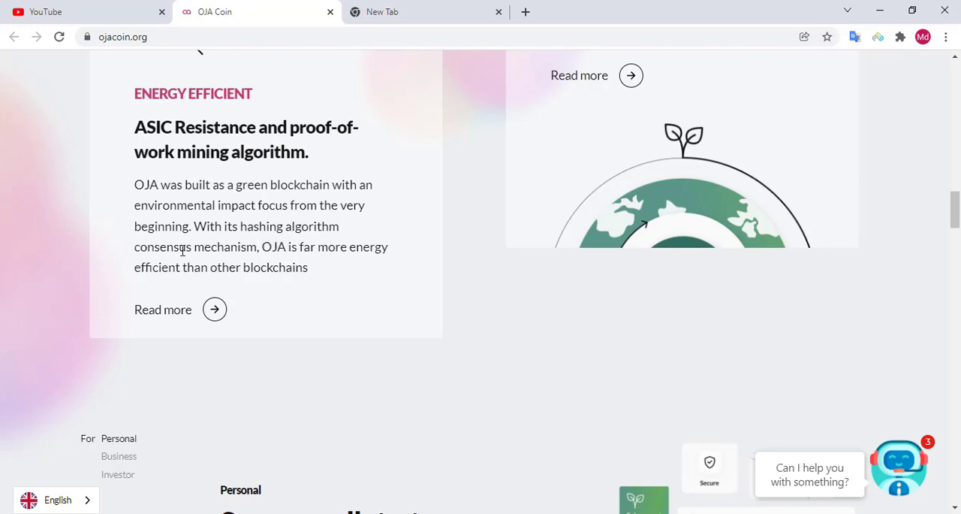
pyautogui.moveTo(300, 261)
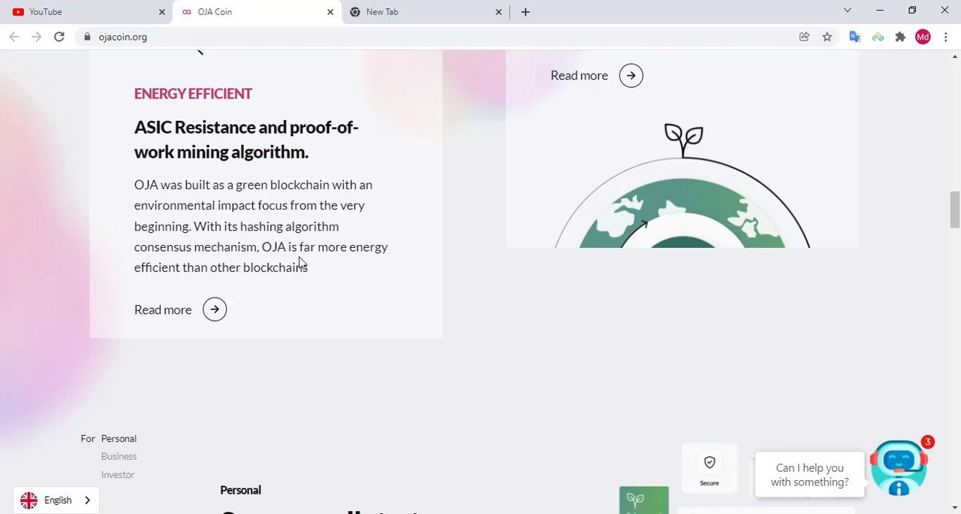
pyautogui.moveTo(127, 283)
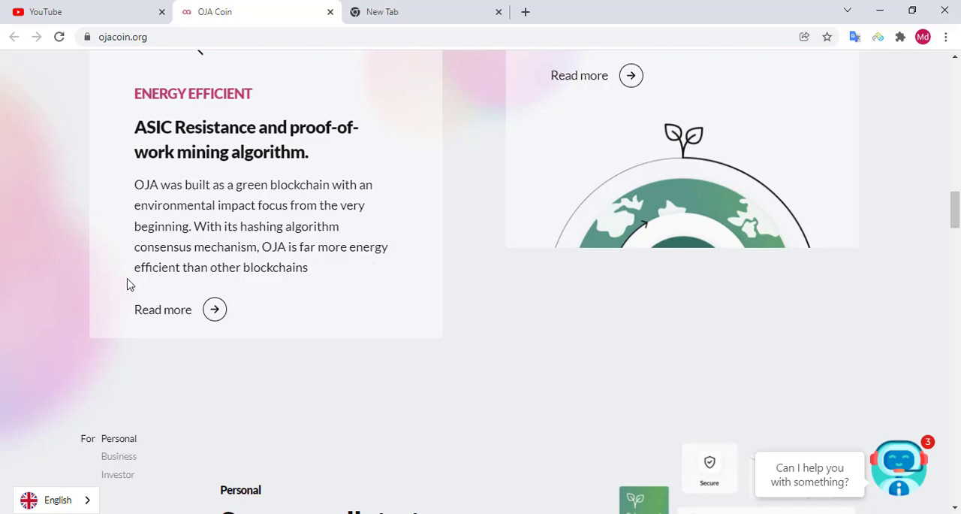
pyautogui.moveTo(268, 281)
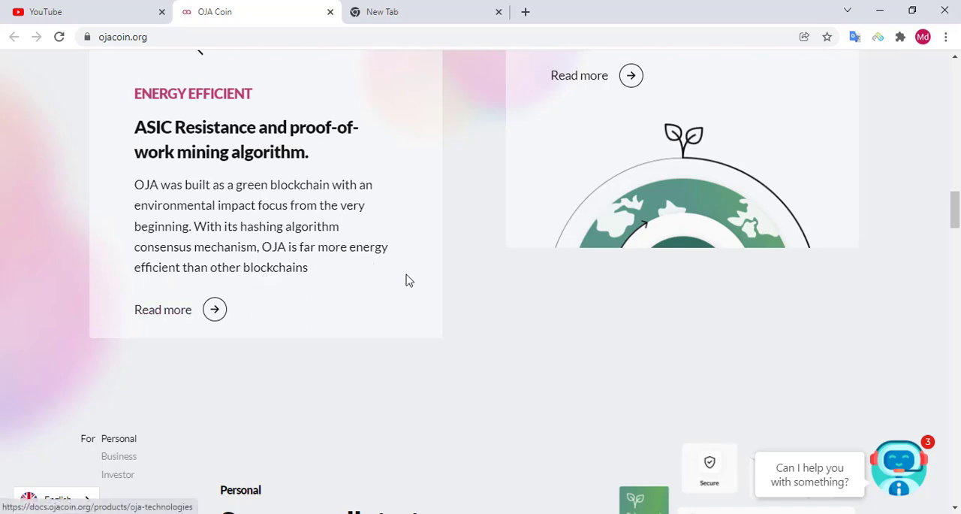
pyautogui.scroll(-3)
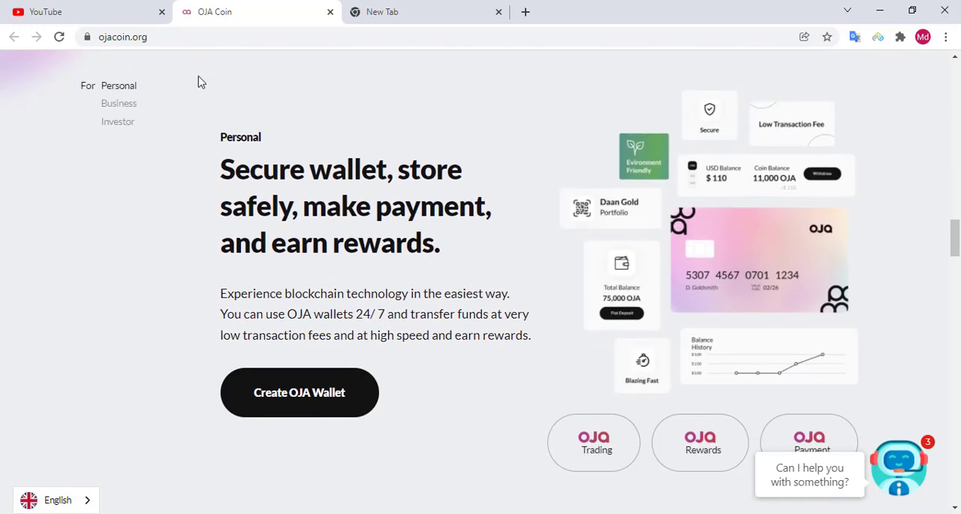
pyautogui.moveTo(231, 153)
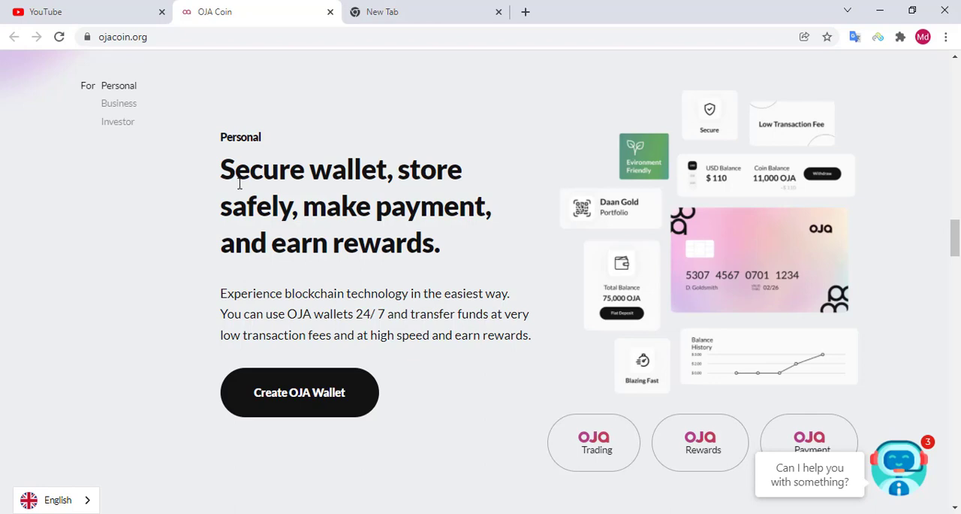
pyautogui.moveTo(430, 192)
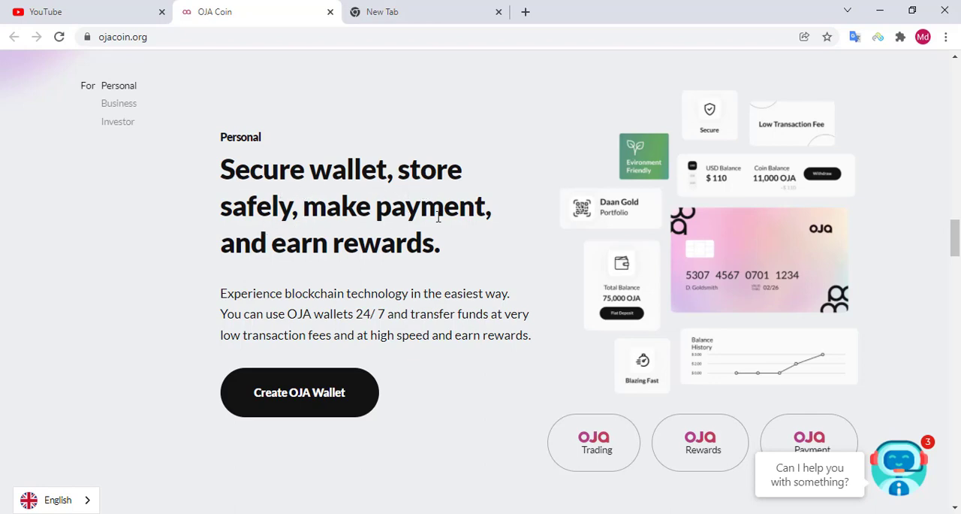
pyautogui.moveTo(373, 275)
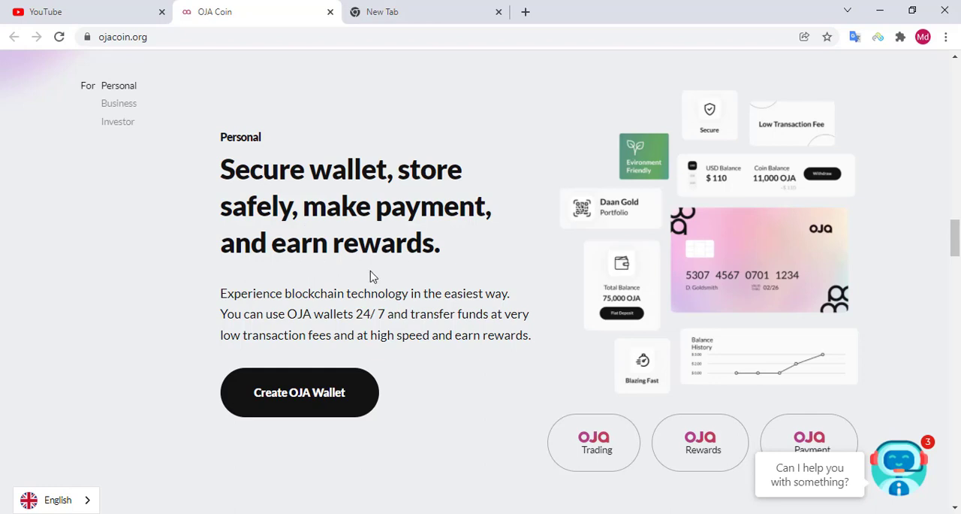
pyautogui.moveTo(160, 317)
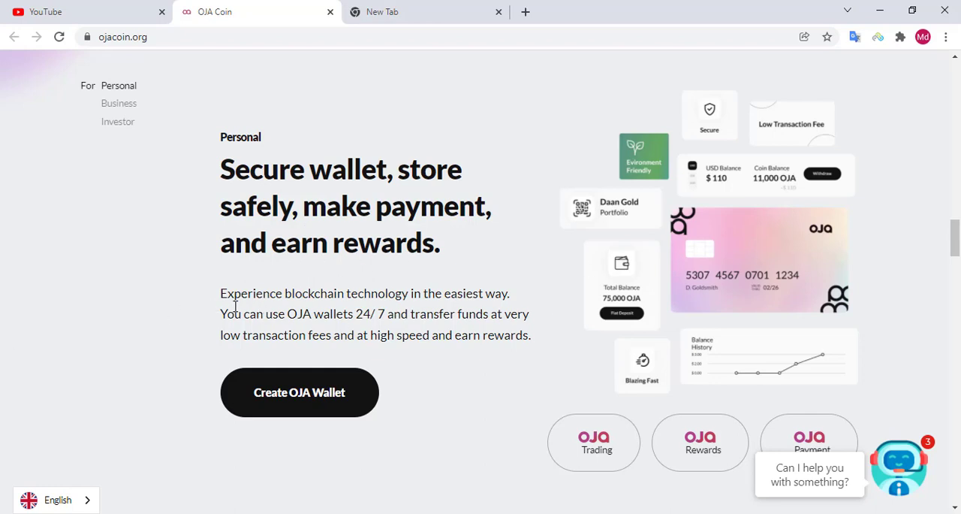
pyautogui.moveTo(417, 310)
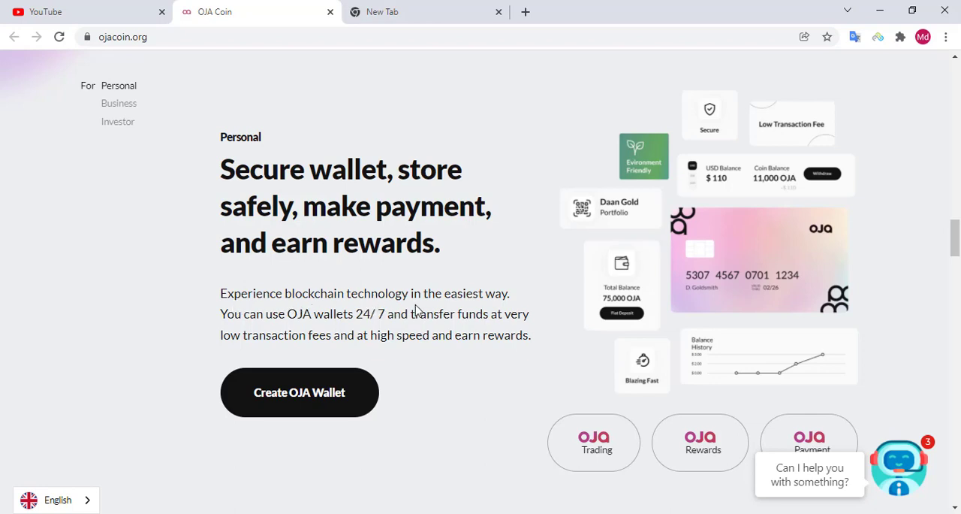
pyautogui.moveTo(501, 310)
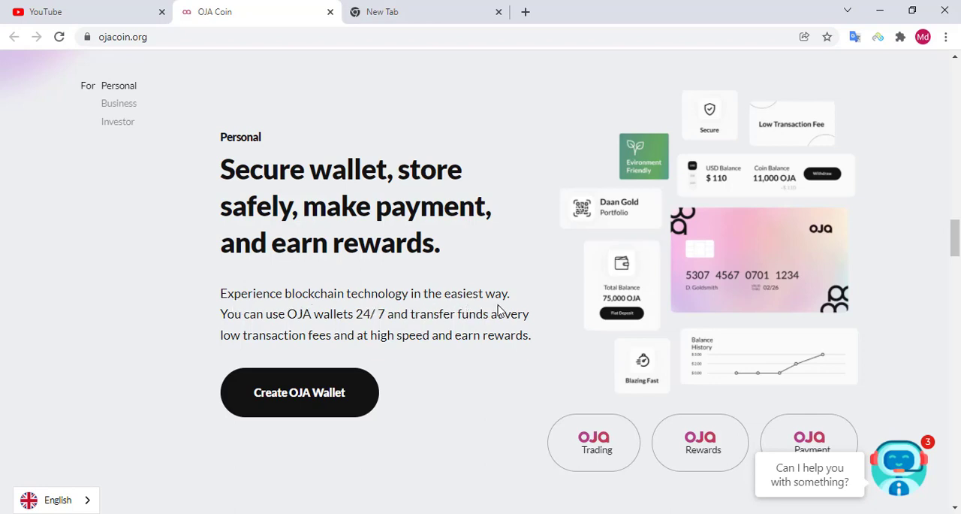
pyautogui.moveTo(311, 330)
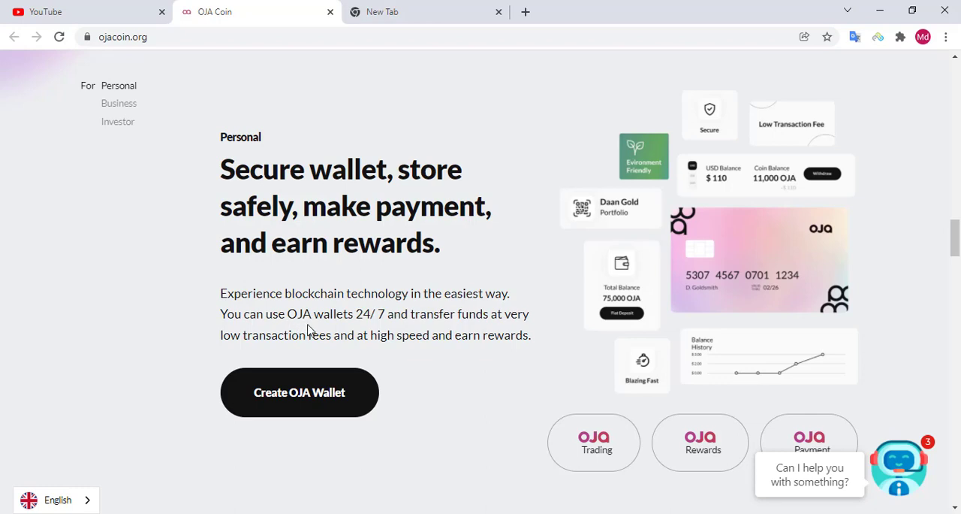
pyautogui.moveTo(400, 329)
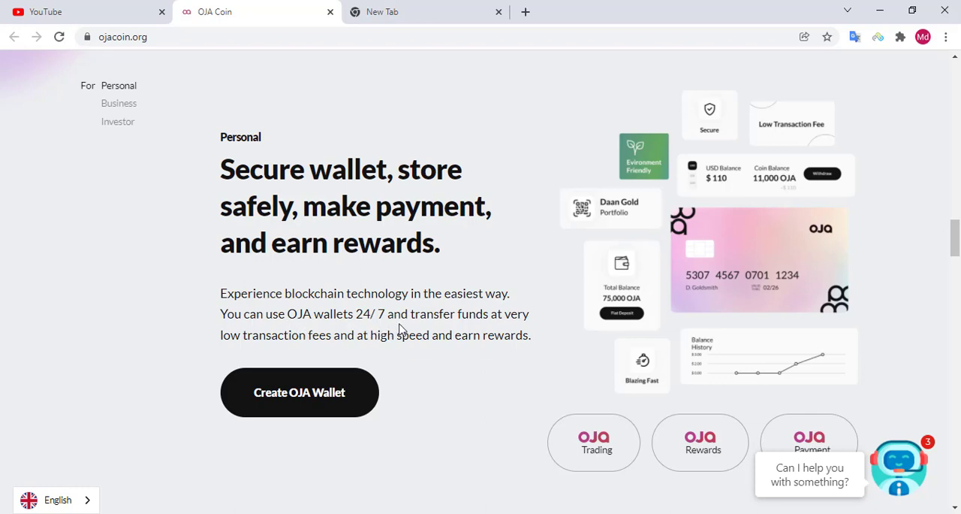
pyautogui.moveTo(523, 330)
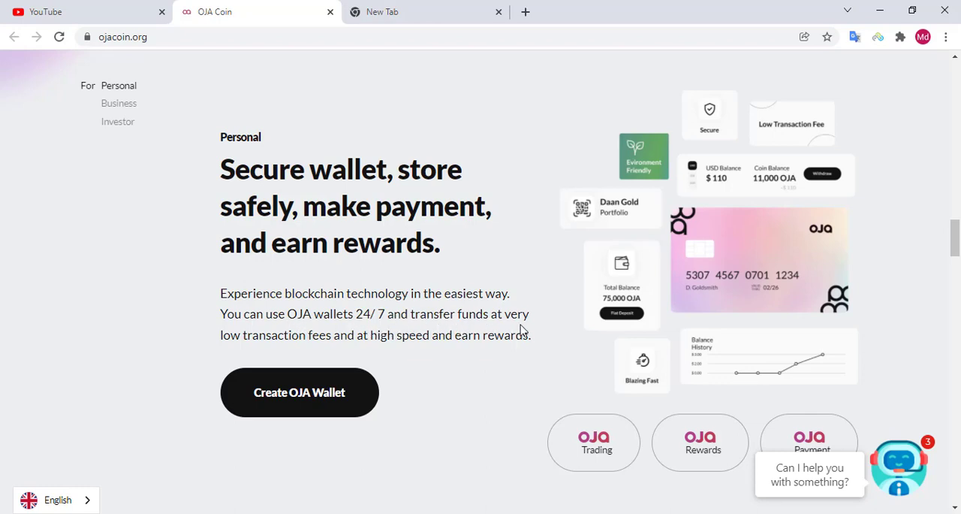
pyautogui.moveTo(337, 353)
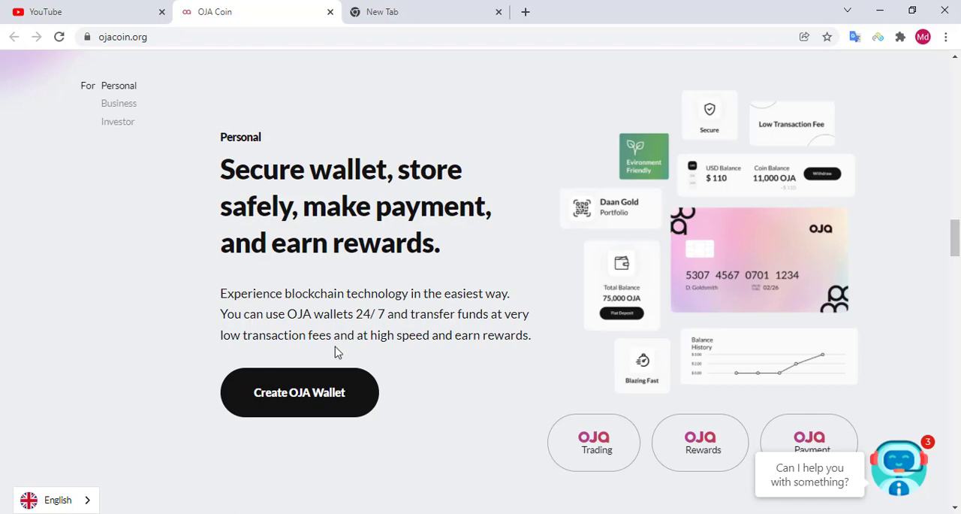
pyautogui.moveTo(435, 352)
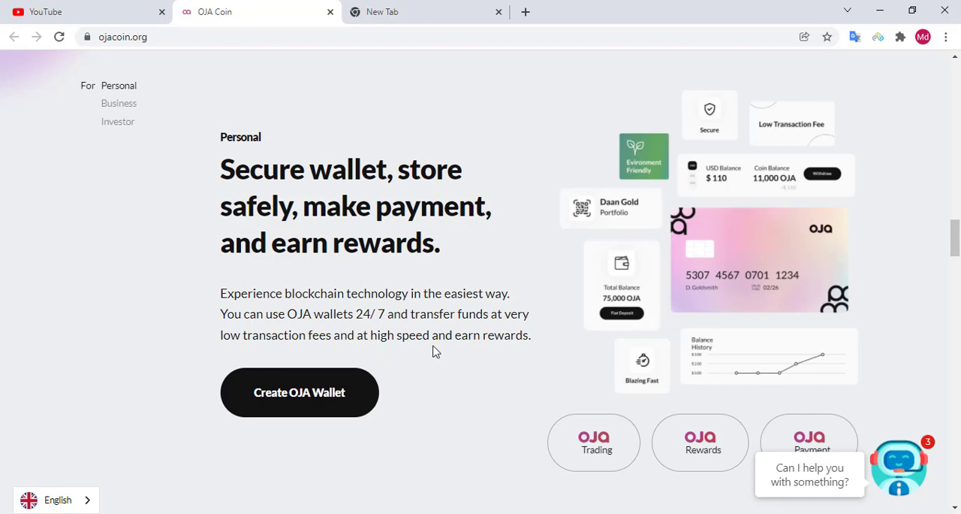
pyautogui.moveTo(524, 352)
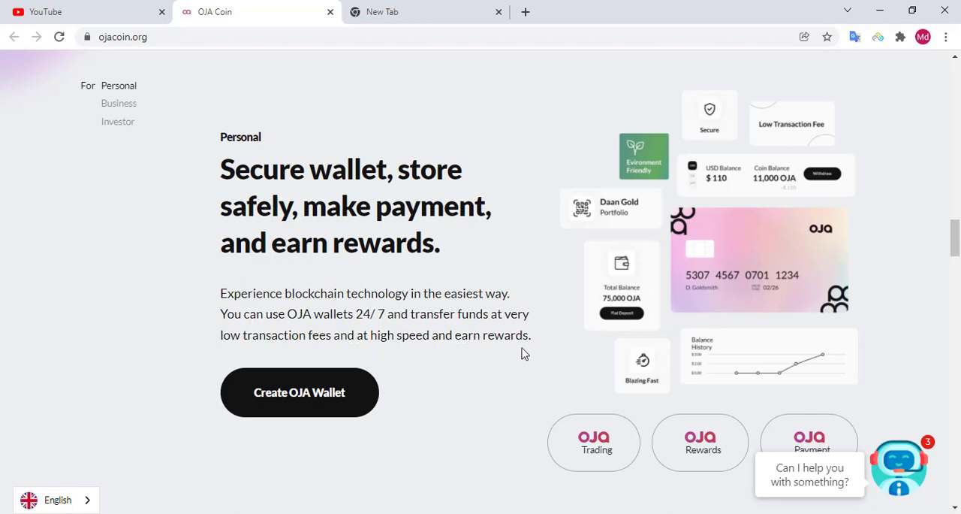
# Scroll slightly to reveal the OJA Trading, Rewards and Payment buttons
pyautogui.scroll(-3)
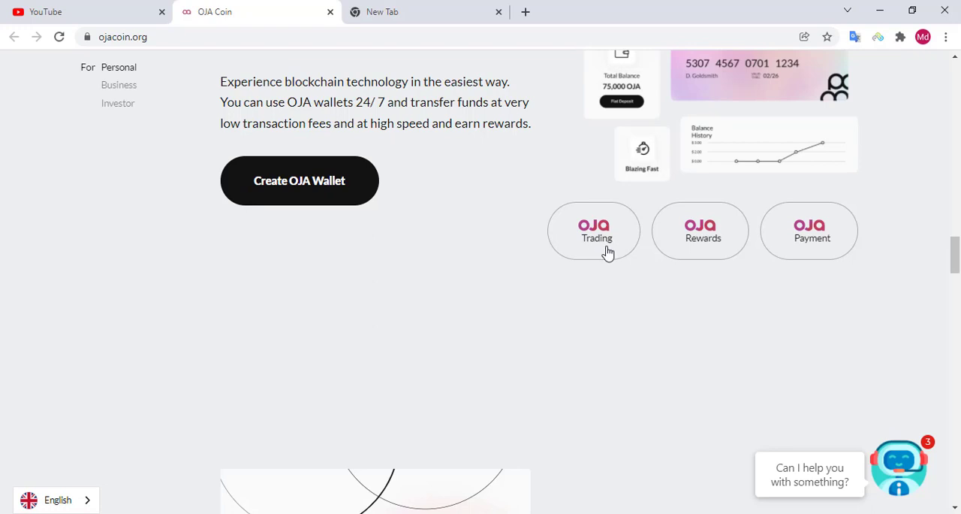
pyautogui.moveTo(844, 255)
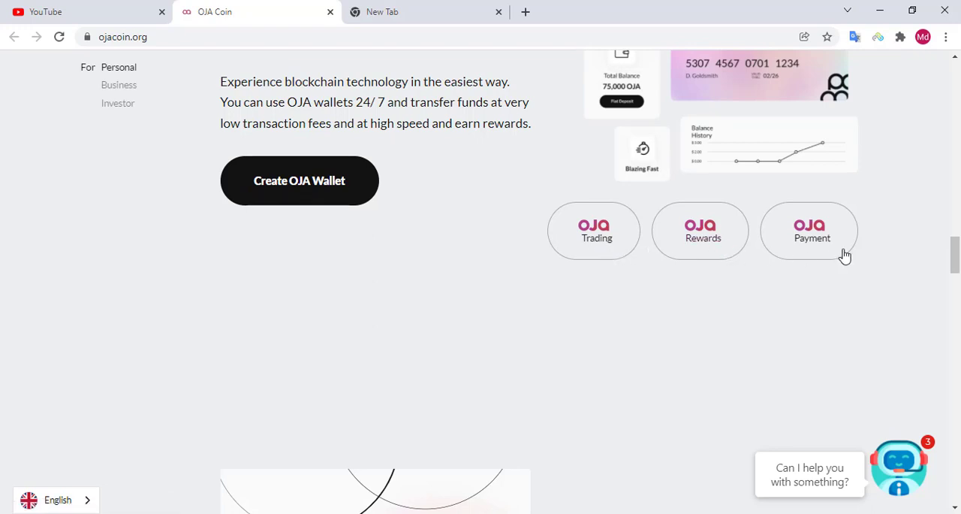
# Show the 'Power your business with OJA' section and its free OJA coin sign-up offer
pyautogui.click(118, 84)
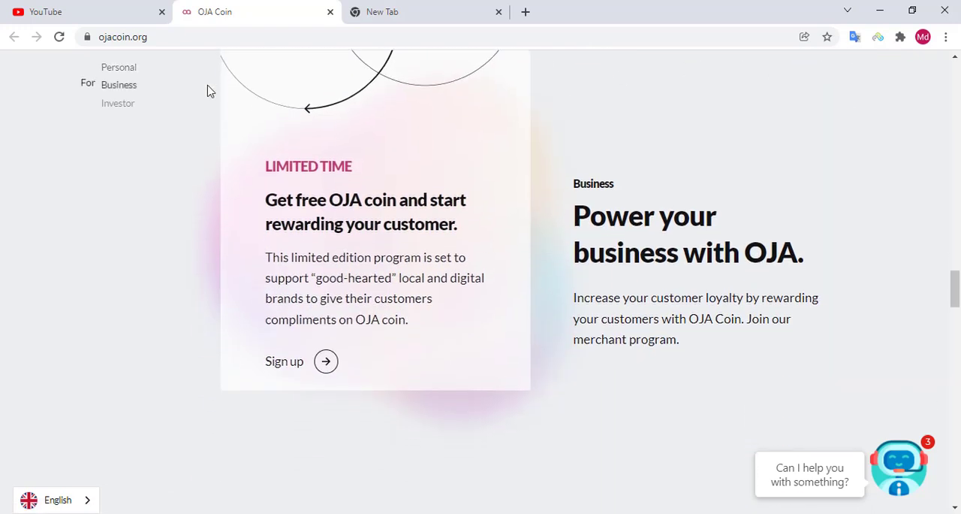
pyautogui.moveTo(283, 184)
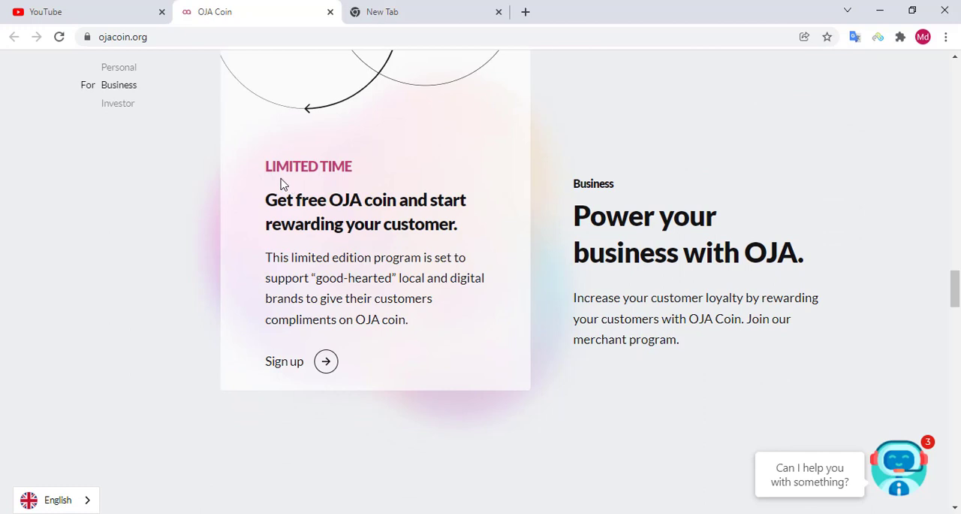
pyautogui.moveTo(288, 220)
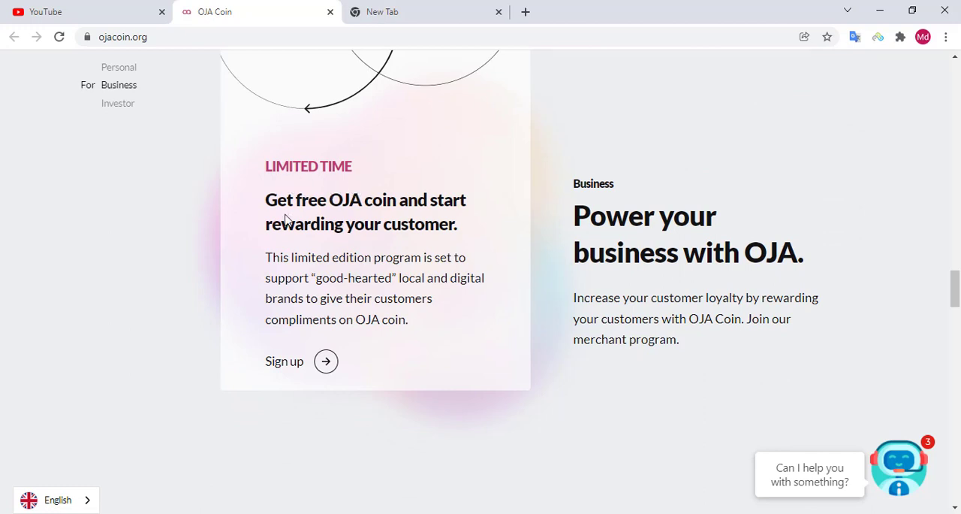
pyautogui.moveTo(323, 218)
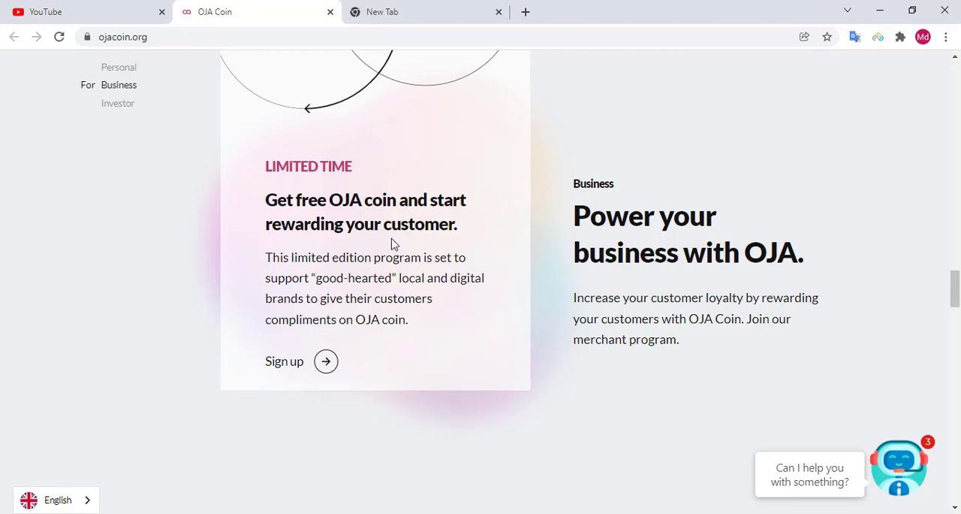
pyautogui.moveTo(279, 272)
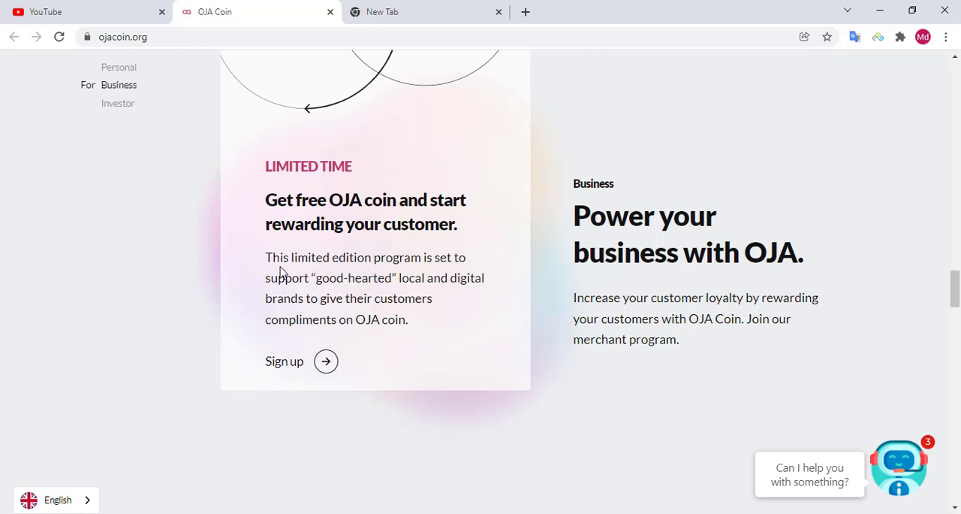
pyautogui.moveTo(363, 263)
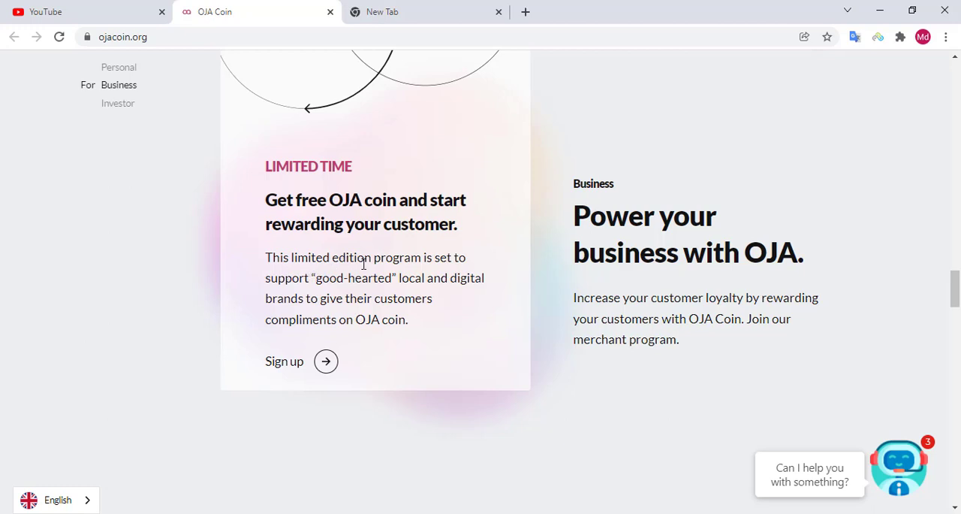
pyautogui.moveTo(474, 268)
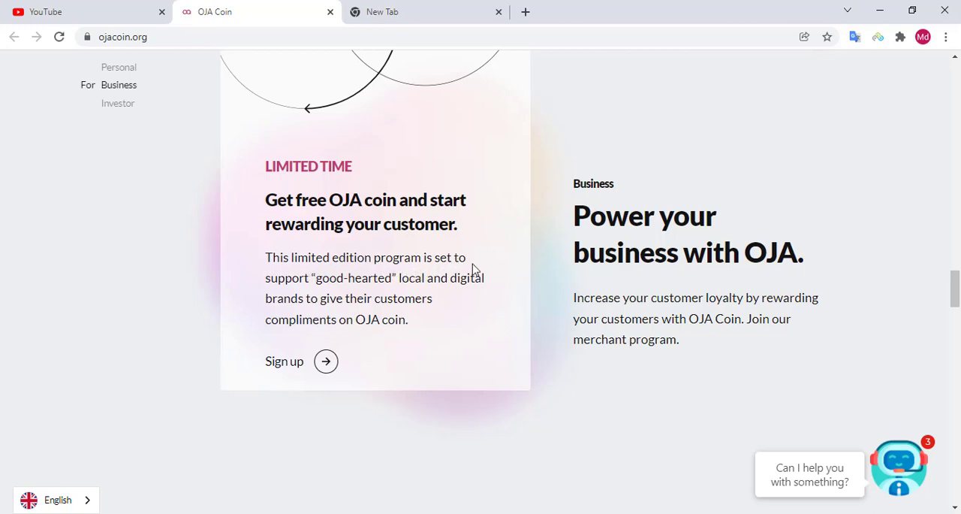
pyautogui.moveTo(384, 292)
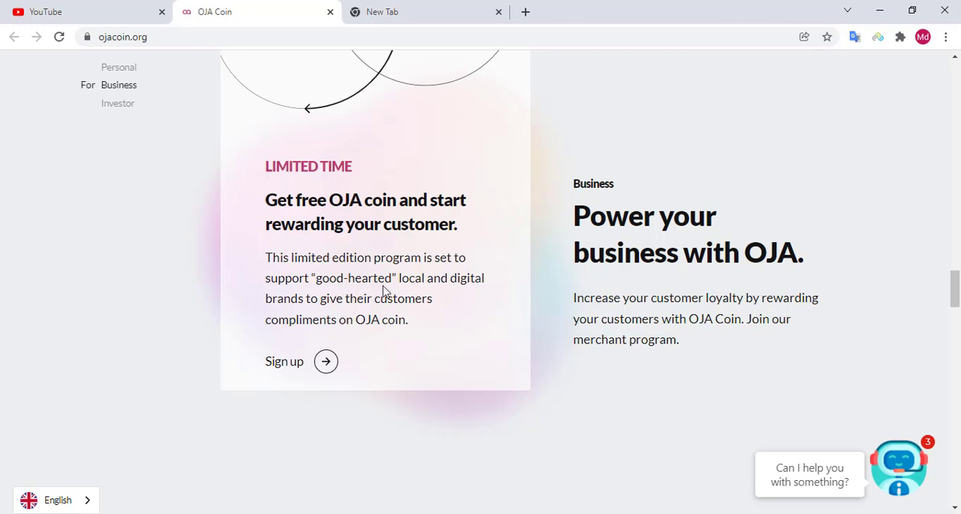
pyautogui.moveTo(494, 292)
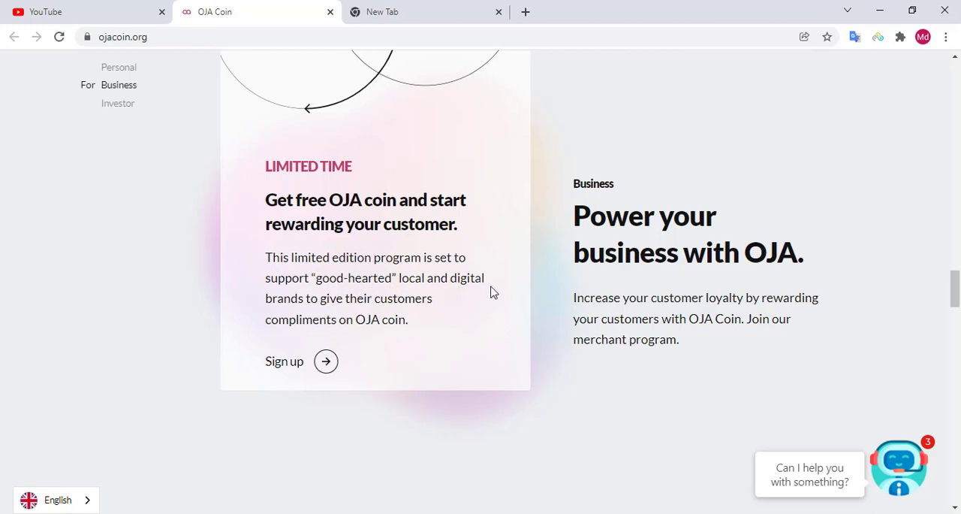
pyautogui.moveTo(356, 314)
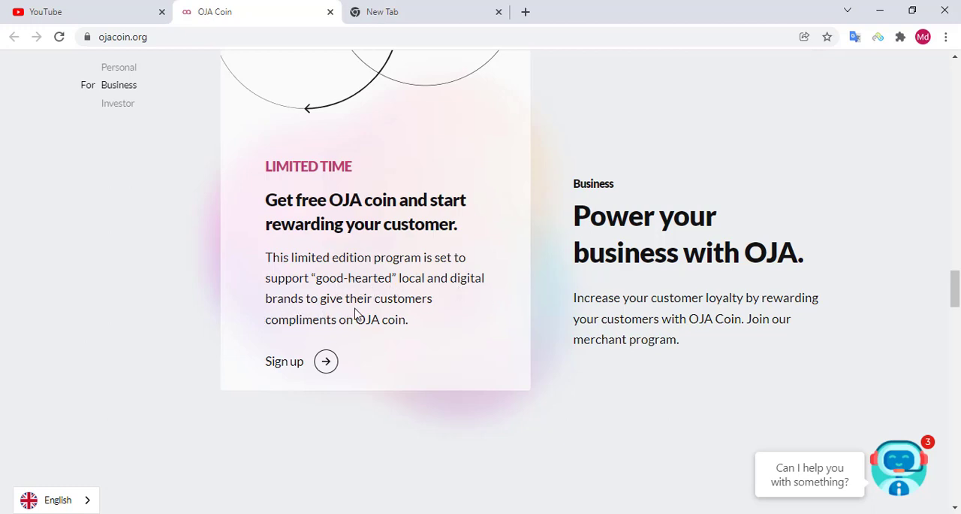
pyautogui.moveTo(343, 335)
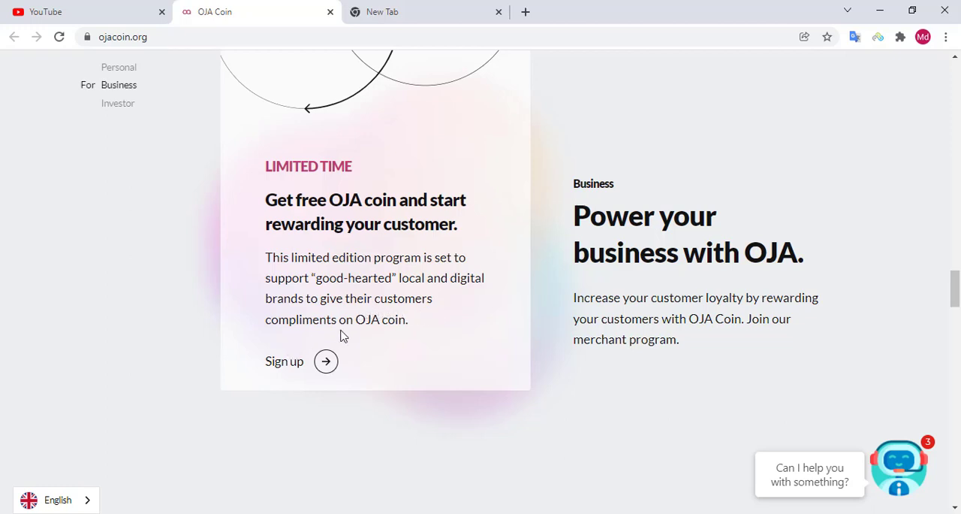
pyautogui.moveTo(543, 305)
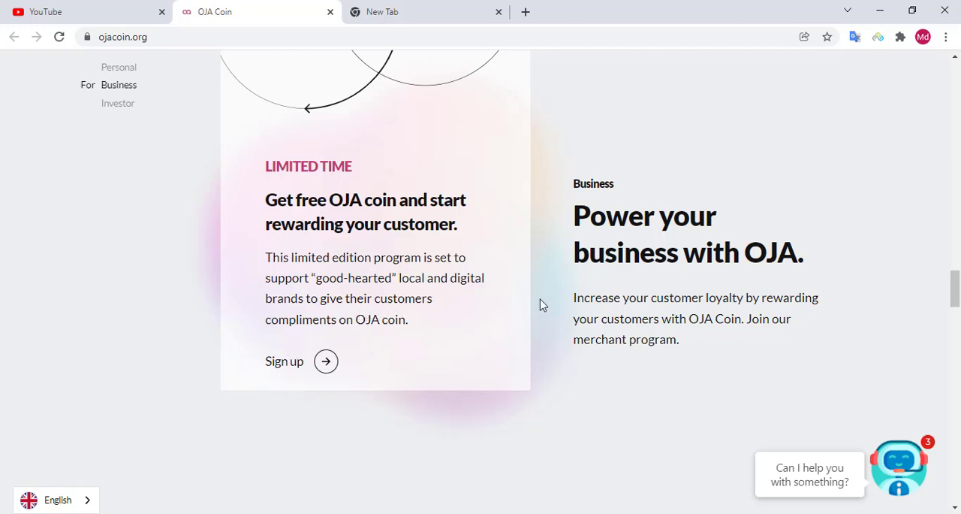
pyautogui.moveTo(586, 199)
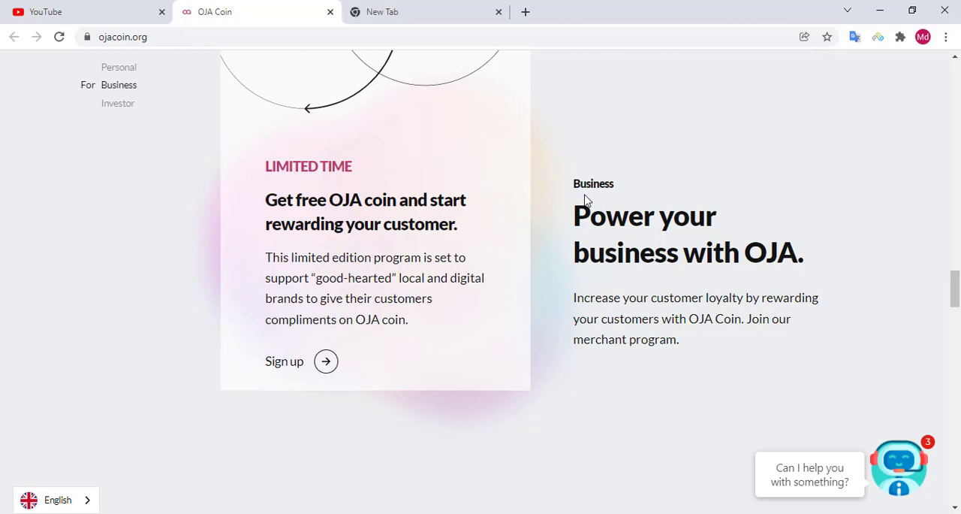
pyautogui.moveTo(582, 225)
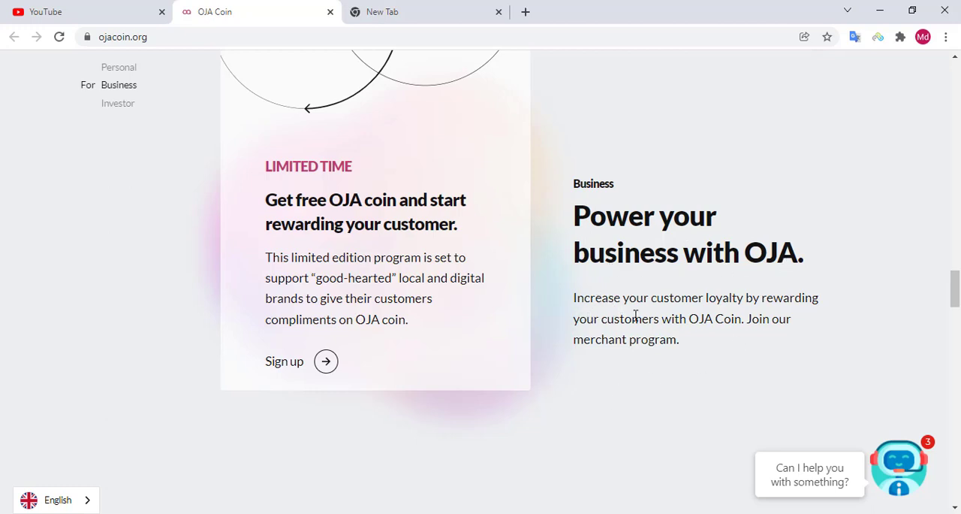
pyautogui.moveTo(743, 313)
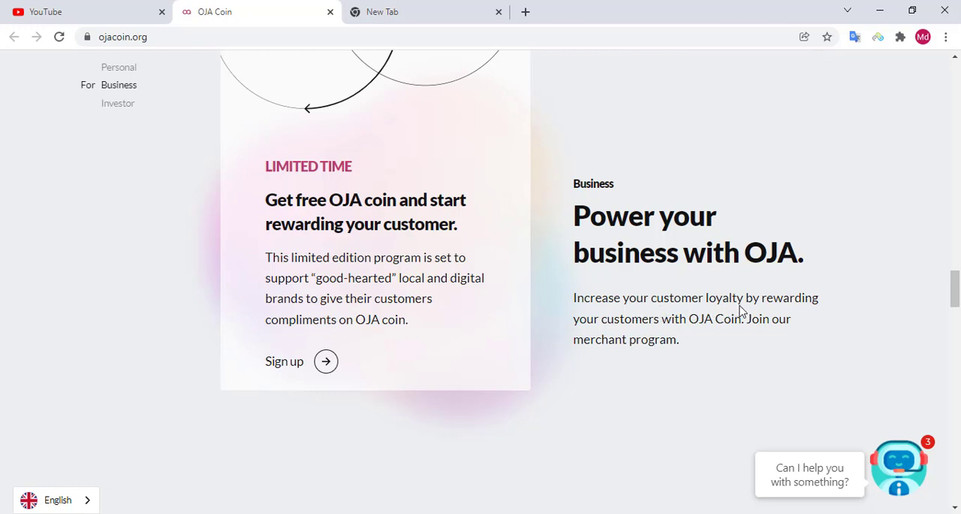
pyautogui.moveTo(628, 356)
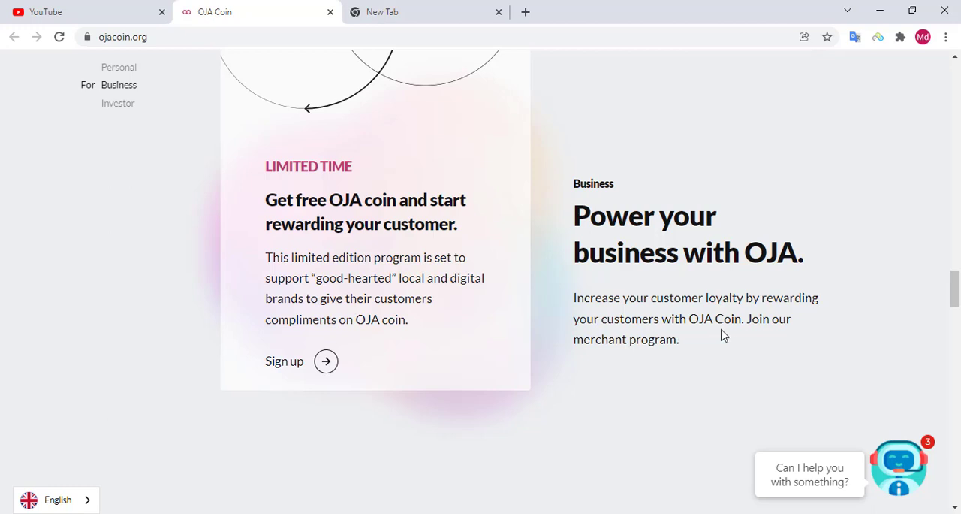
pyautogui.moveTo(794, 335)
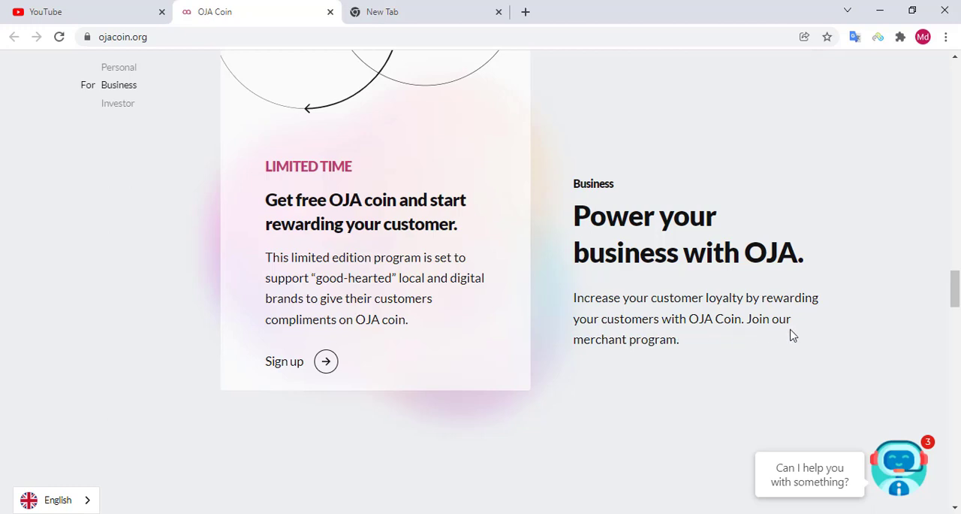
pyautogui.moveTo(642, 358)
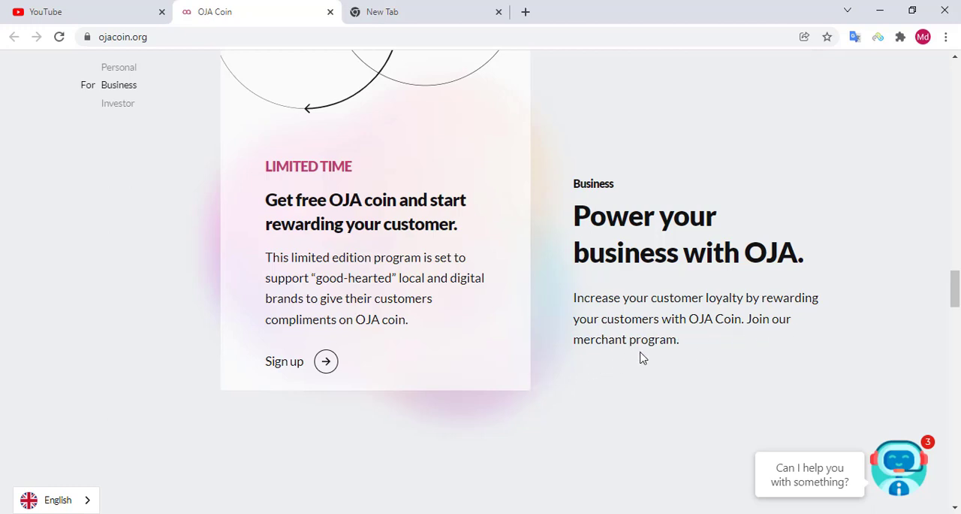
pyautogui.scroll(-3)
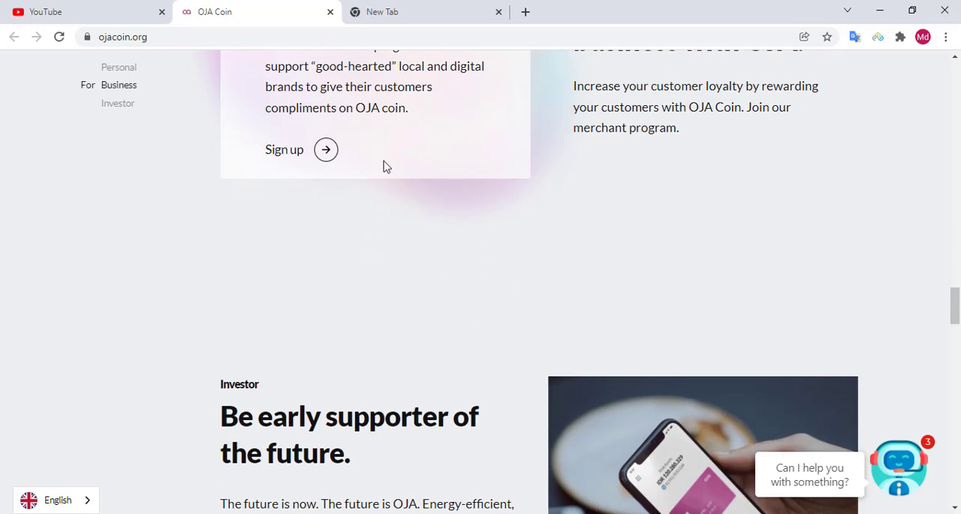
pyautogui.scroll(-3)
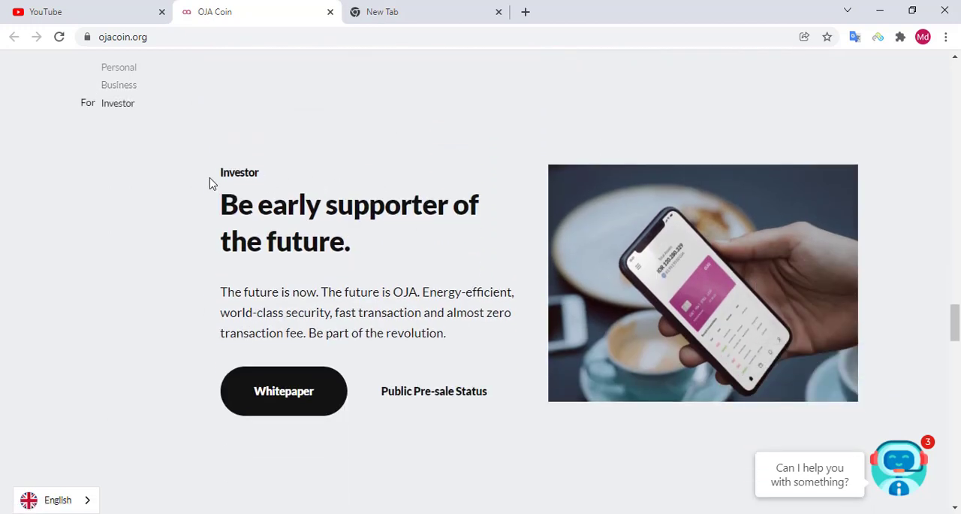
pyautogui.moveTo(219, 217)
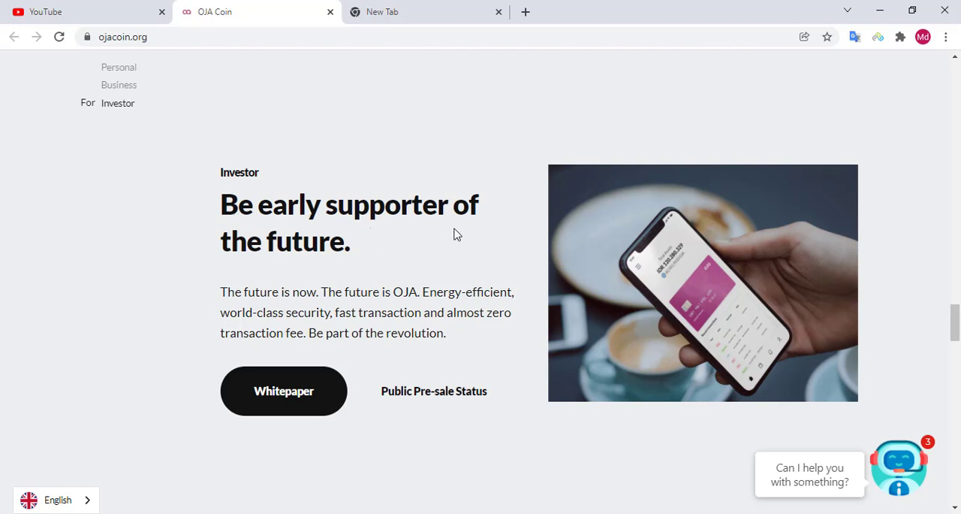
pyautogui.moveTo(248, 308)
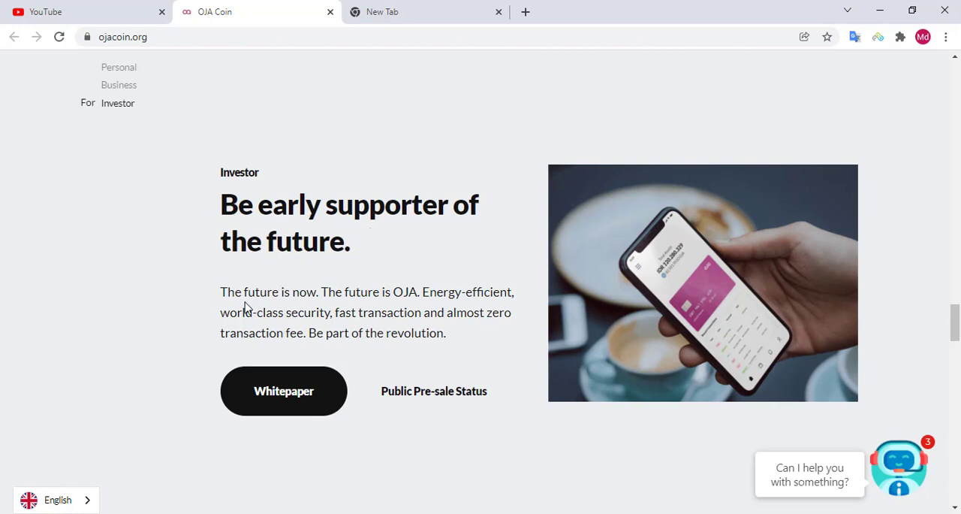
pyautogui.moveTo(319, 310)
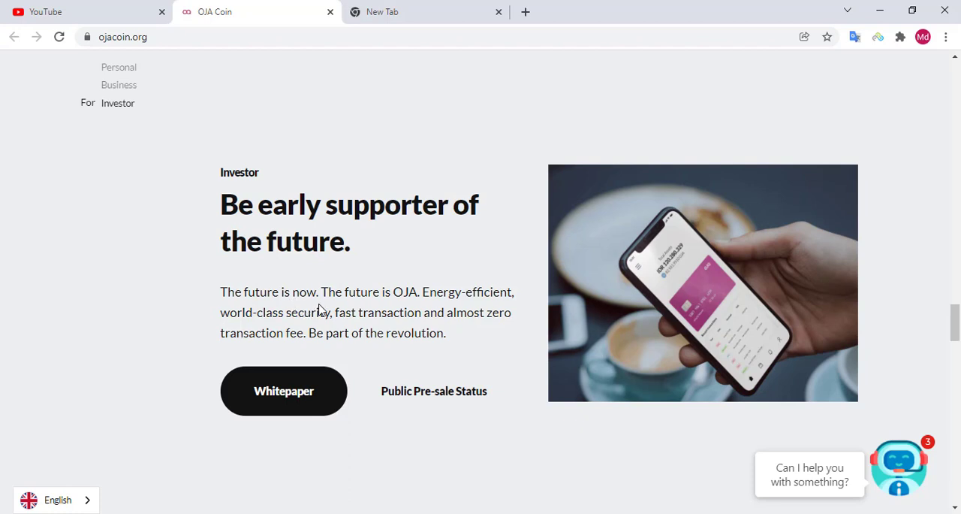
pyautogui.moveTo(447, 306)
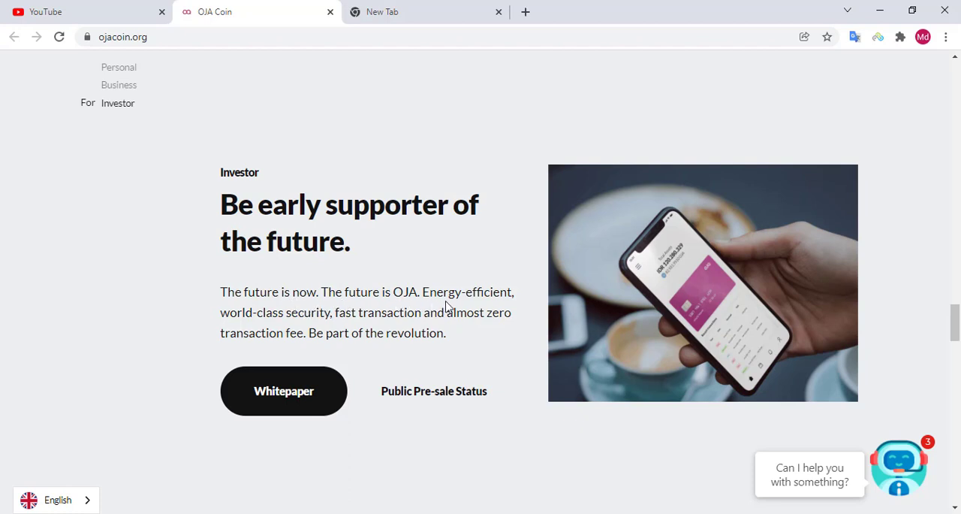
pyautogui.moveTo(340, 325)
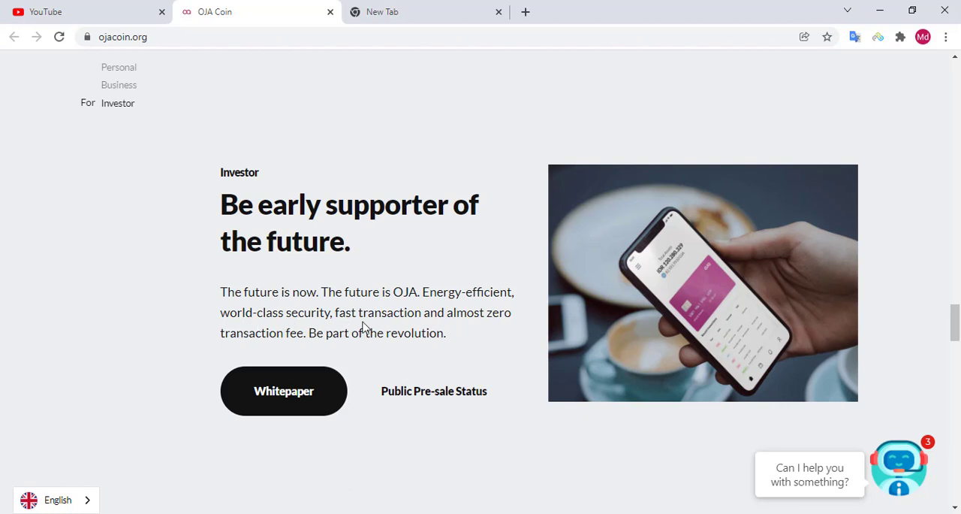
pyautogui.moveTo(482, 330)
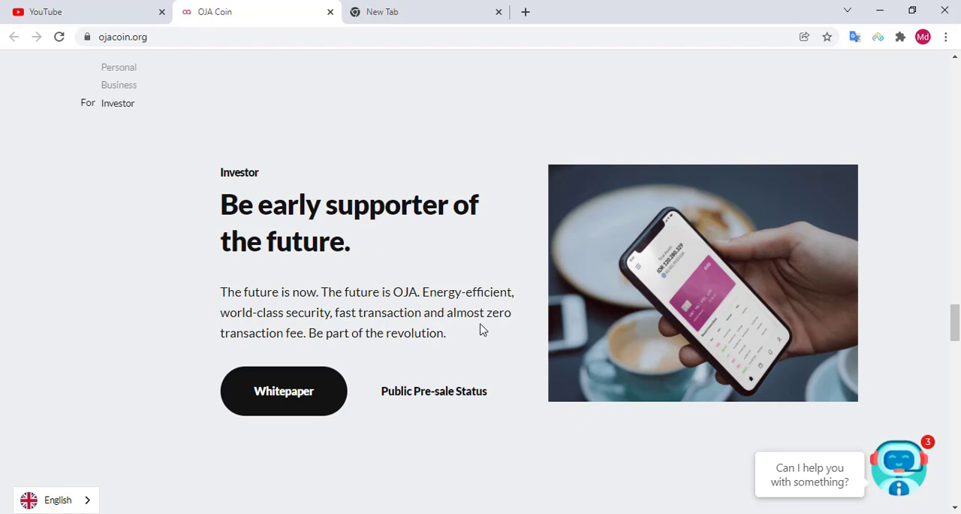
pyautogui.moveTo(310, 338)
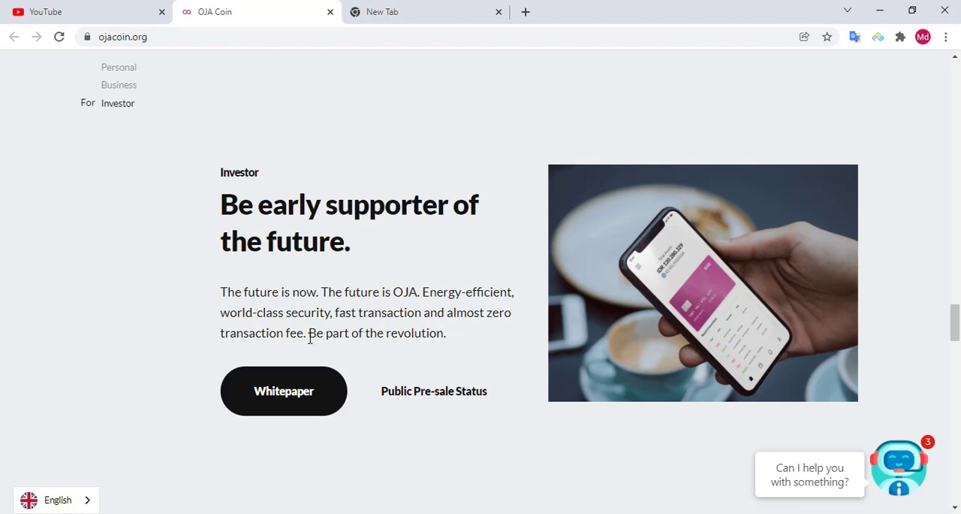
pyautogui.moveTo(441, 346)
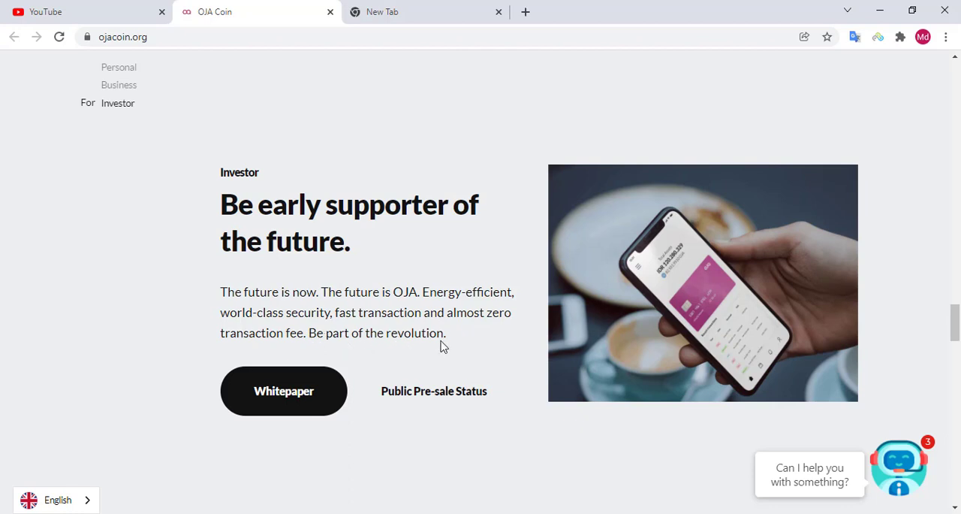
# Scroll past the Whitepaper button to the Asia & Pacific, Europe and America community lists
pyautogui.scroll(-3)
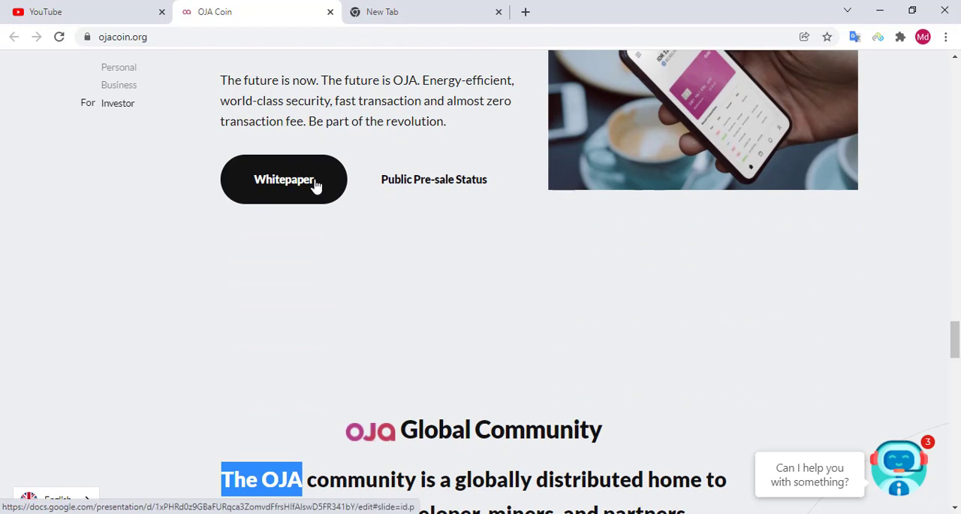
pyautogui.moveTo(314, 214)
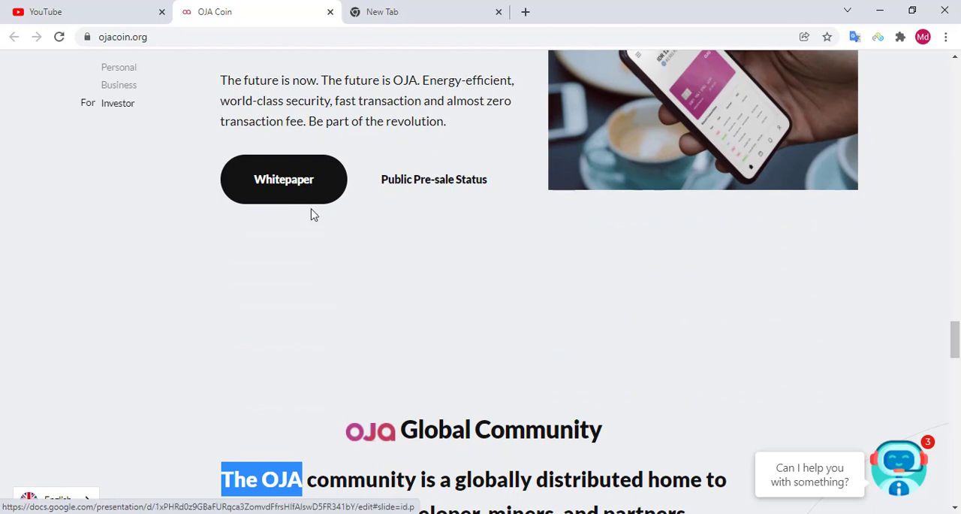
pyautogui.scroll(-3)
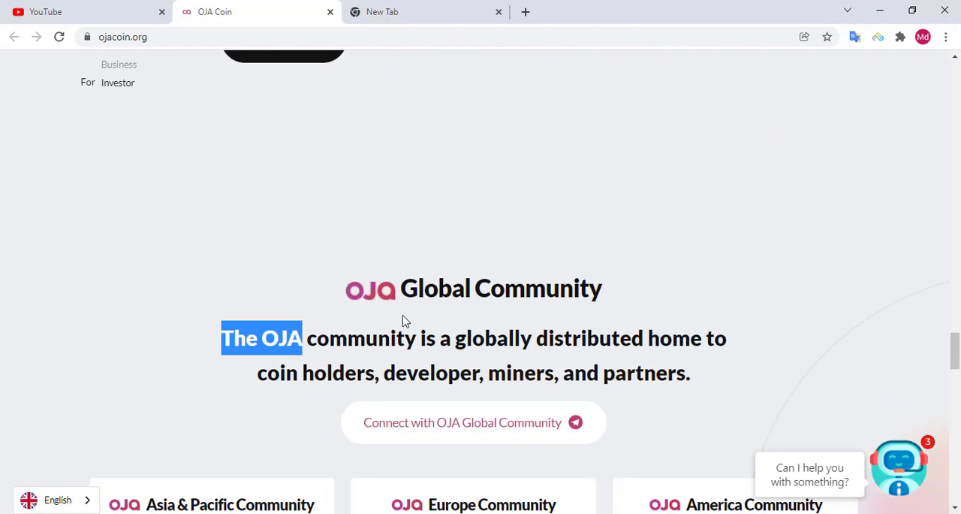
pyautogui.scroll(-3)
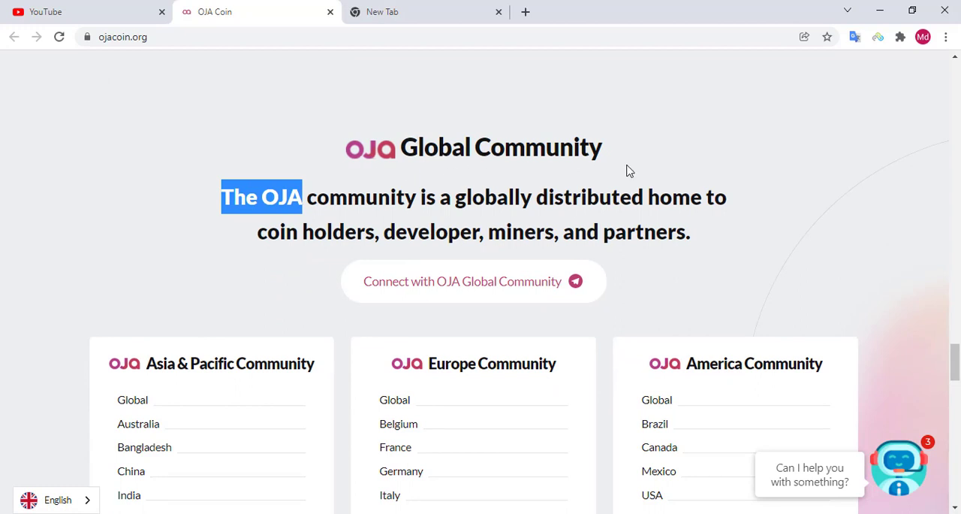
pyautogui.moveTo(520, 281)
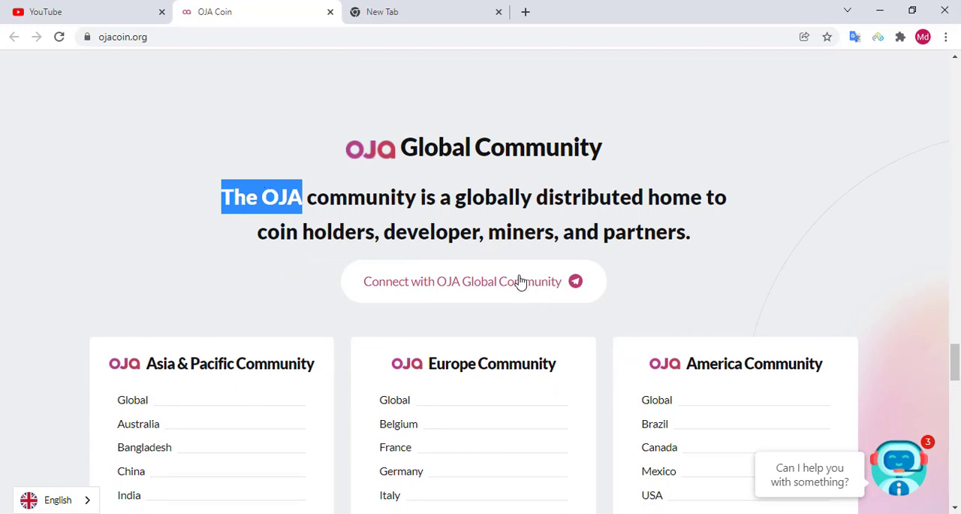
pyautogui.moveTo(485, 209)
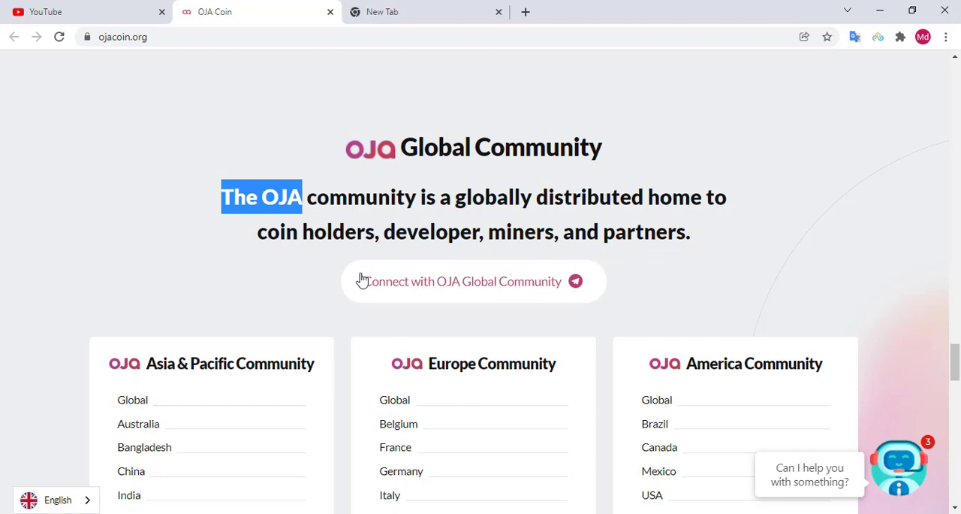
pyautogui.moveTo(433, 293)
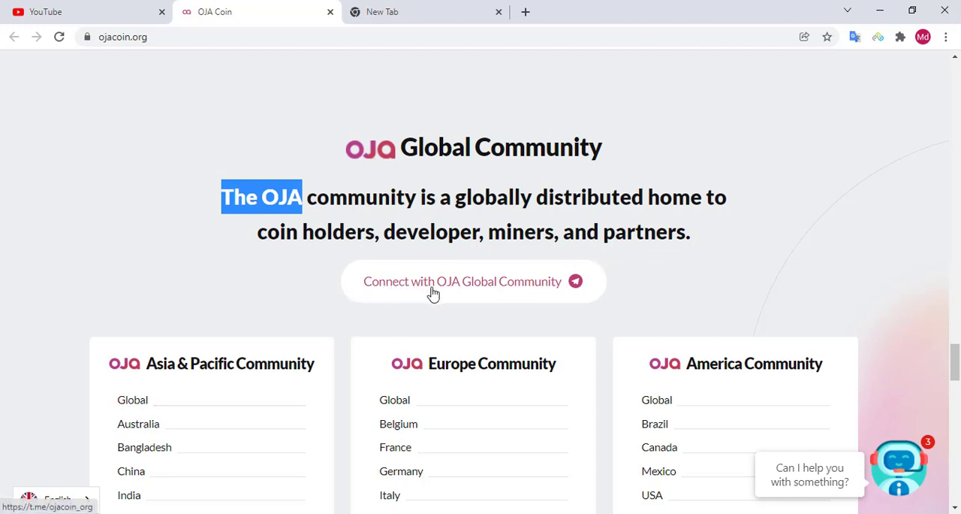
pyautogui.moveTo(568, 305)
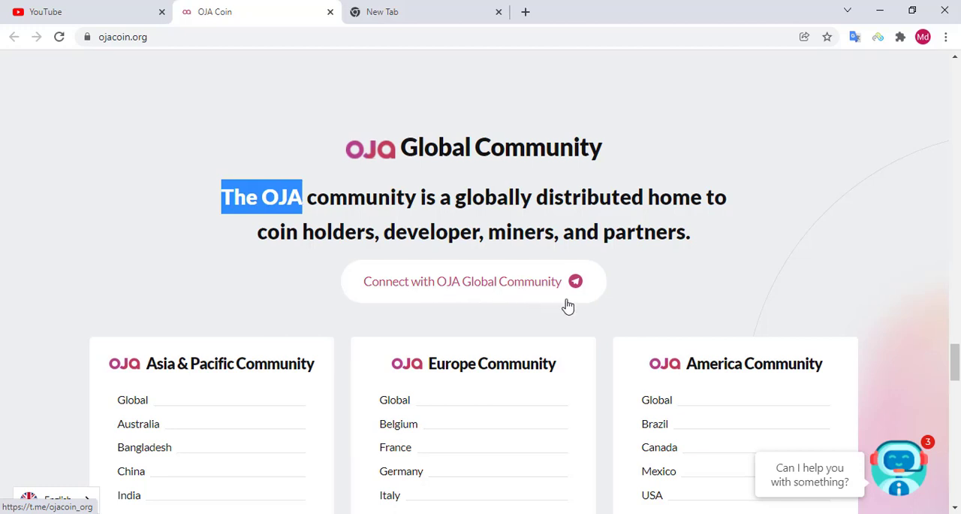
# Scroll to the Africa and Middle East lists and the Join Discord community card
pyautogui.scroll(-3)
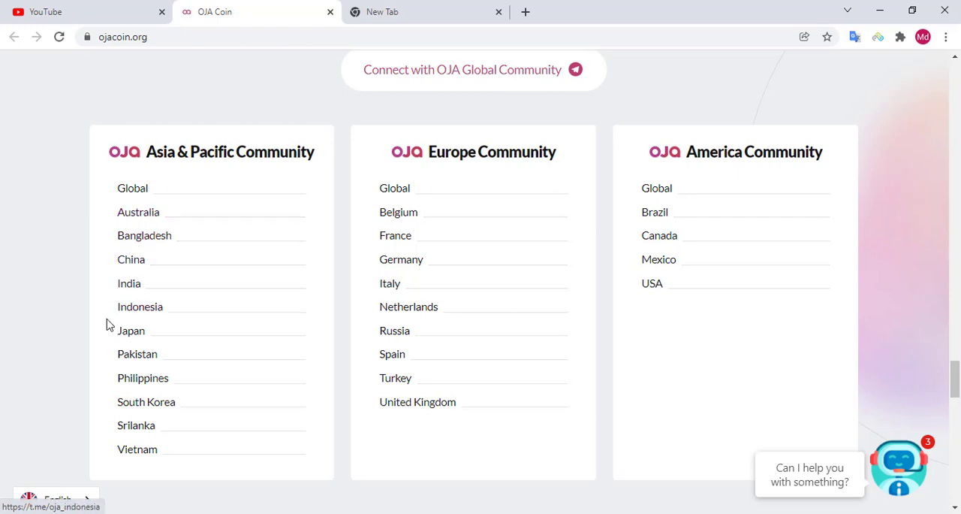
pyautogui.moveTo(138, 354)
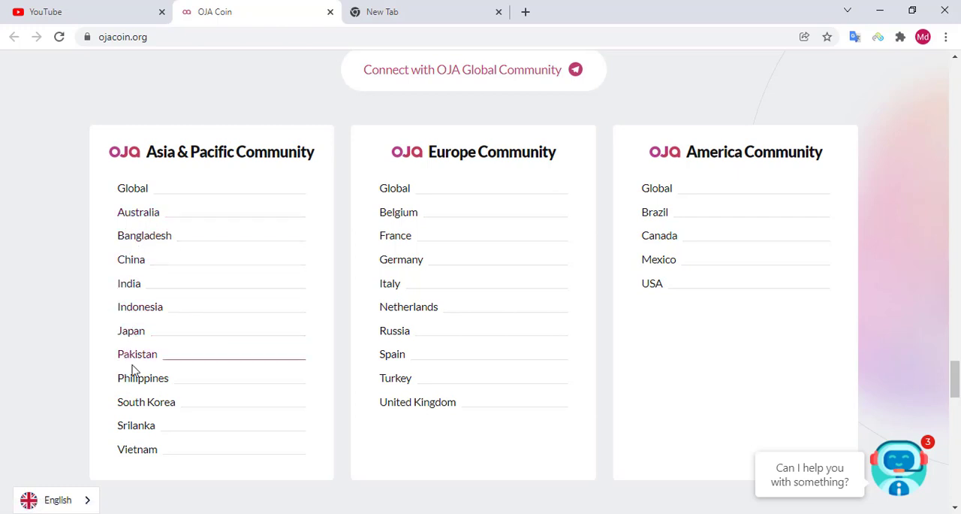
pyautogui.moveTo(133, 401)
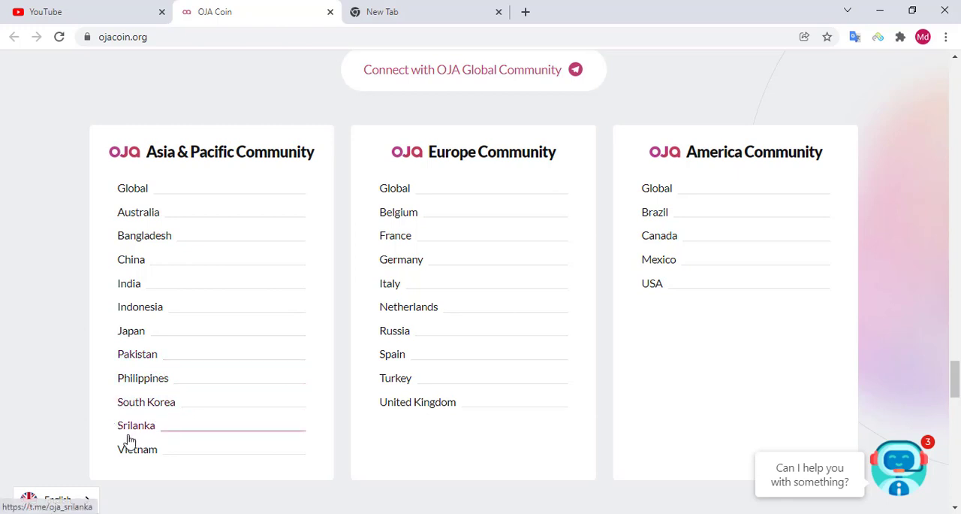
pyautogui.moveTo(383, 159)
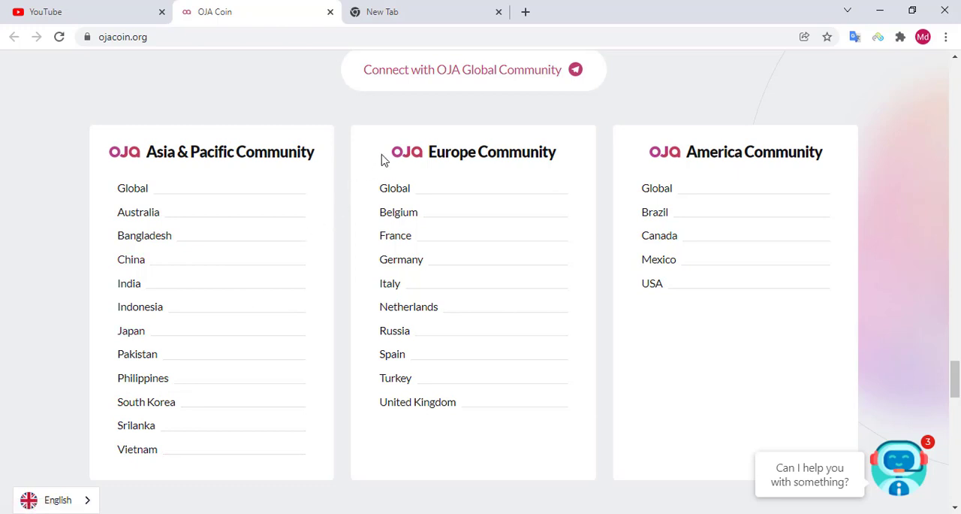
pyautogui.moveTo(406, 161)
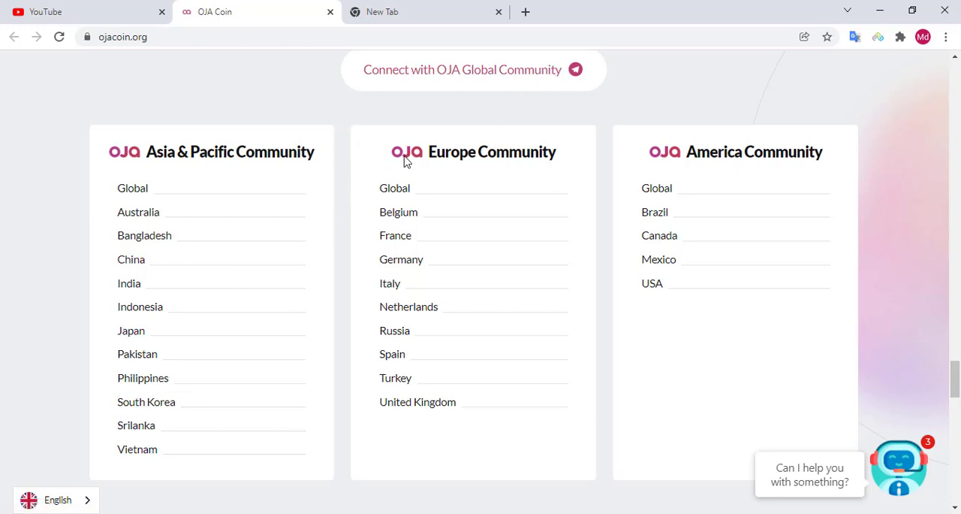
pyautogui.moveTo(569, 172)
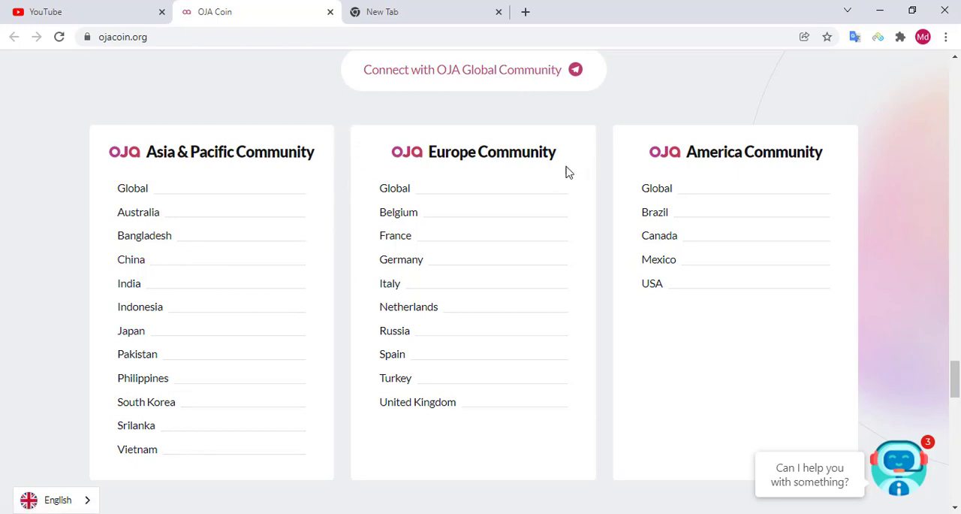
pyautogui.moveTo(398, 212)
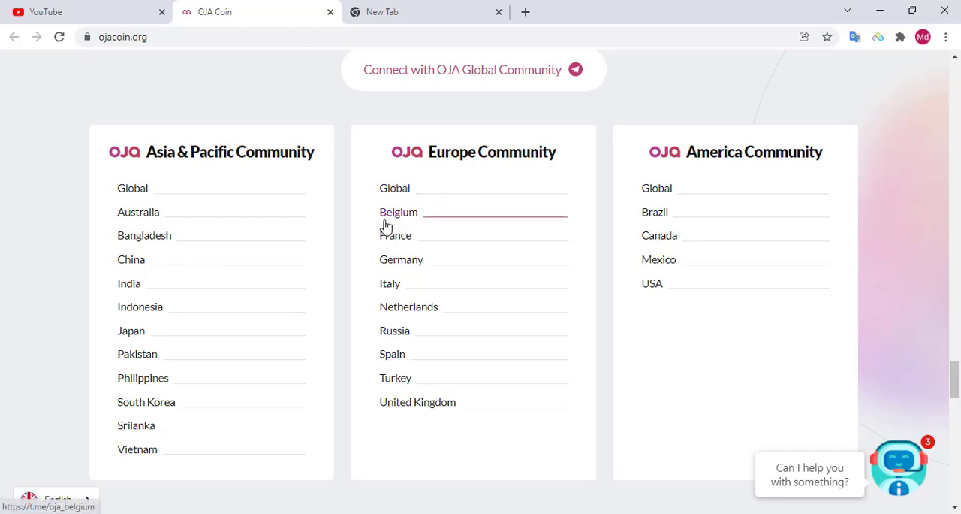
pyautogui.moveTo(395, 235)
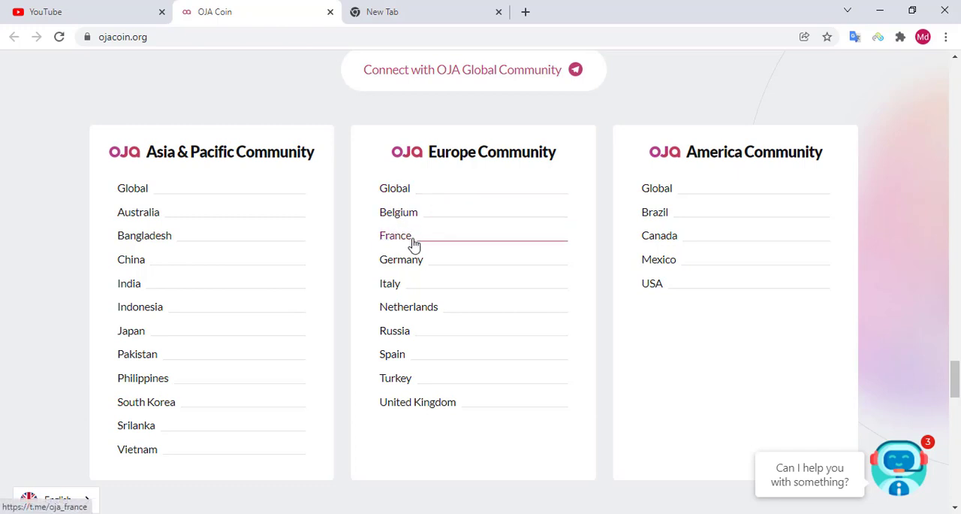
pyautogui.moveTo(409, 306)
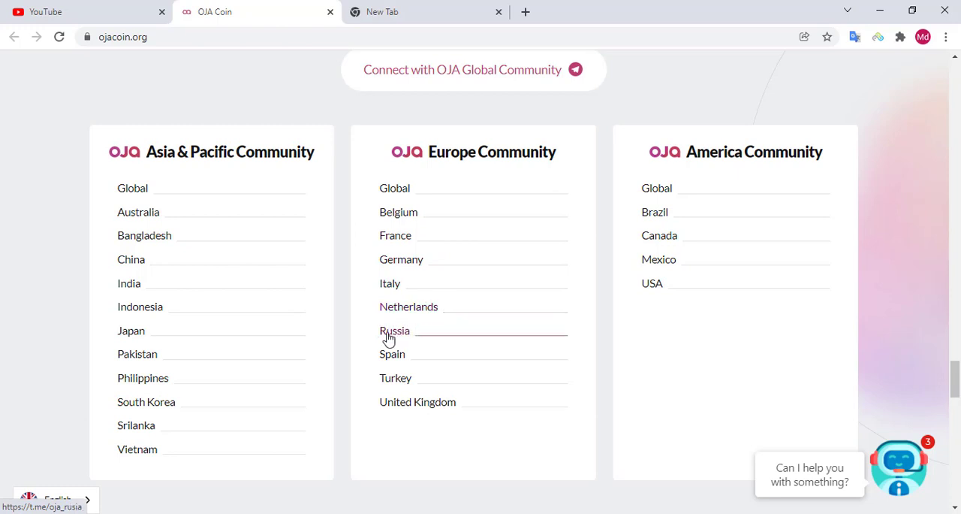
pyautogui.moveTo(395, 378)
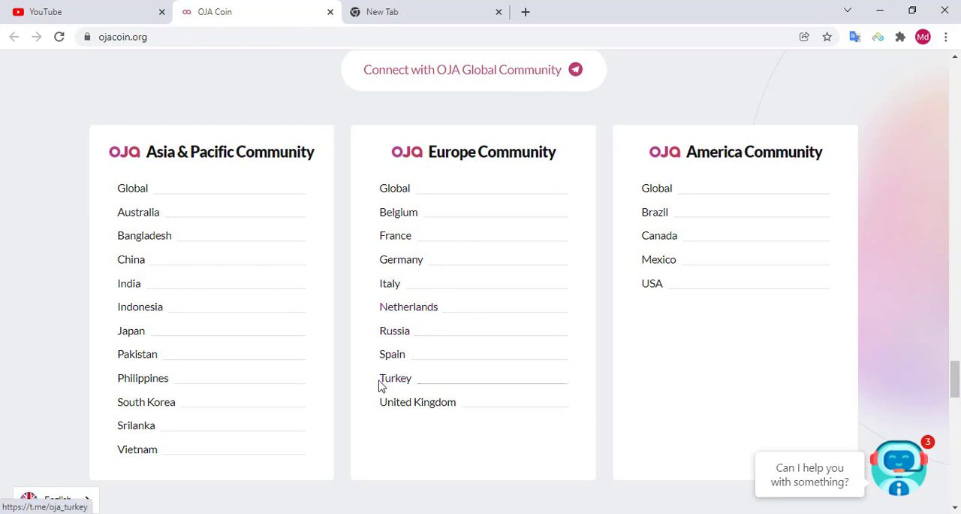
pyautogui.moveTo(417, 401)
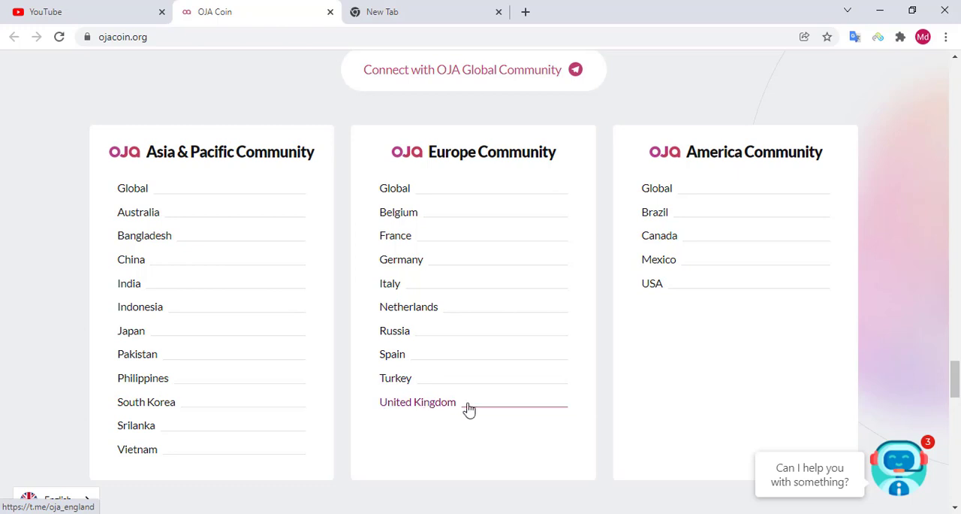
pyautogui.moveTo(778, 173)
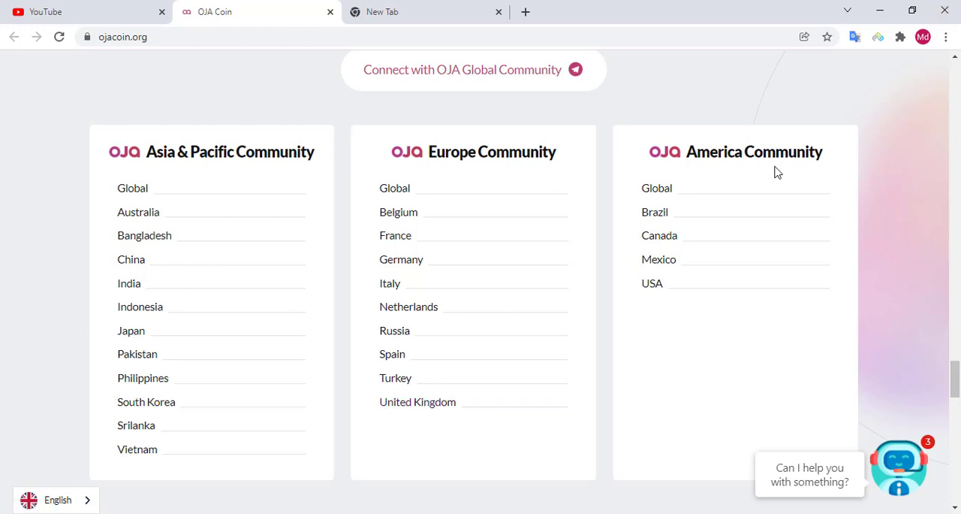
pyautogui.moveTo(840, 156)
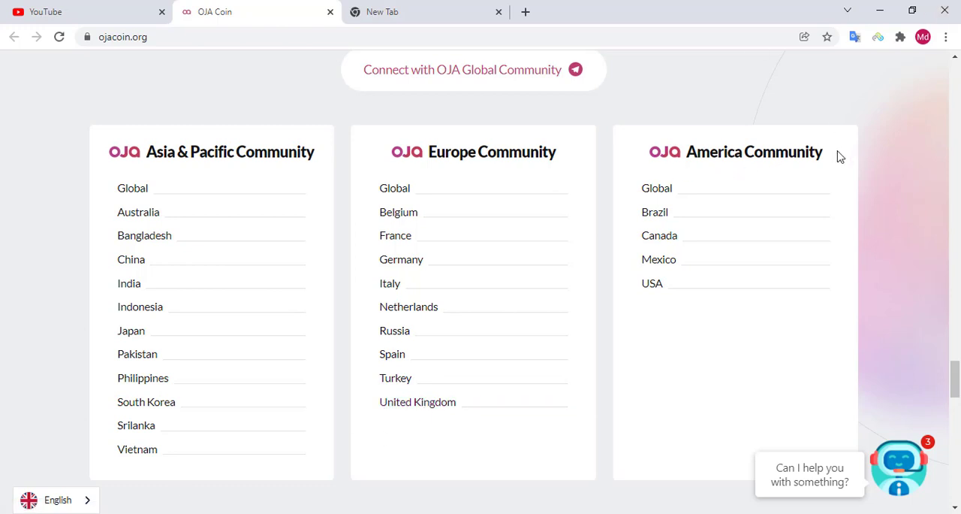
pyautogui.moveTo(653, 211)
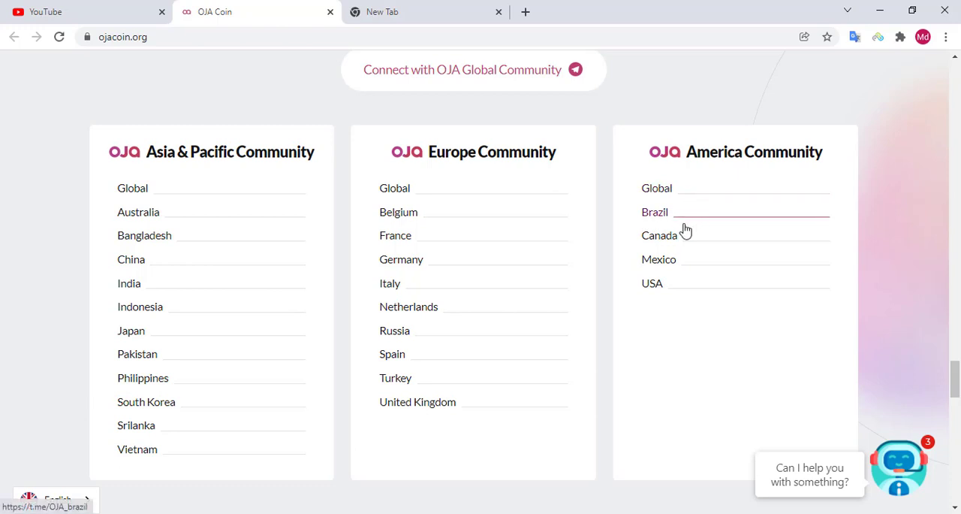
pyautogui.moveTo(683, 293)
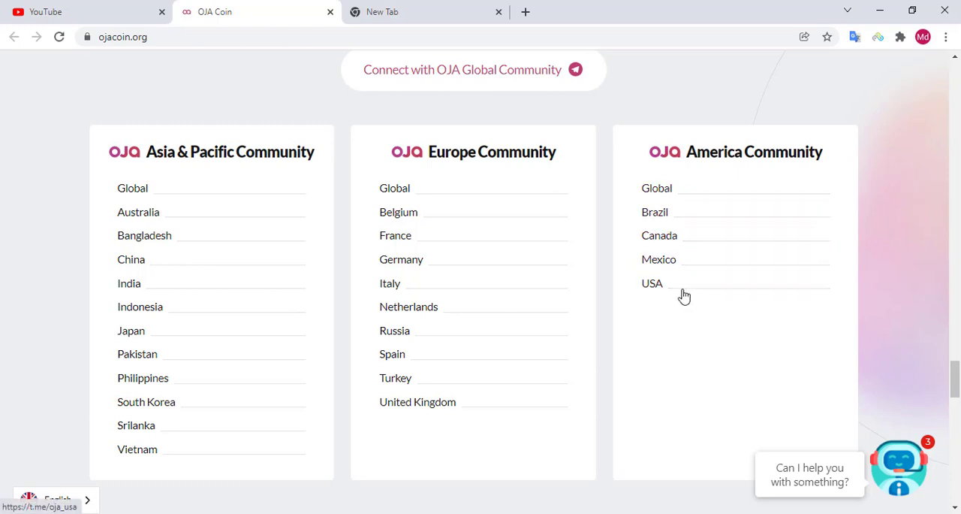
pyautogui.scroll(-3)
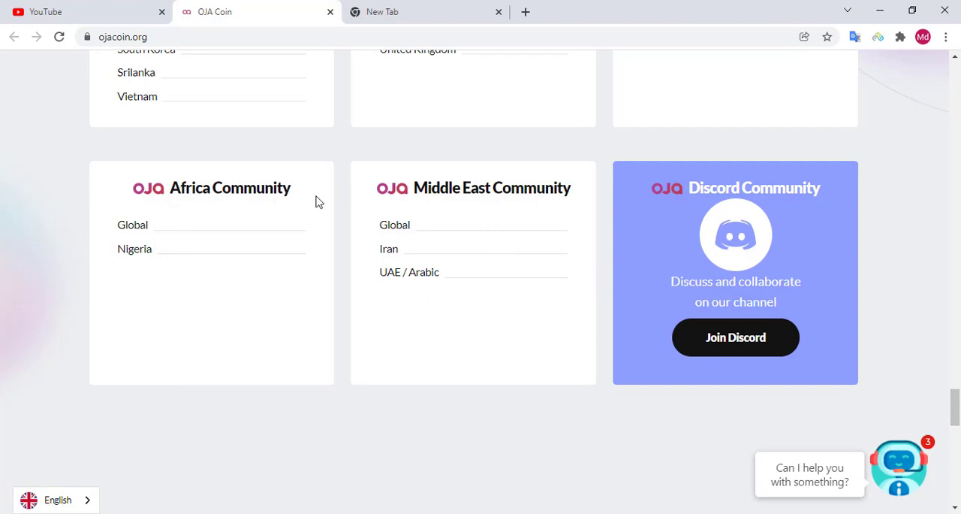
pyautogui.moveTo(187, 259)
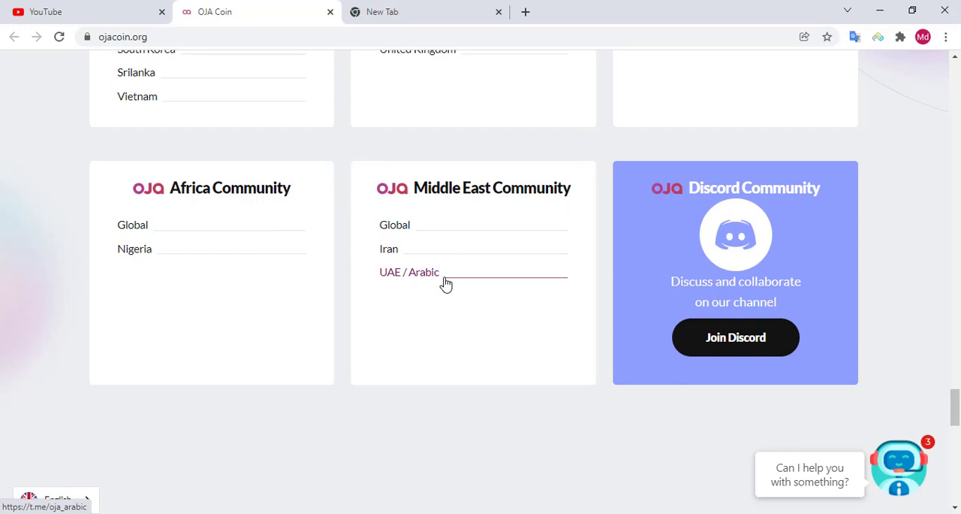
# Scroll to the three 'Get updated with our progress' article cards with Read more links
pyautogui.scroll(-3)
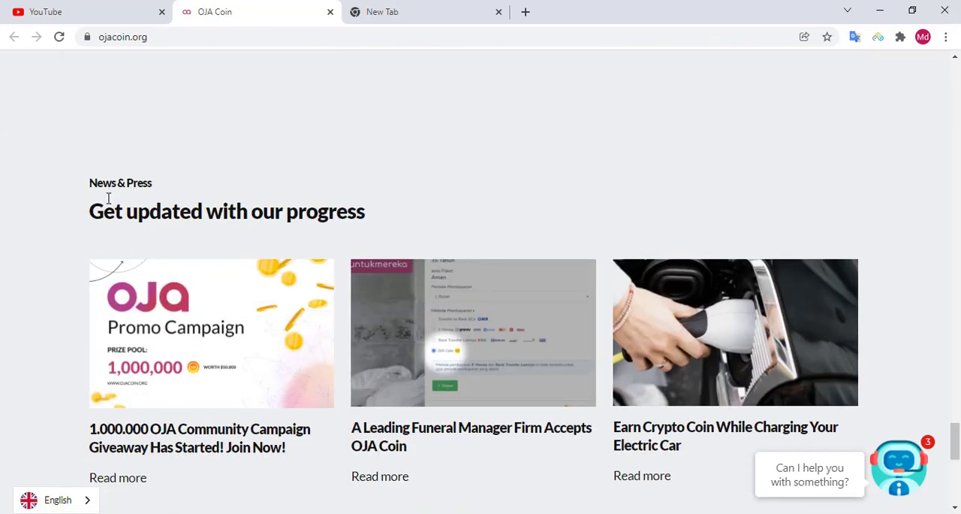
pyautogui.moveTo(145, 196)
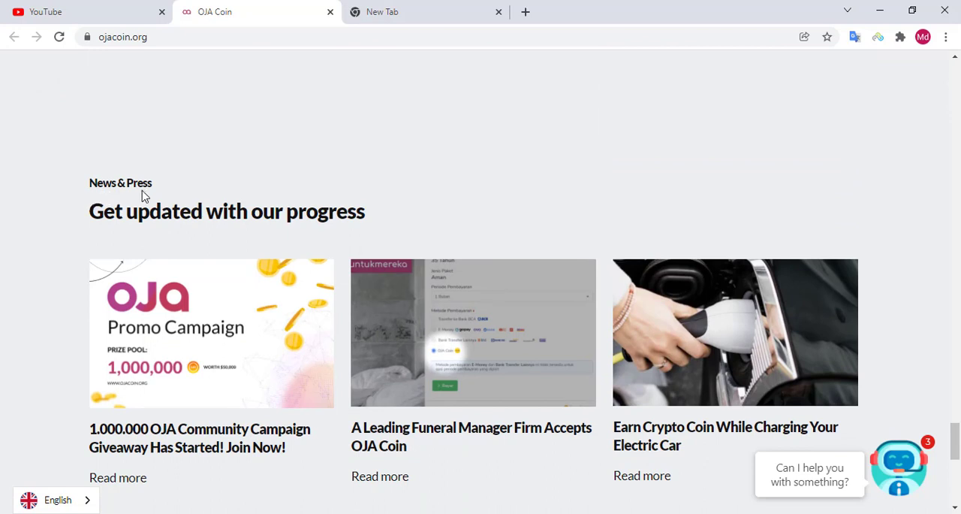
pyautogui.moveTo(211, 218)
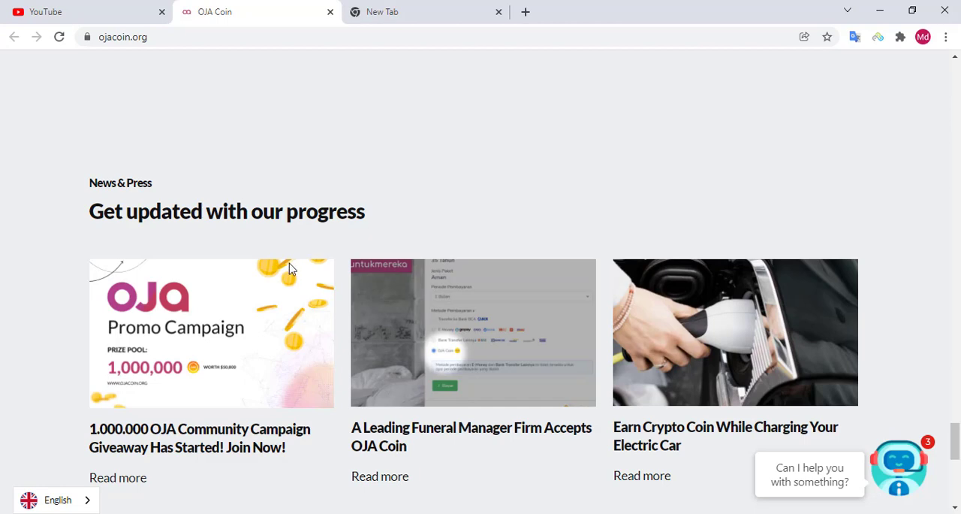
pyautogui.scroll(-3)
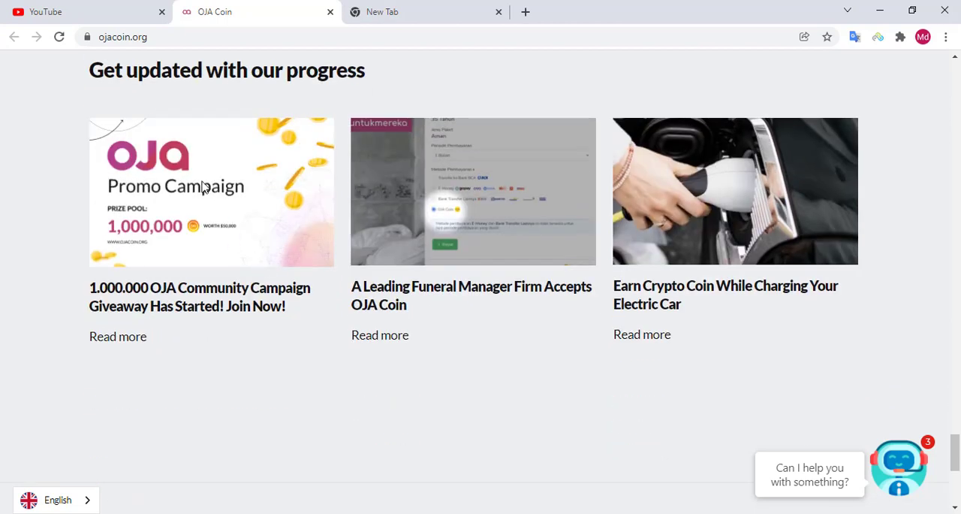
pyautogui.moveTo(144, 220)
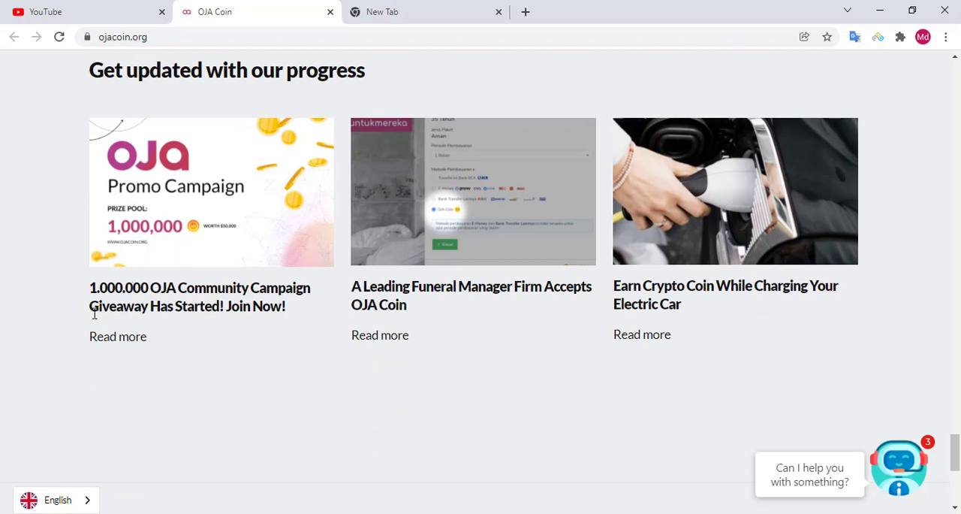
pyautogui.moveTo(148, 302)
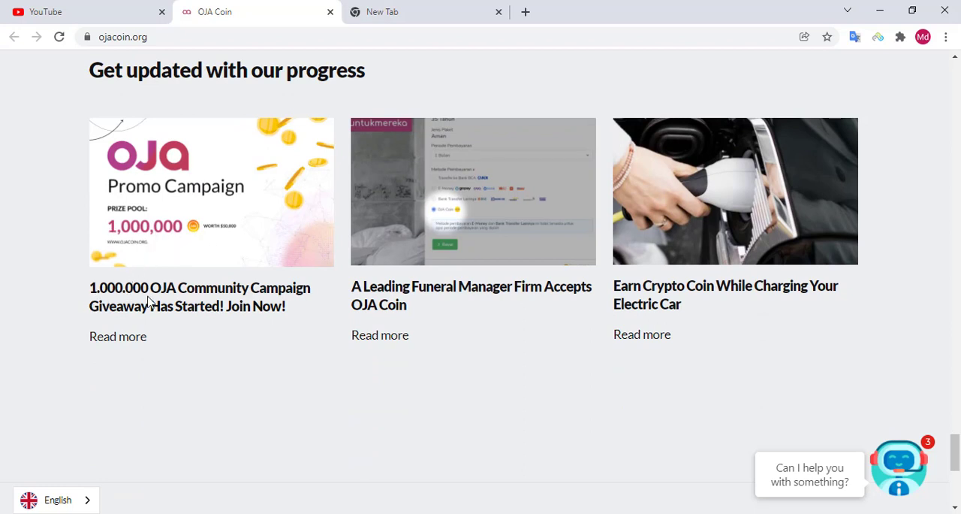
pyautogui.moveTo(304, 304)
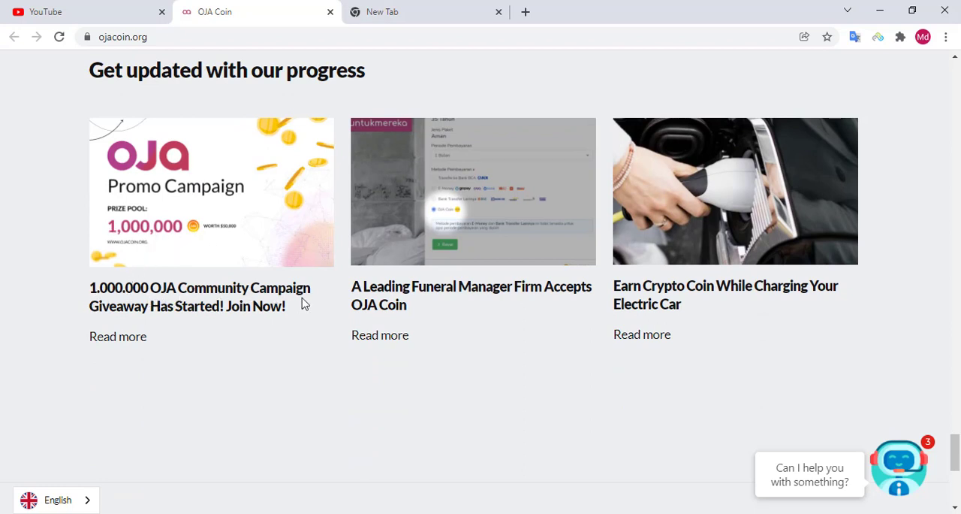
pyautogui.moveTo(177, 321)
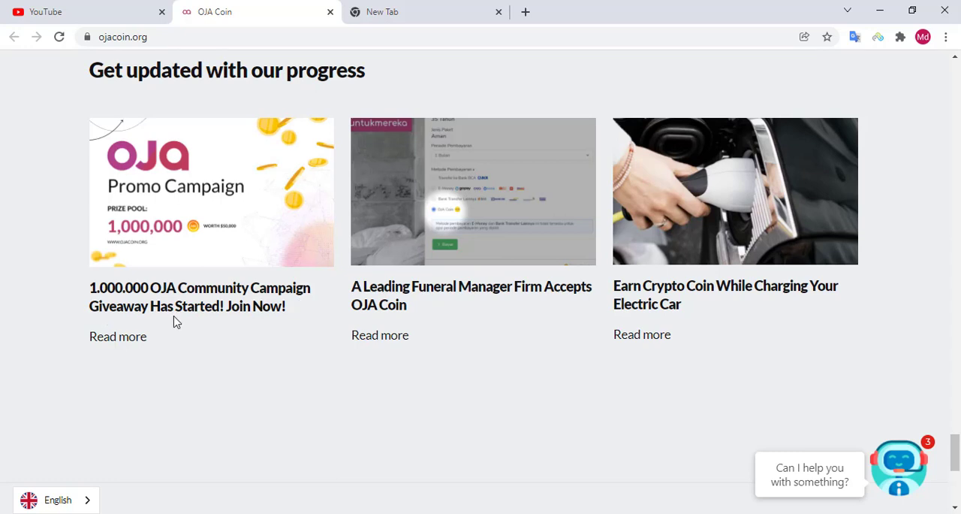
pyautogui.moveTo(302, 329)
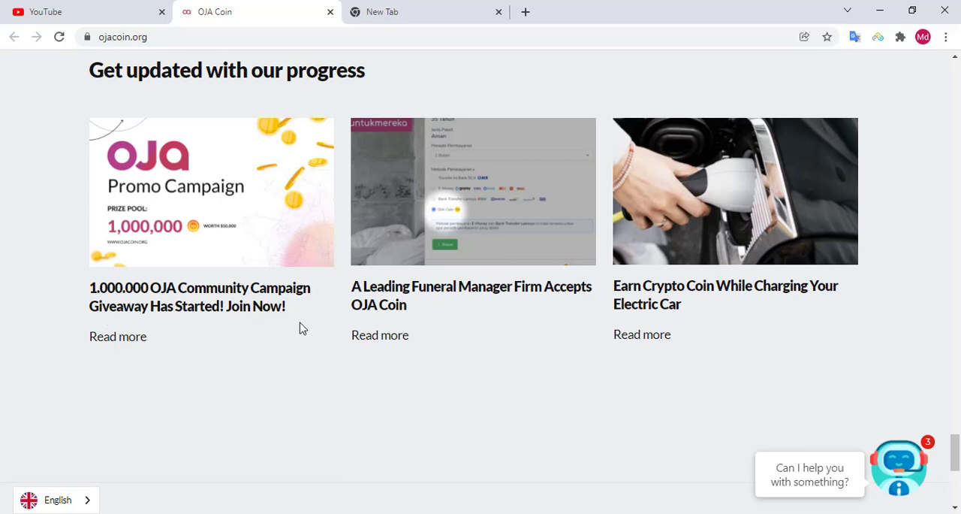
pyautogui.moveTo(360, 307)
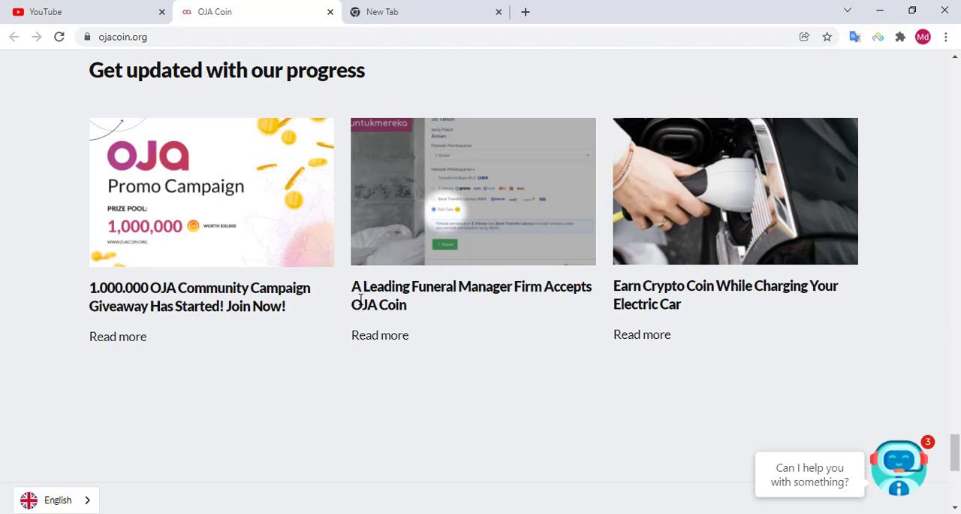
pyautogui.moveTo(475, 293)
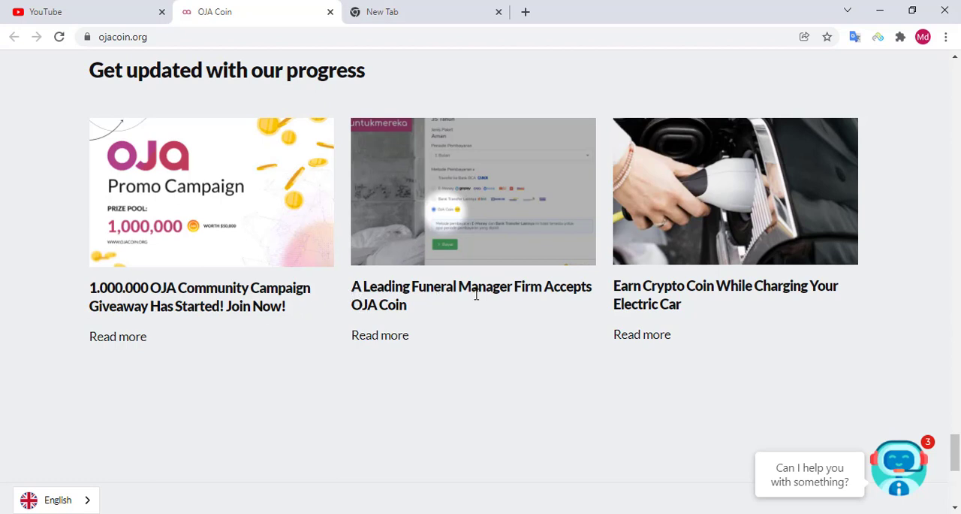
pyautogui.moveTo(379, 335)
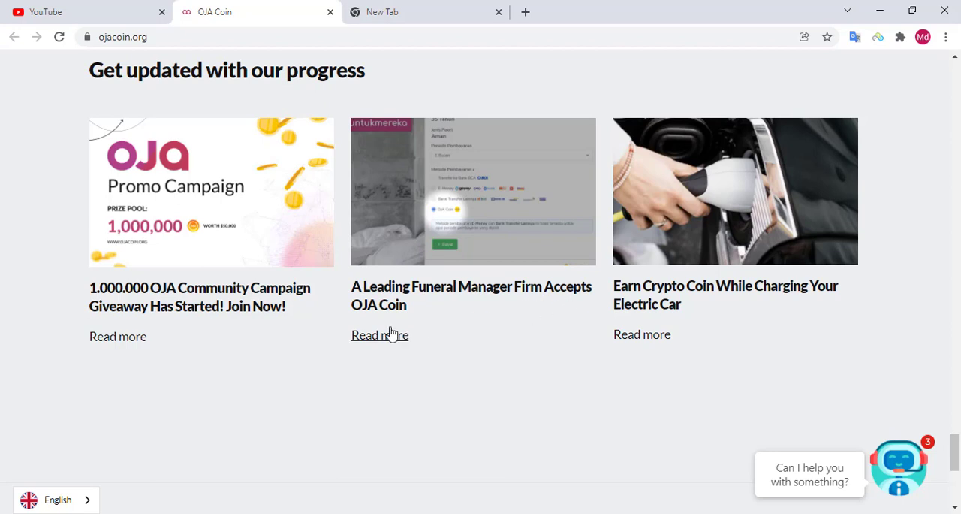
pyautogui.moveTo(681, 285)
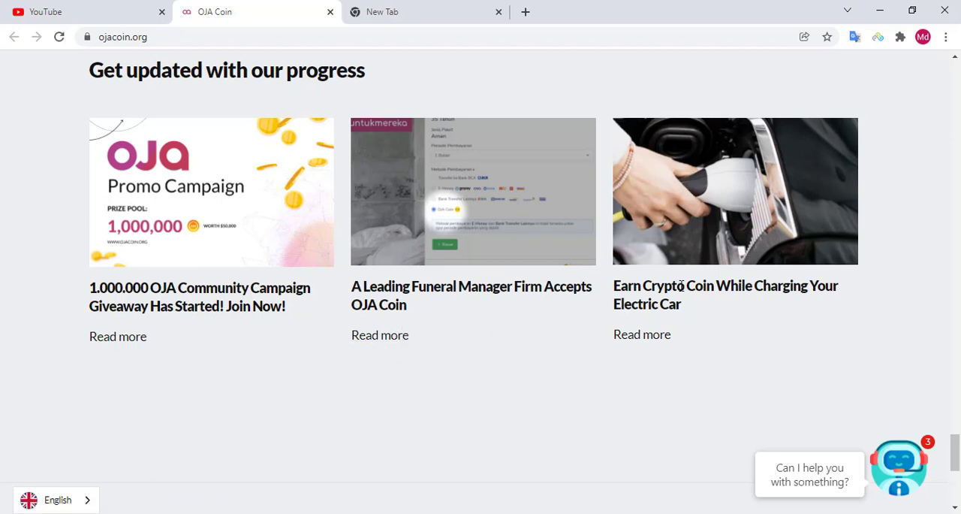
pyautogui.moveTo(700, 302)
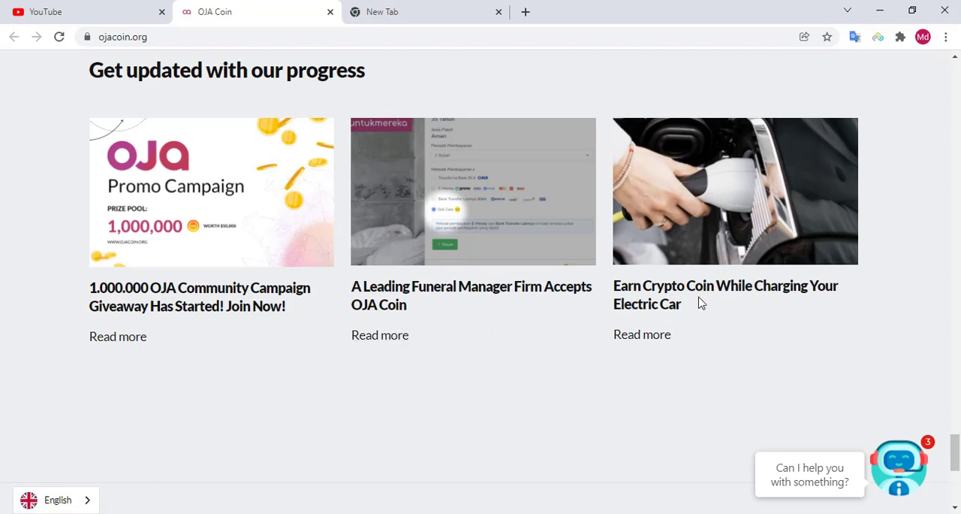
pyautogui.moveTo(776, 316)
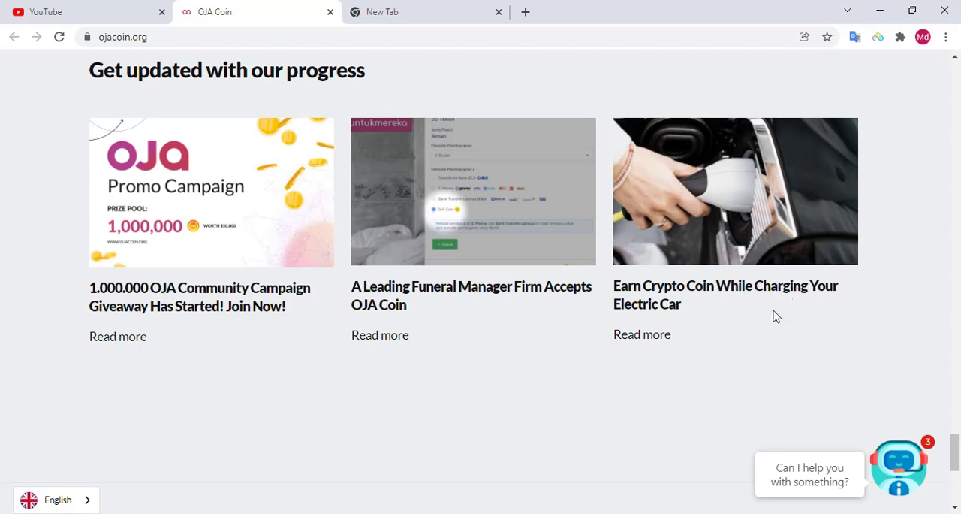
pyautogui.moveTo(606, 352)
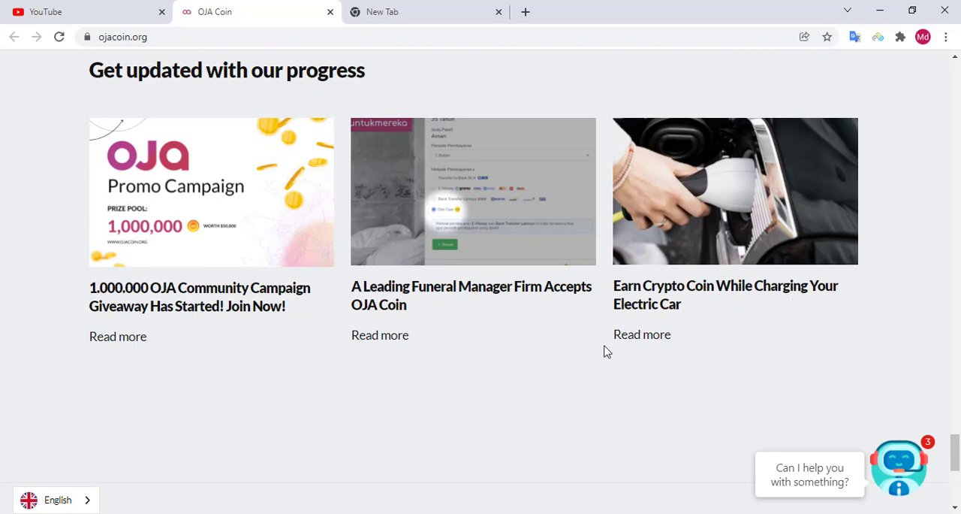
pyautogui.moveTo(536, 213)
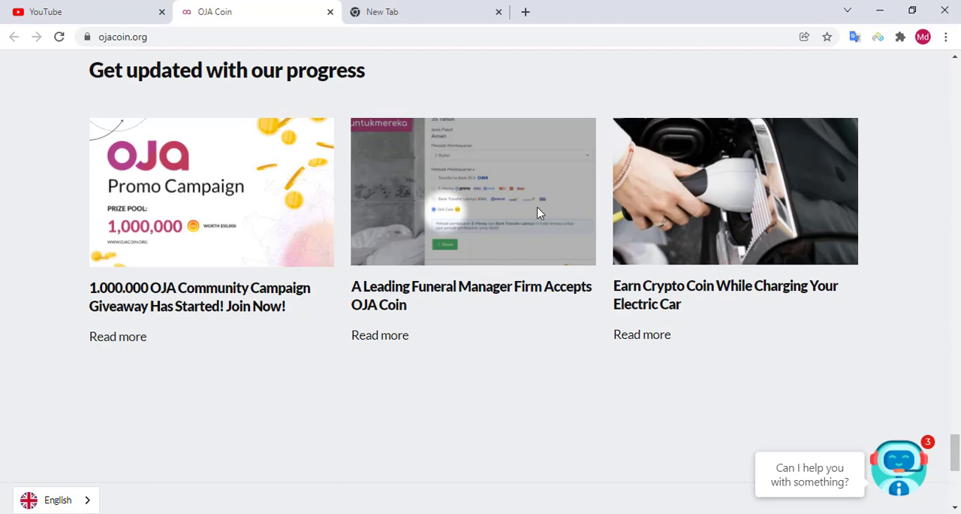
pyautogui.scroll(-3)
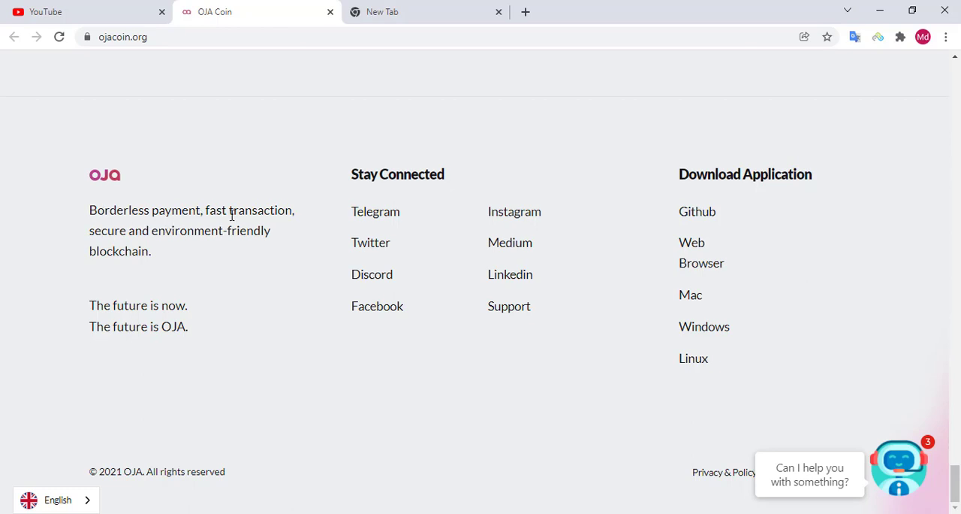
pyautogui.moveTo(186, 236)
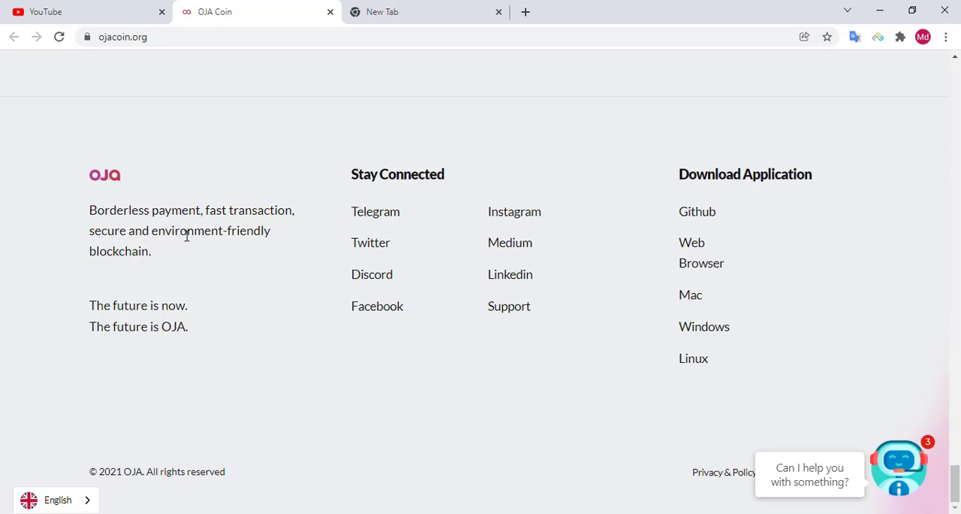
pyautogui.moveTo(166, 269)
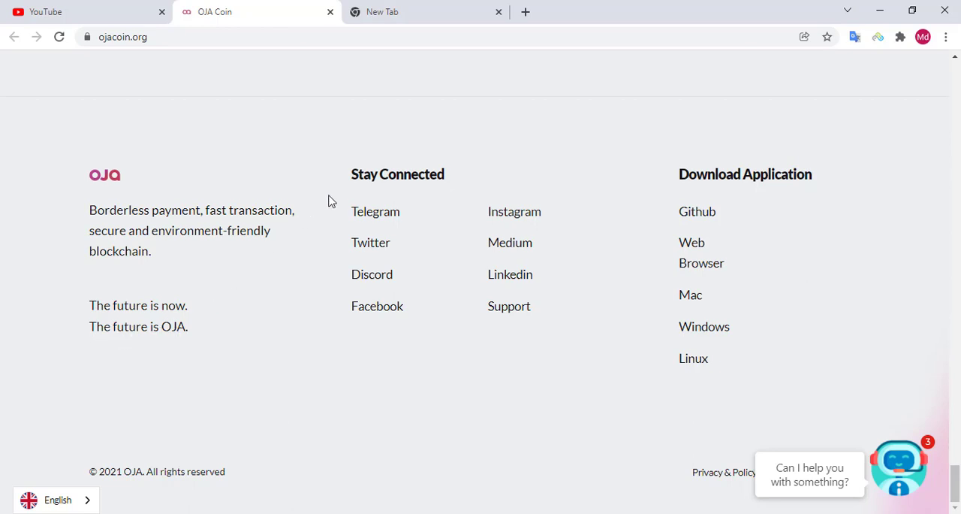
pyautogui.moveTo(401, 187)
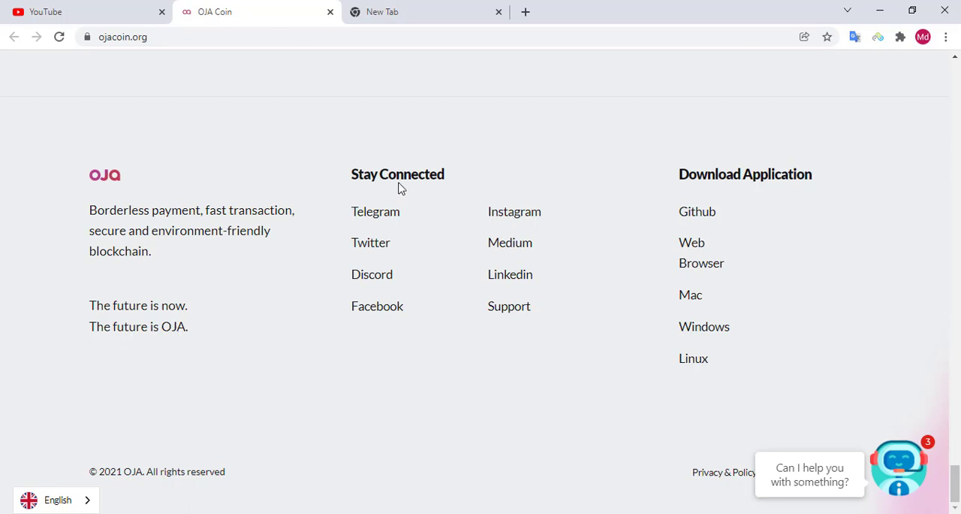
pyautogui.moveTo(358, 225)
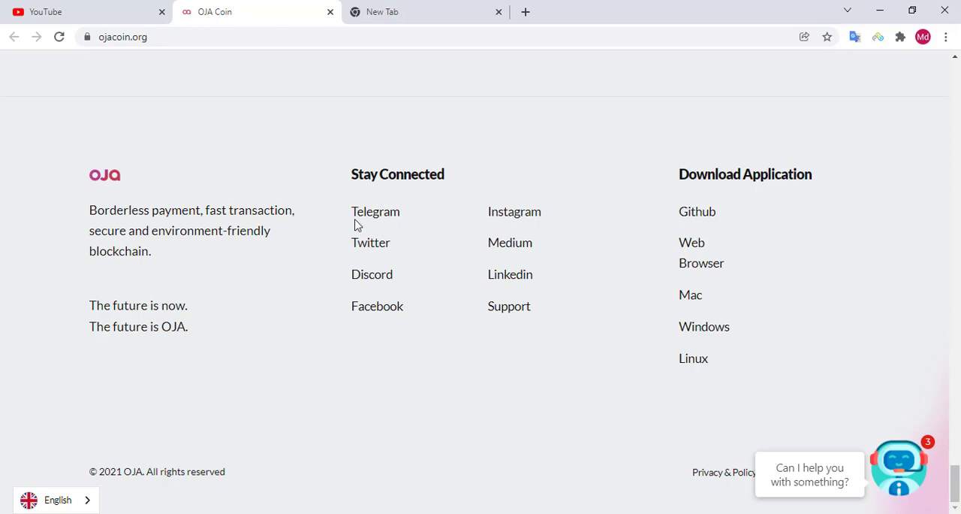
pyautogui.moveTo(339, 284)
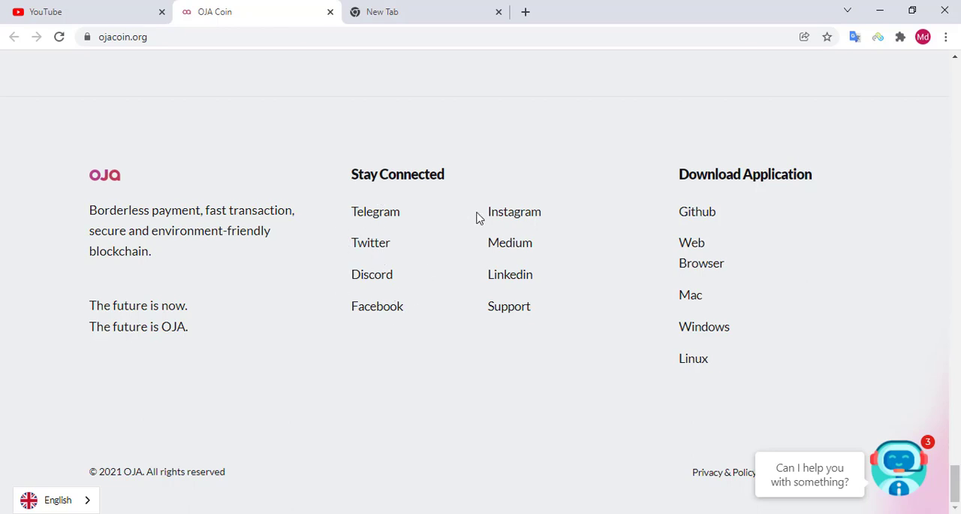
pyautogui.moveTo(533, 280)
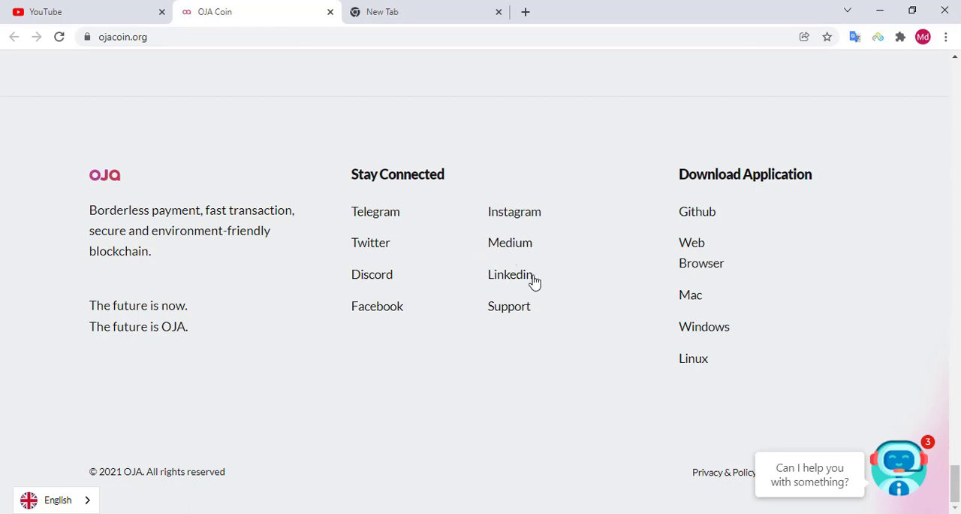
pyautogui.moveTo(530, 235)
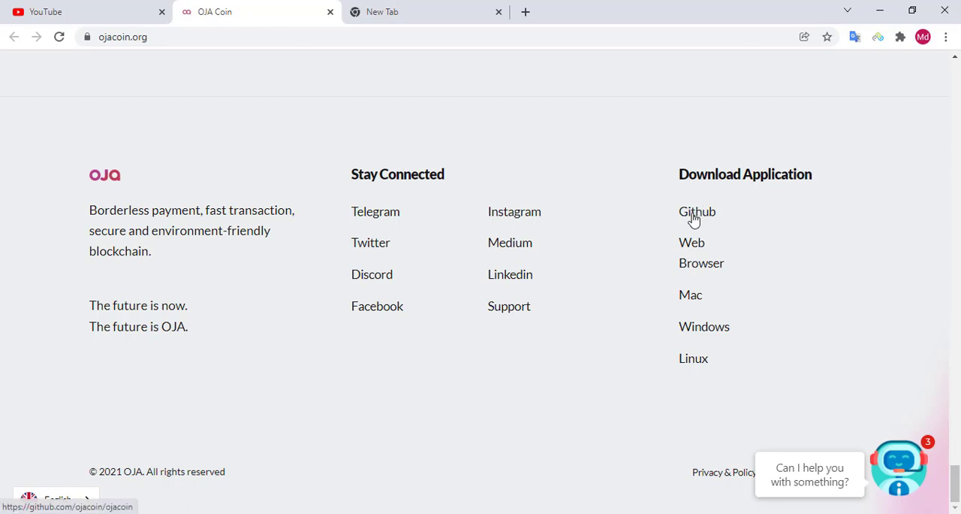
pyautogui.moveTo(711, 221)
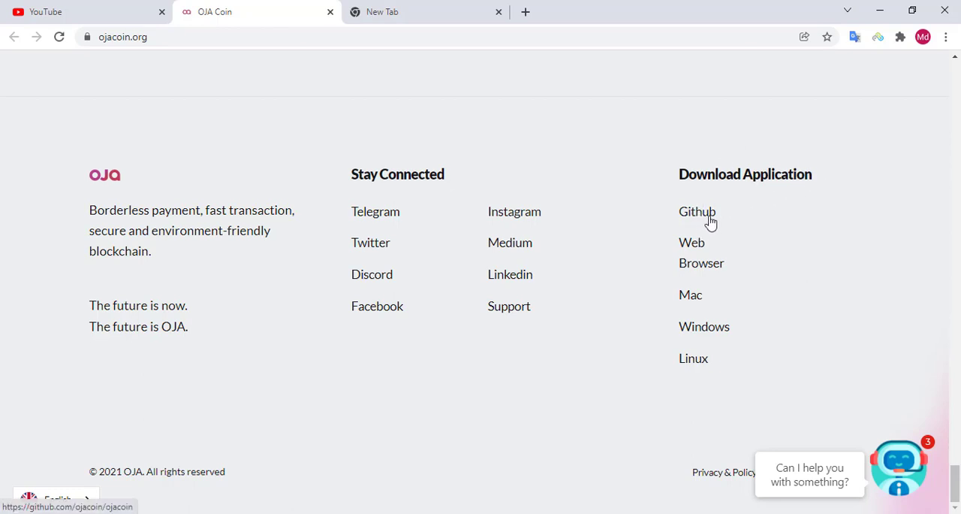
pyautogui.moveTo(690, 295)
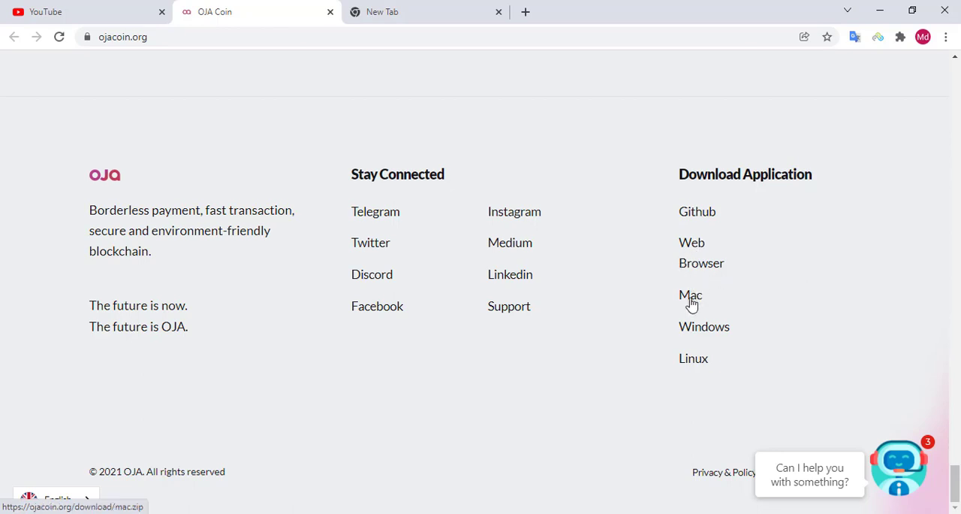
pyautogui.moveTo(695, 358)
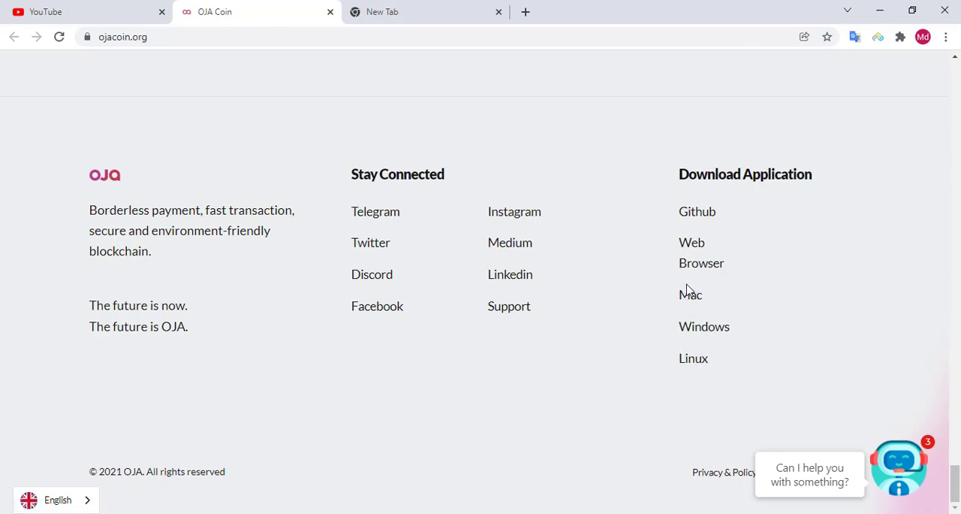
pyautogui.moveTo(706, 208)
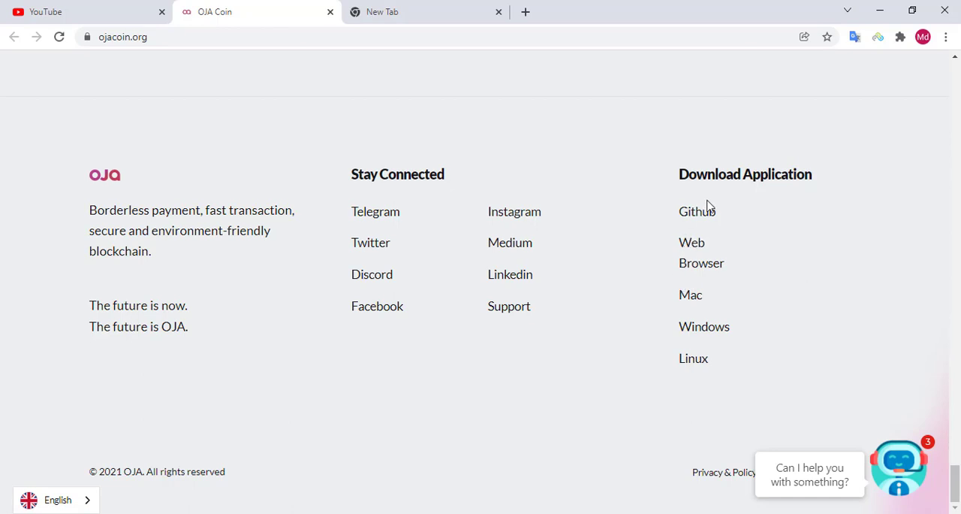
pyautogui.moveTo(695, 173)
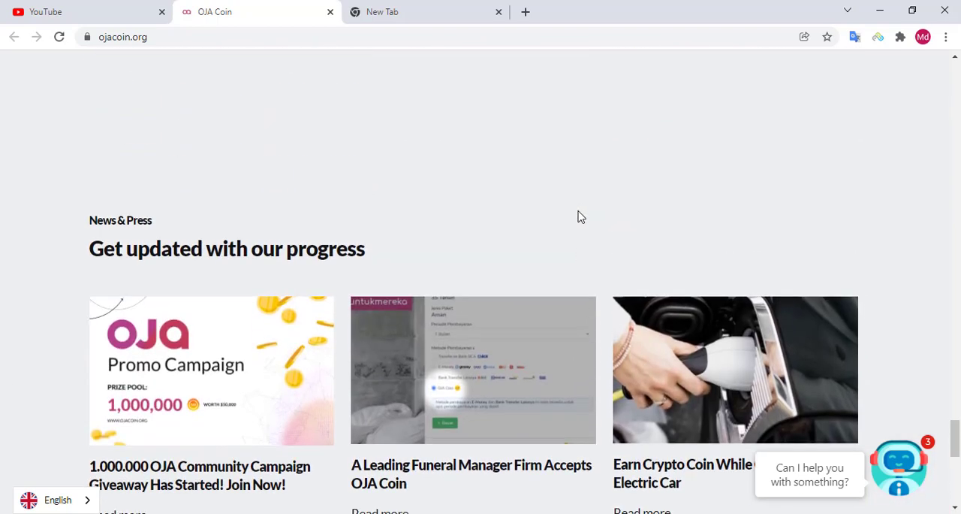
# Return past the Business and Personal sections to the Energy Efficient and Environment Friendly cards
pyautogui.scroll(-3)
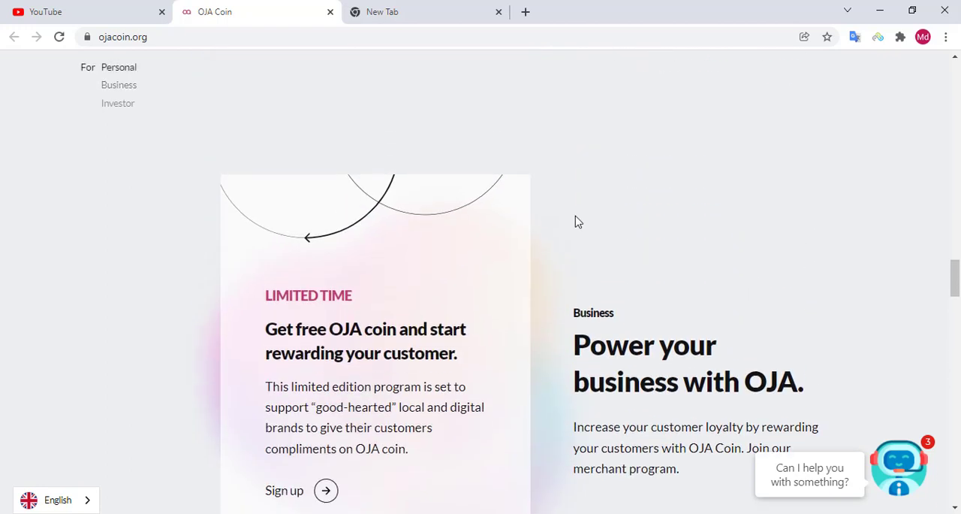
pyautogui.scroll(-3)
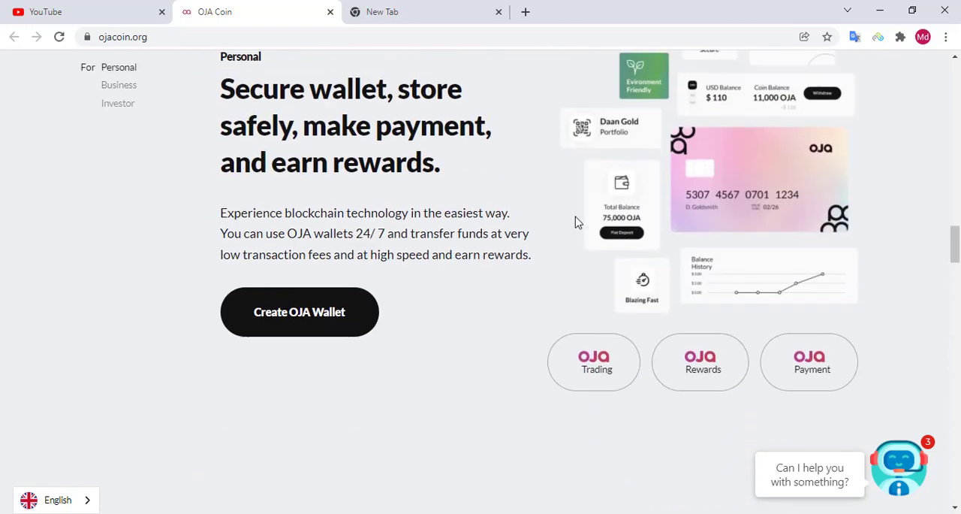
pyautogui.scroll(-3)
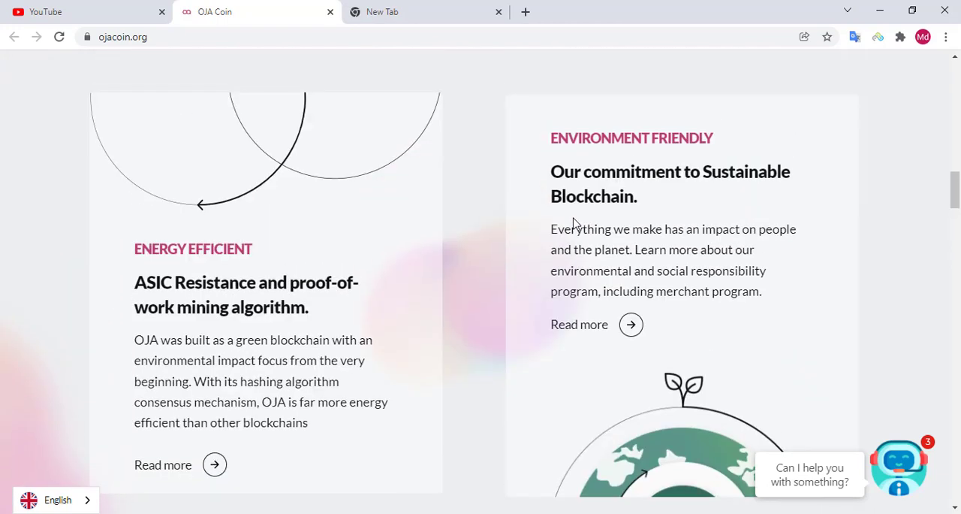